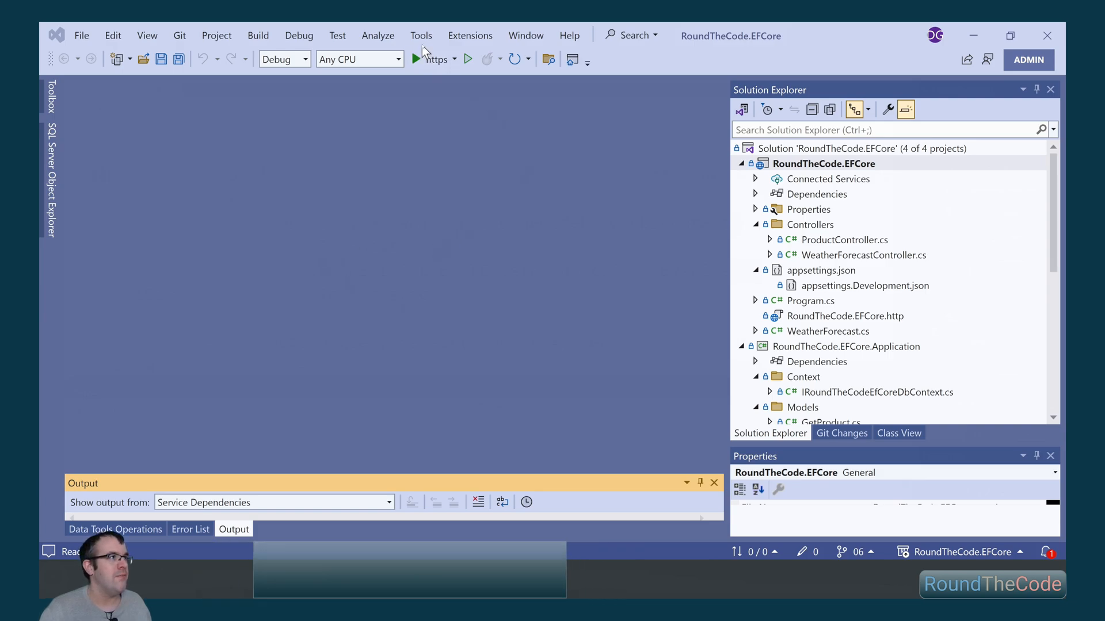
# Install Microsoft.EntityFrameworkCore.Relational 8.0.1 into the Application project through solution-wide NuGet management.
pyautogui.click(421, 35)
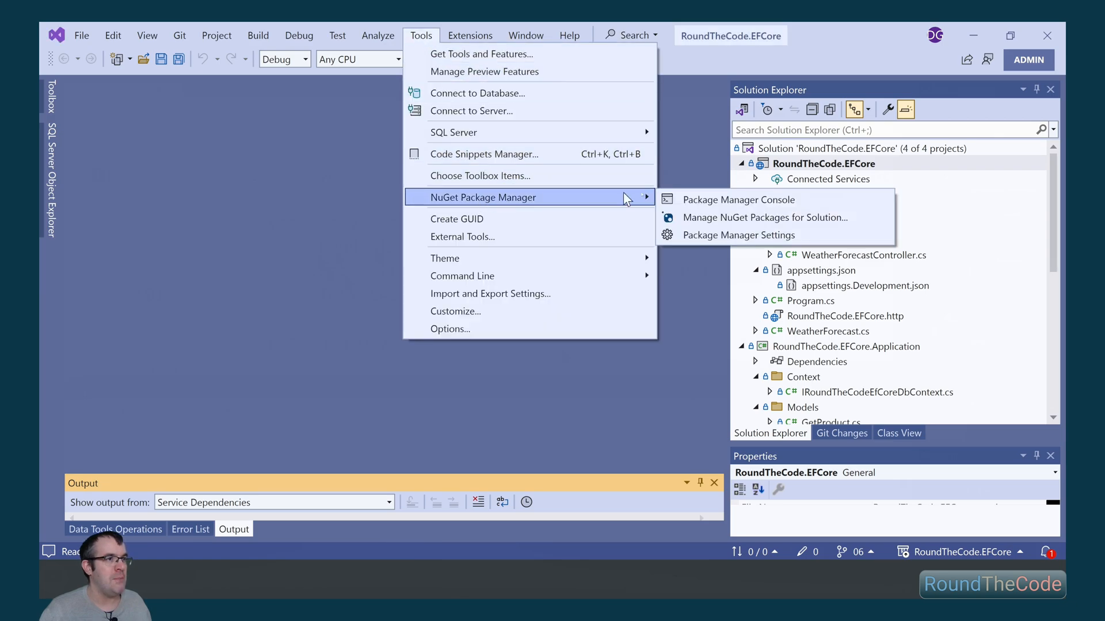
pyautogui.click(764, 217)
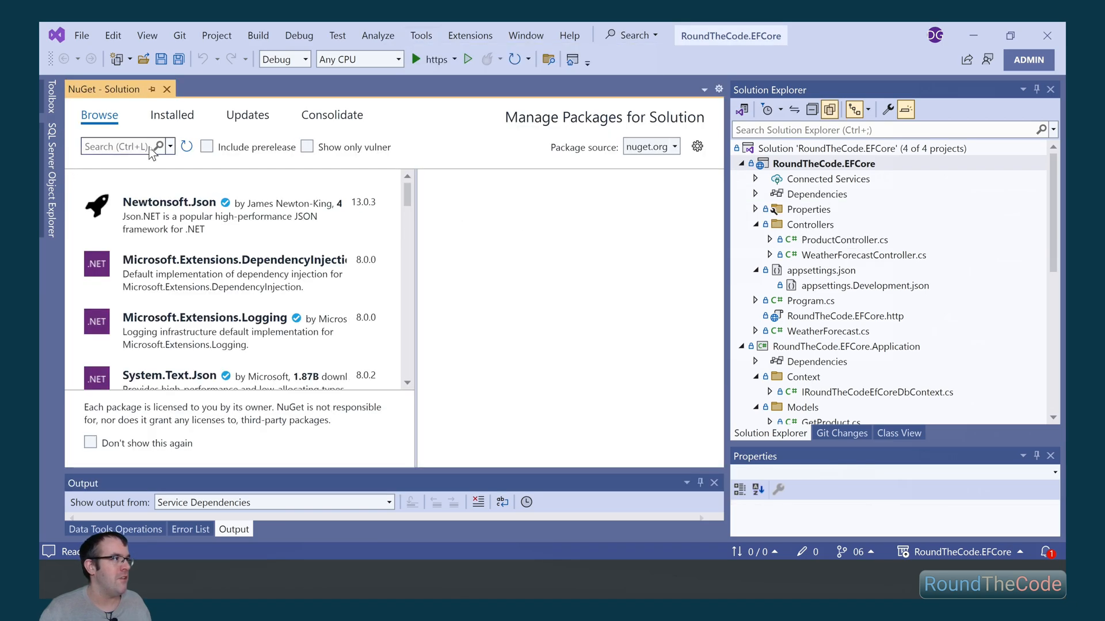
pyautogui.write('M')
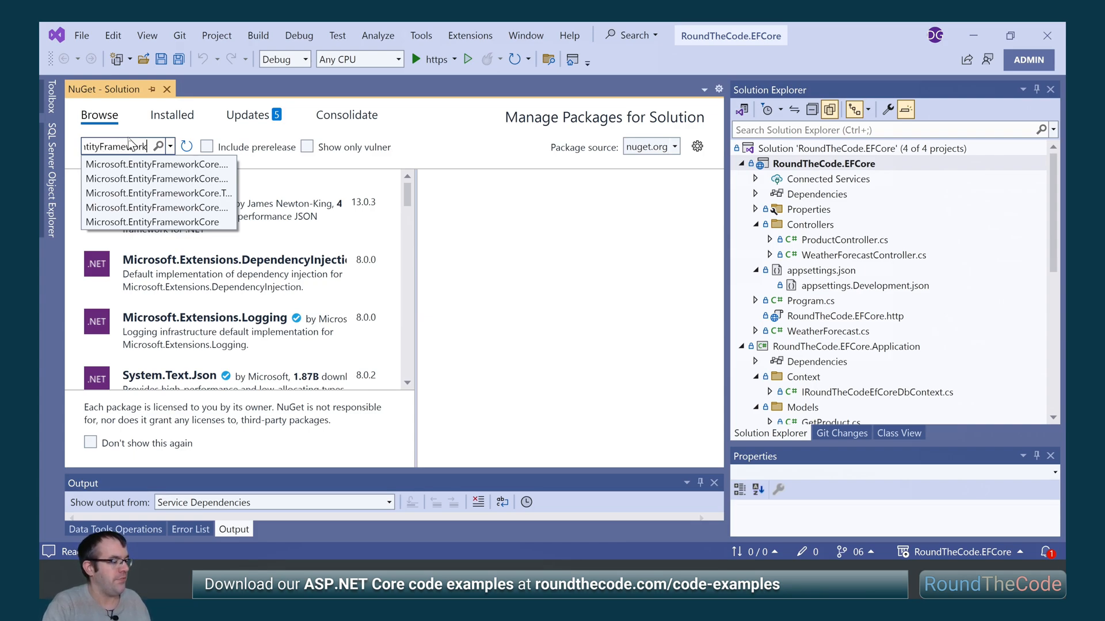
pyautogui.write('Core.Relational')
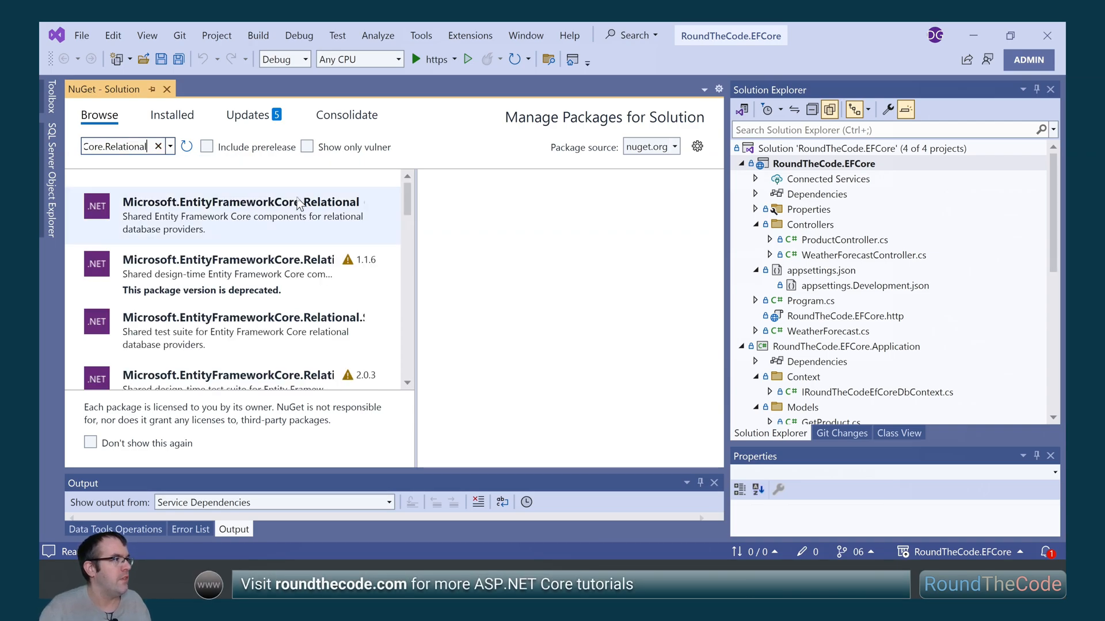
pyautogui.click(240, 215)
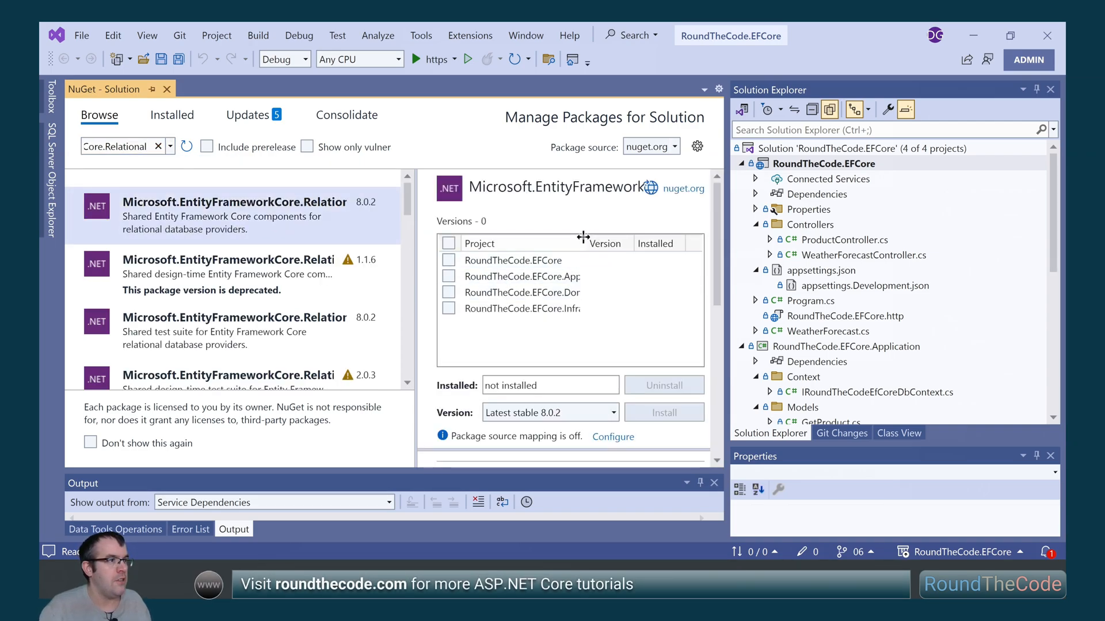
pyautogui.click(613, 413)
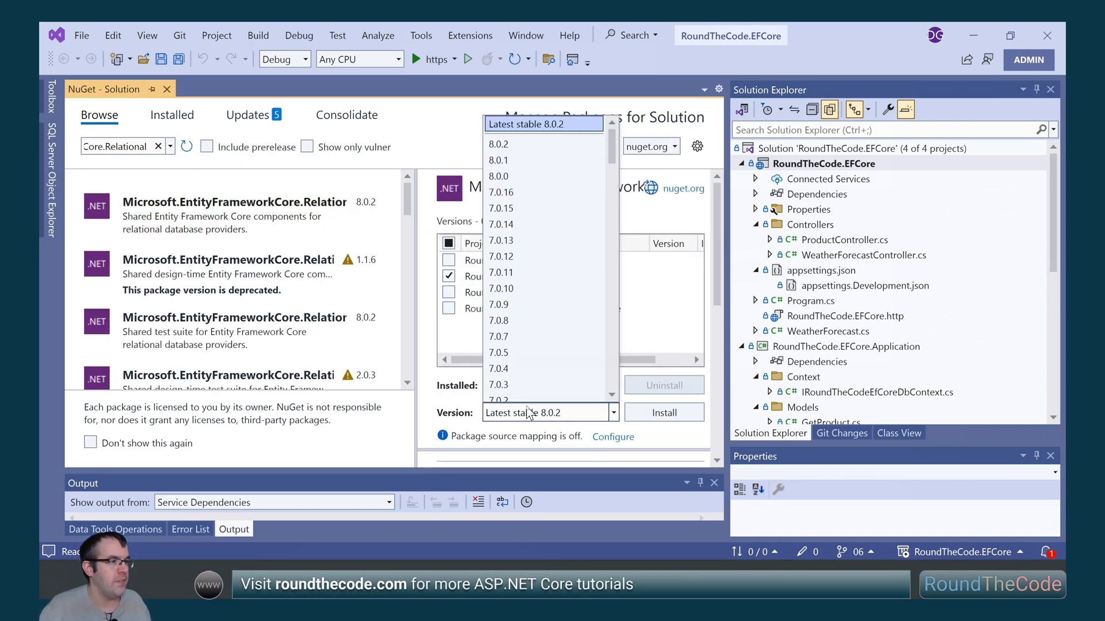
pyautogui.click(499, 160)
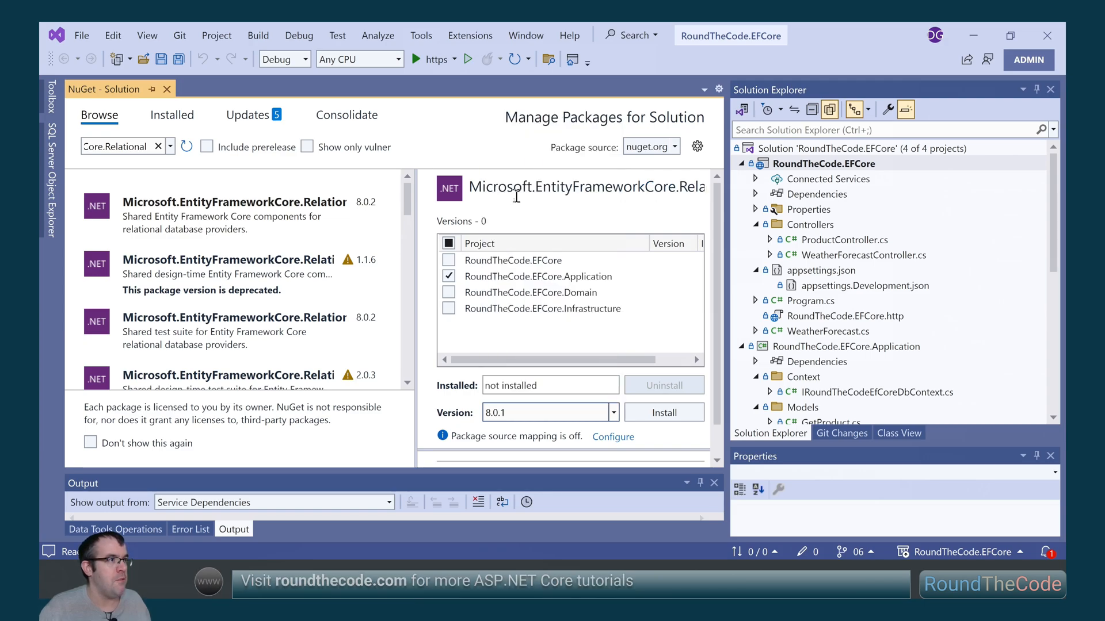
pyautogui.click(664, 413)
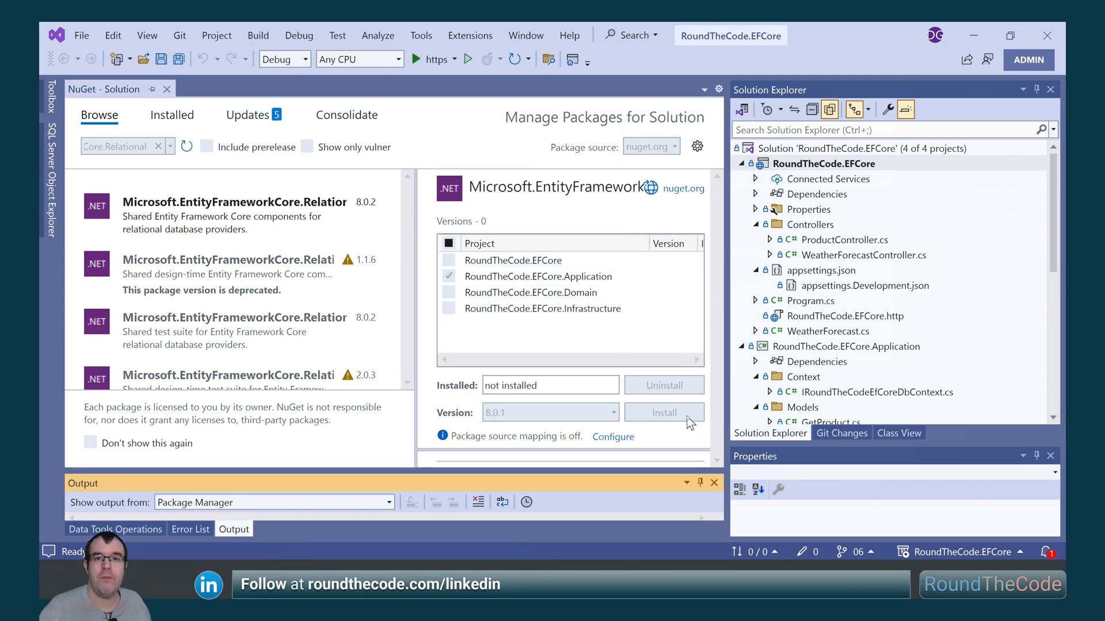
# Install Microsoft.Data.SqlClient 5.1.5 into the Application project, accepting its licence terms.
pyautogui.click(190, 529)
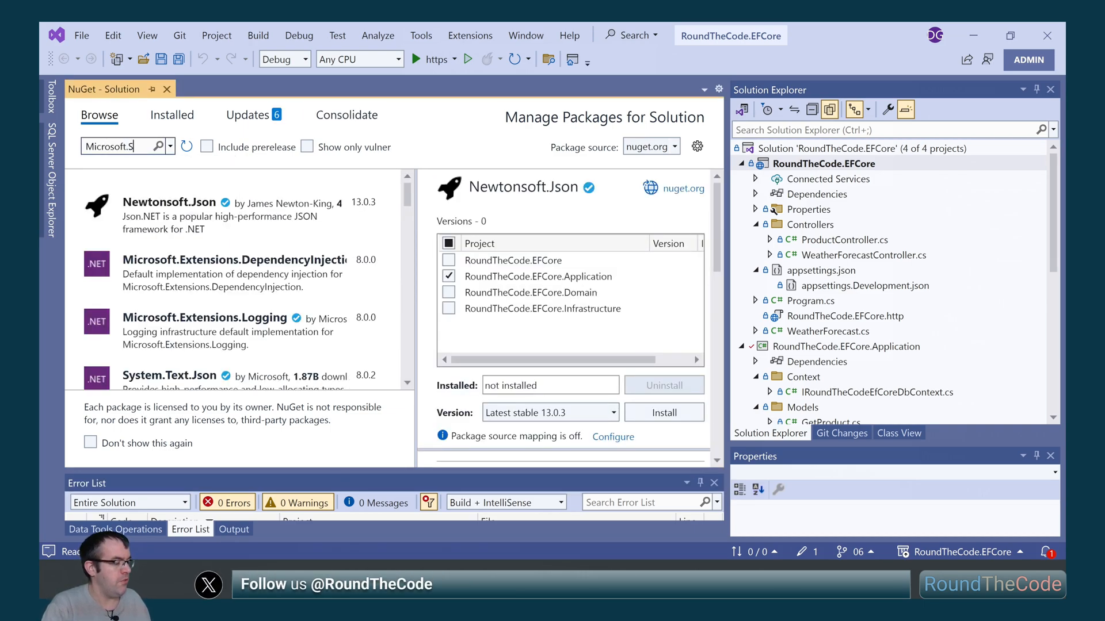
pyautogui.write('Microsoft.Data.SqlClient')
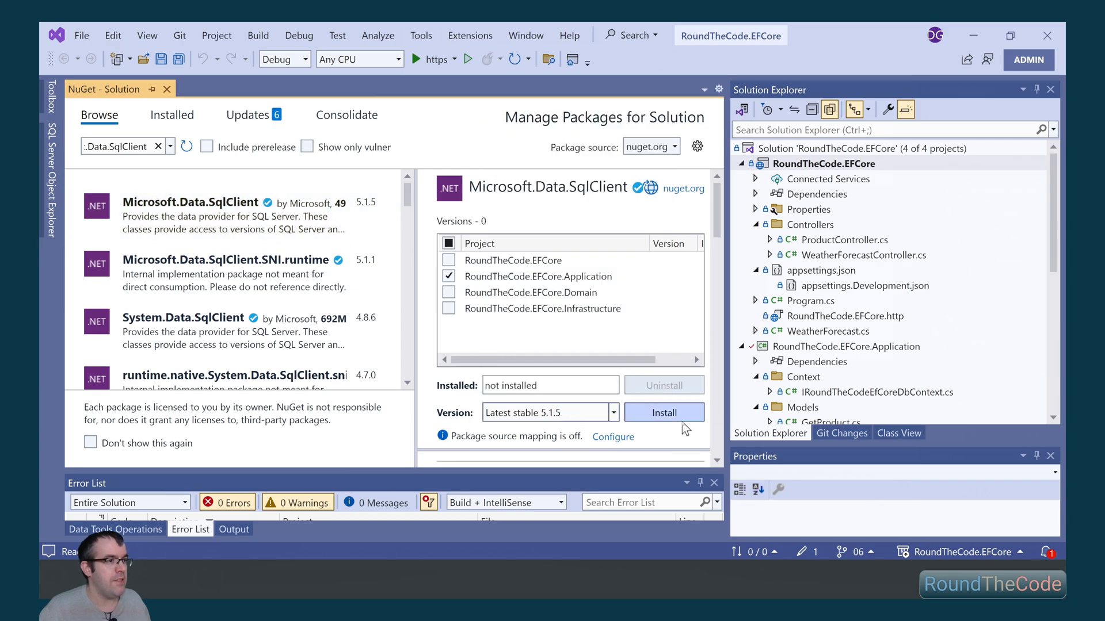
pyautogui.click(664, 412)
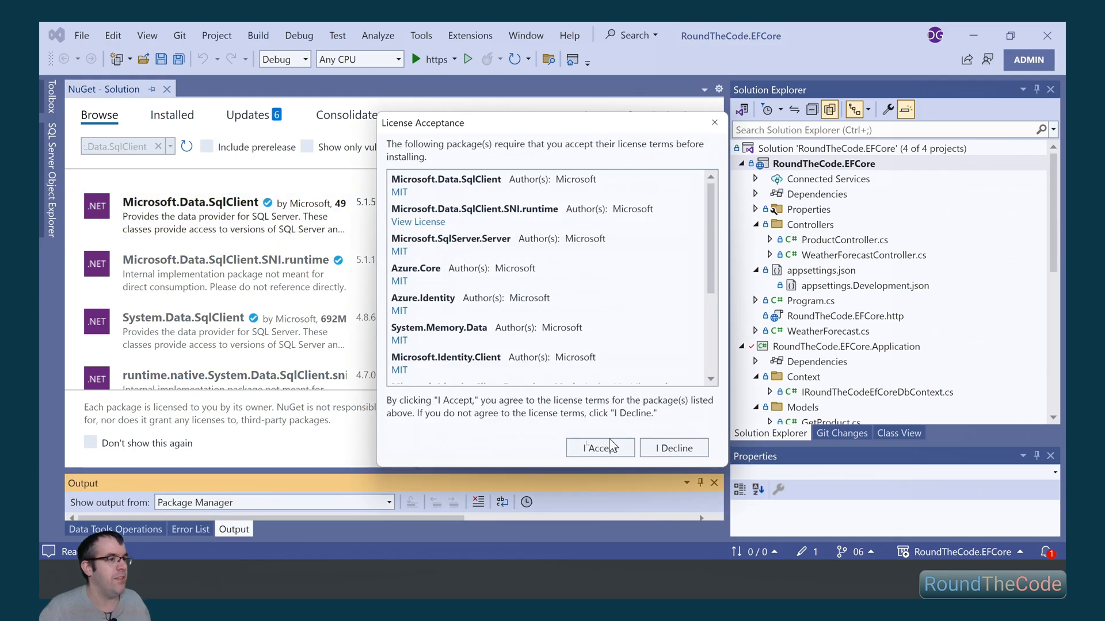
pyautogui.click(600, 448)
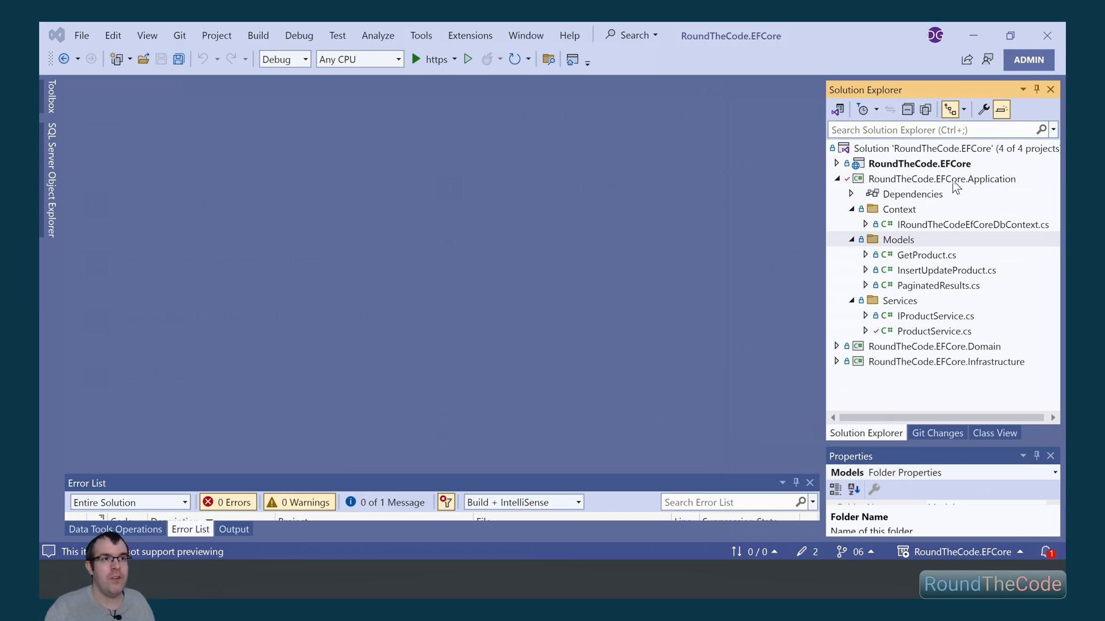
# Create a public GetProductName.cs class in Models and open GetProduct.cs for its properties.
pyautogui.rightClick(898, 239)
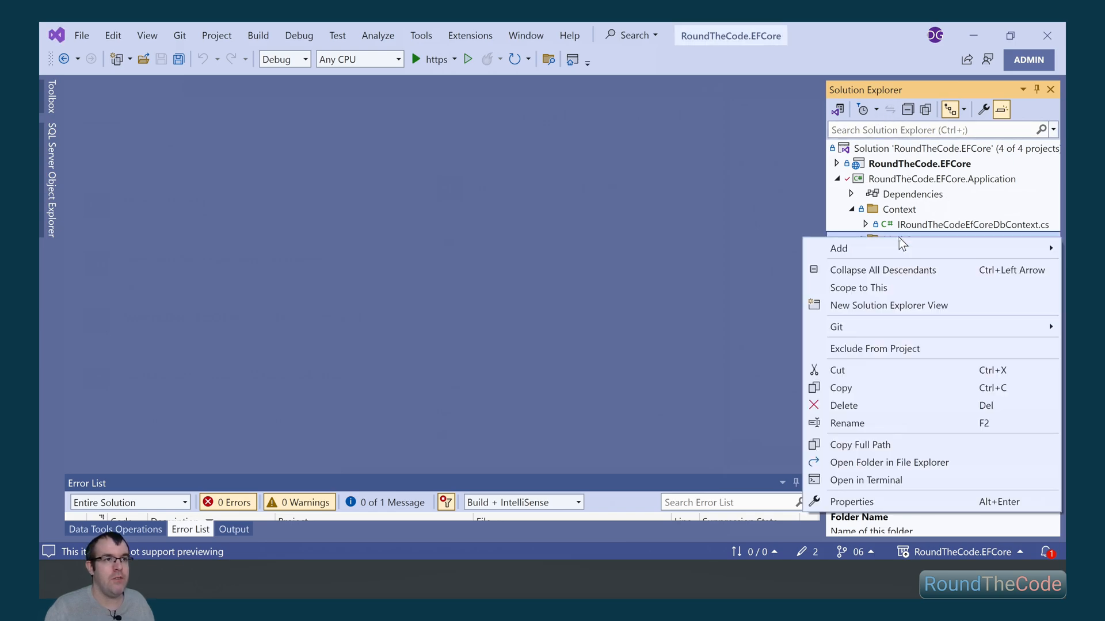
pyautogui.click(838, 248)
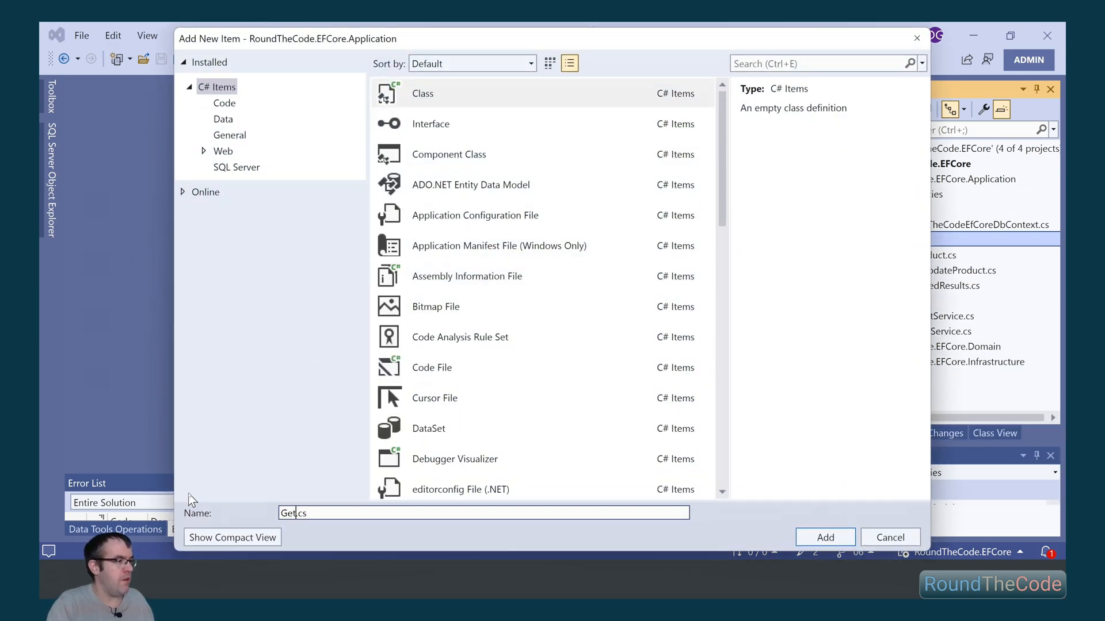
pyautogui.click(826, 537)
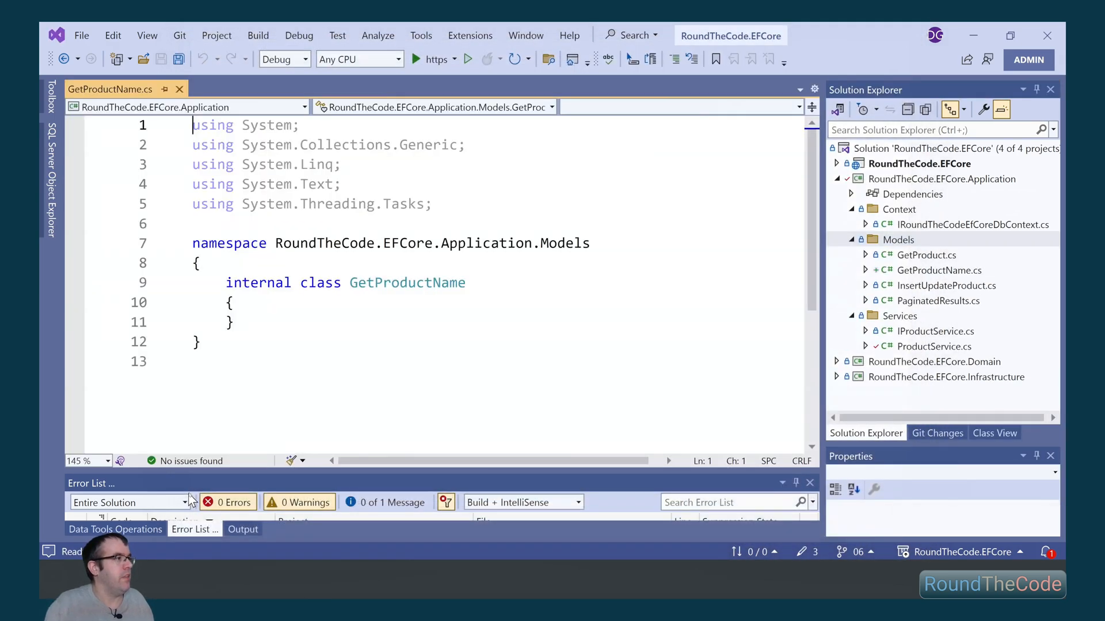
pyautogui.doubleClick(258, 283)
pyautogui.write('public')
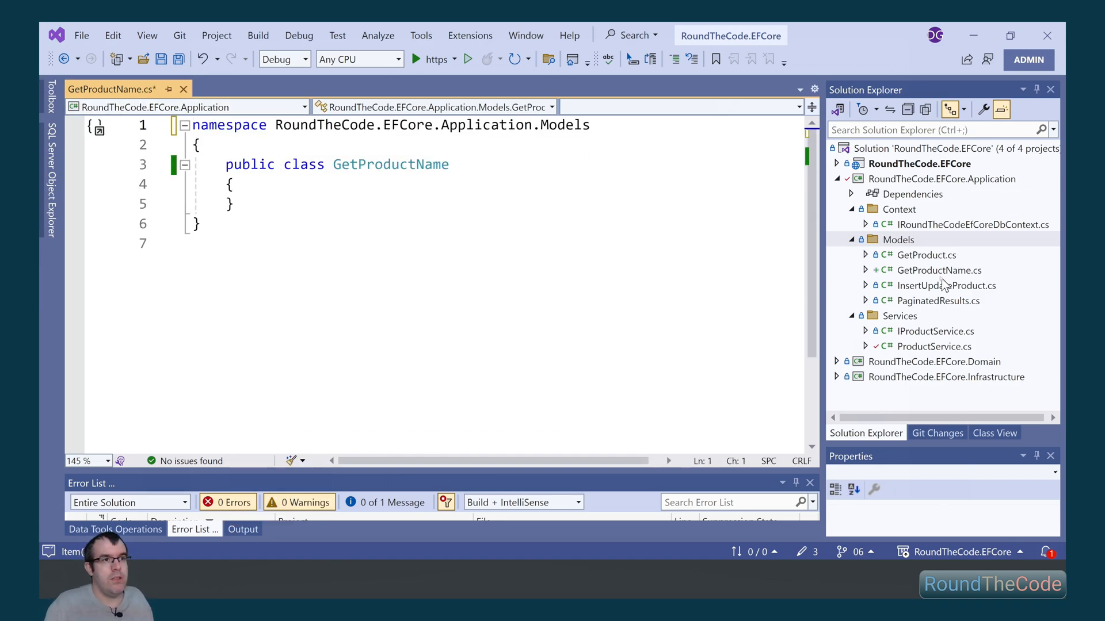
pyautogui.doubleClick(927, 255)
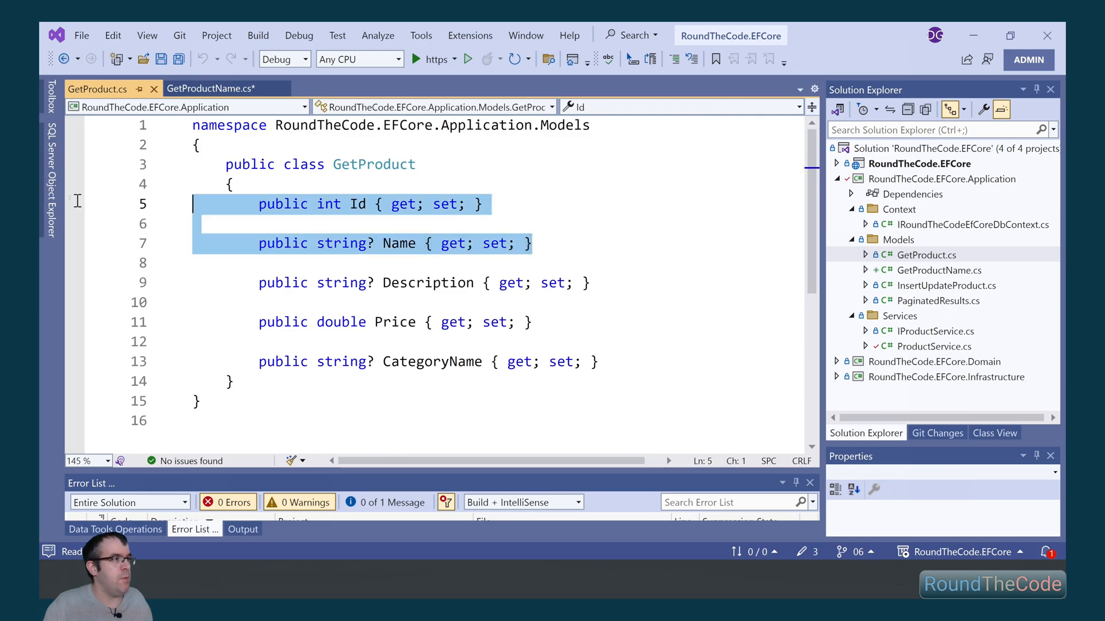
pyautogui.click(210, 90)
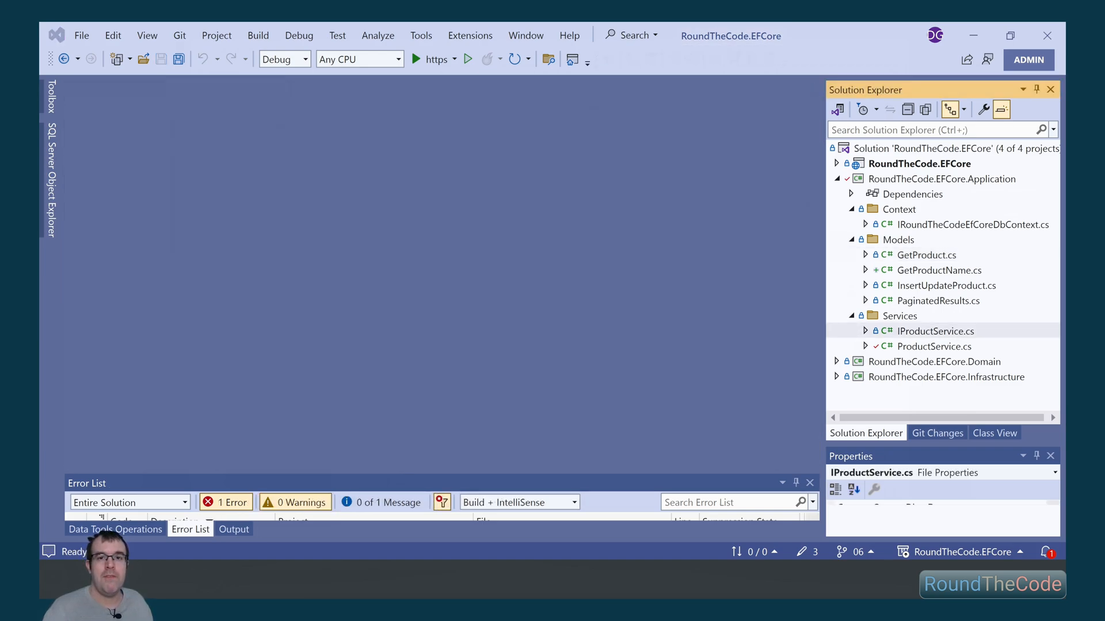
# Add Task<GetProductName?> GetNameAsync(int id); to the IProductService interface.
pyautogui.click(935, 332)
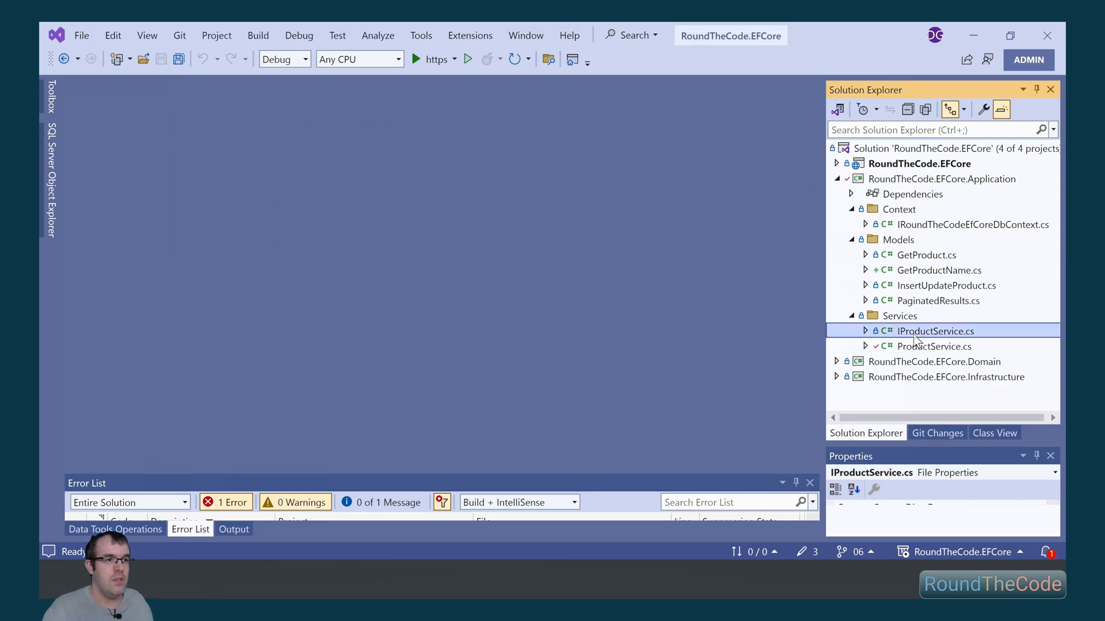
pyautogui.doubleClick(935, 331)
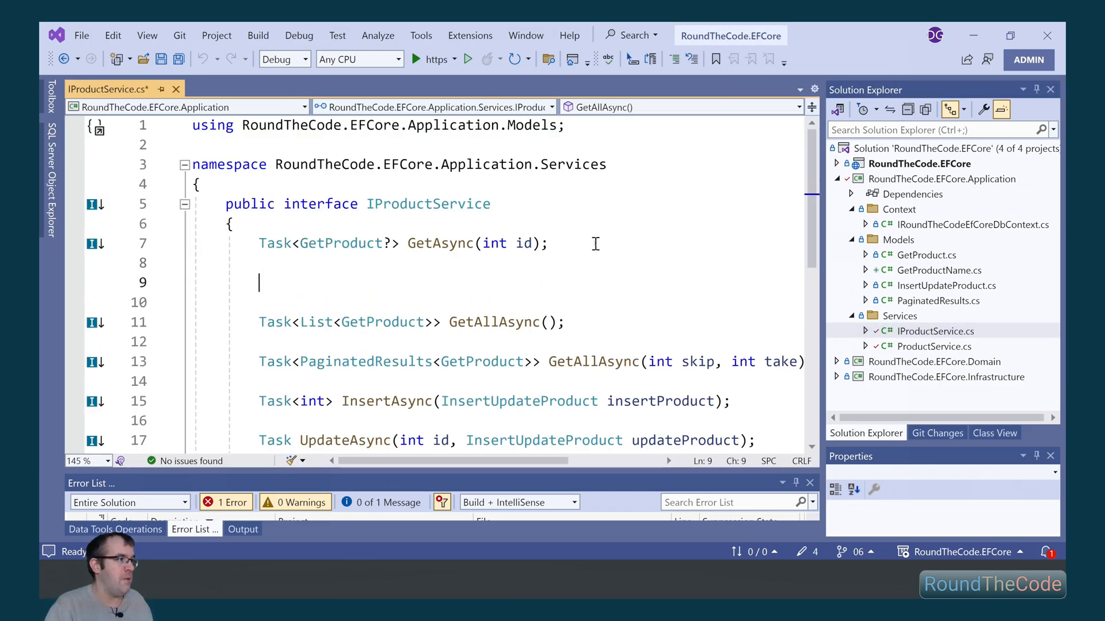
pyautogui.write('Task<GetProductName?> GetName')
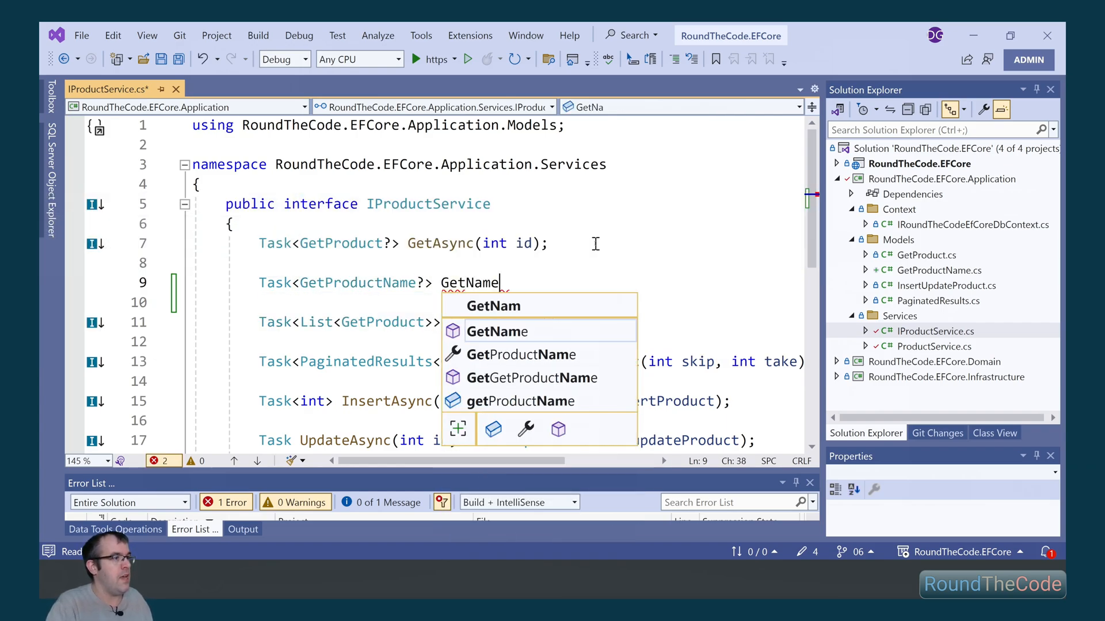
pyautogui.write('Async(int id);')
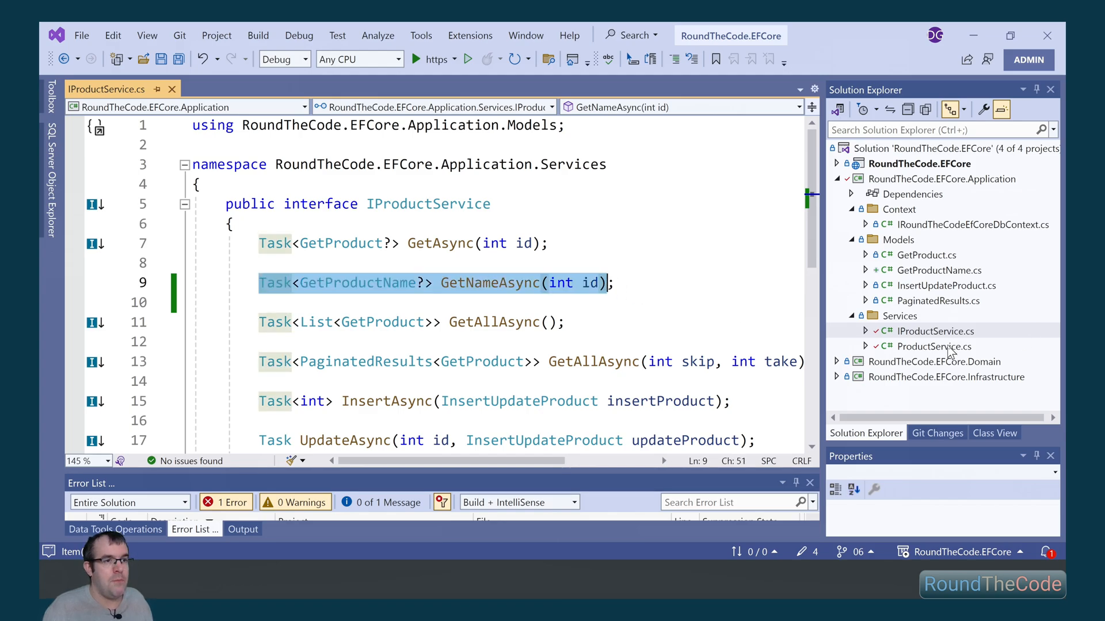
# Start GetNameAsync in ProductService with var product = await … FromSqlRaw.
pyautogui.doubleClick(934, 347)
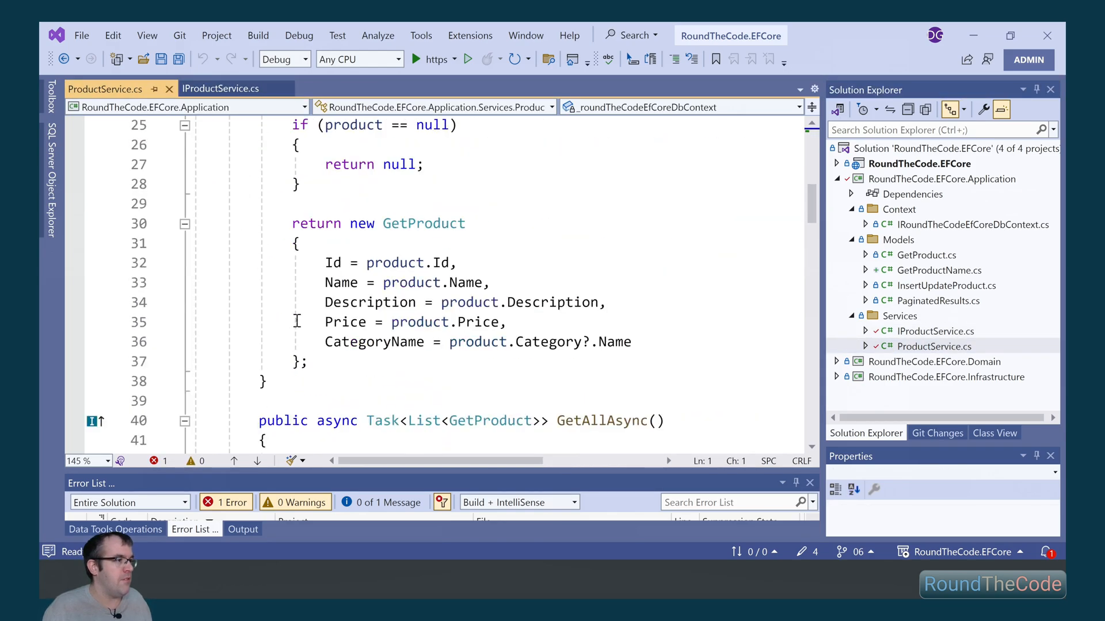
pyautogui.write('pu')
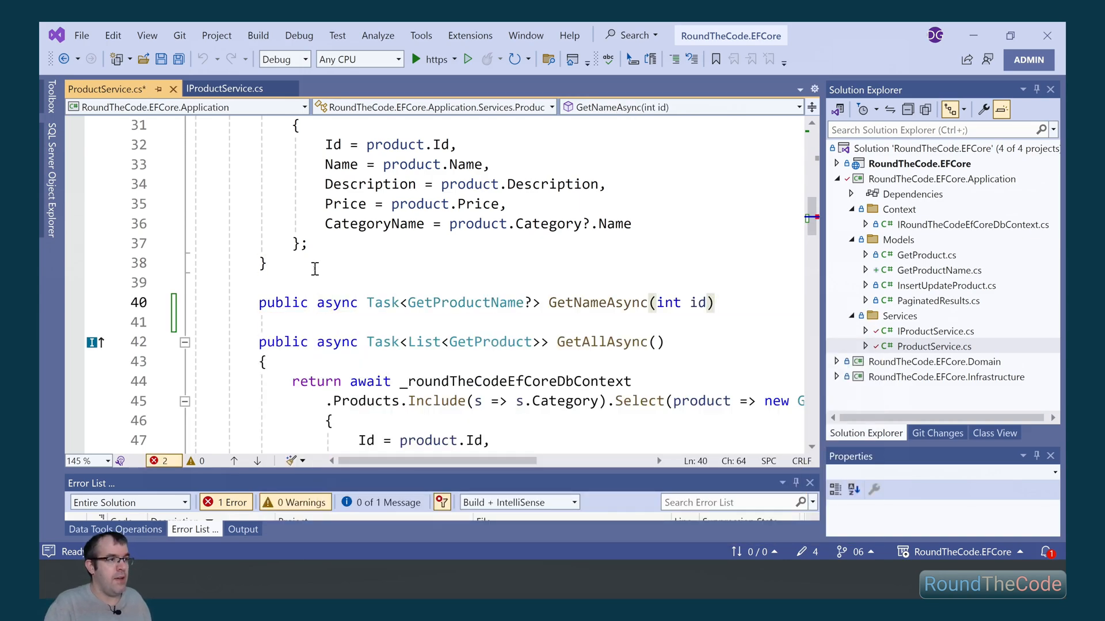
pyautogui.write('var pr')
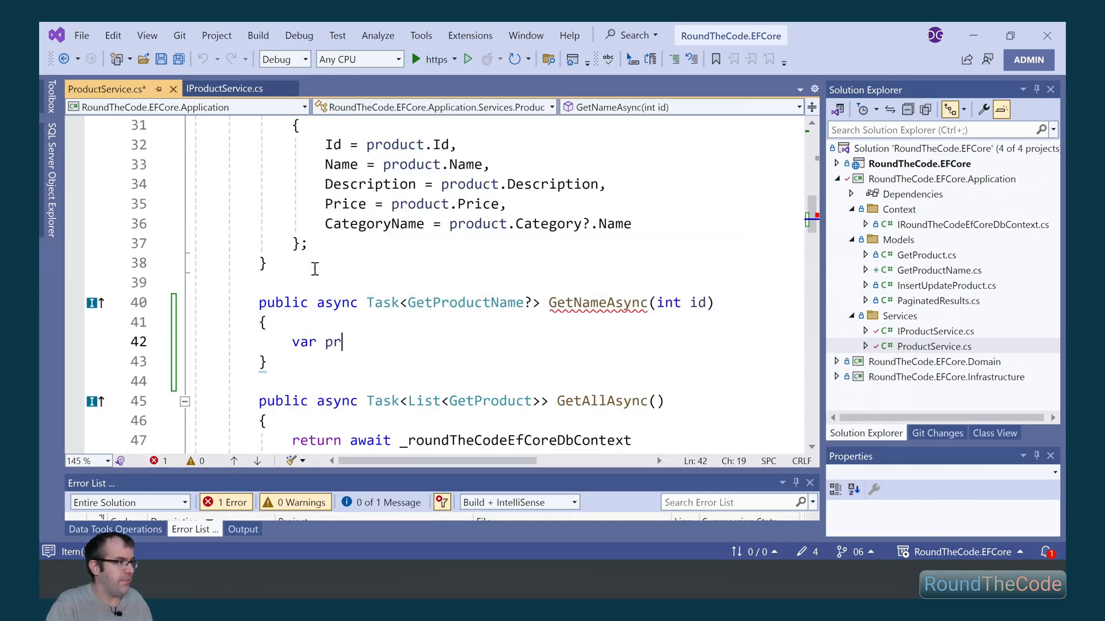
pyautogui.write('oduct = await _roundTheCodeEfCoreDbContext')
pyautogui.write('.Products')
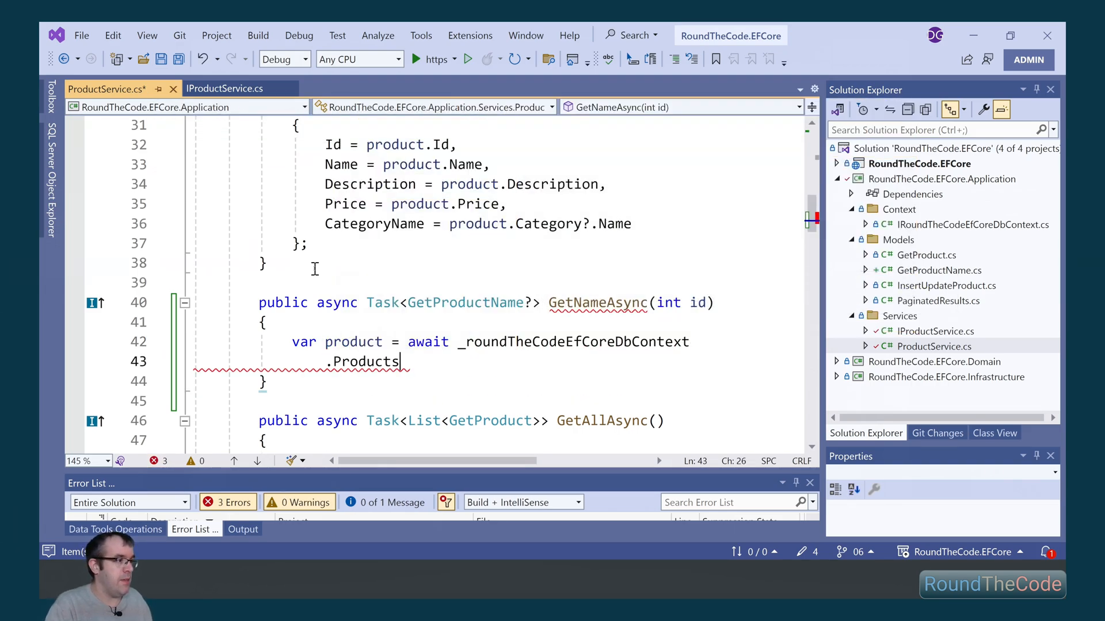
pyautogui.write('.from')
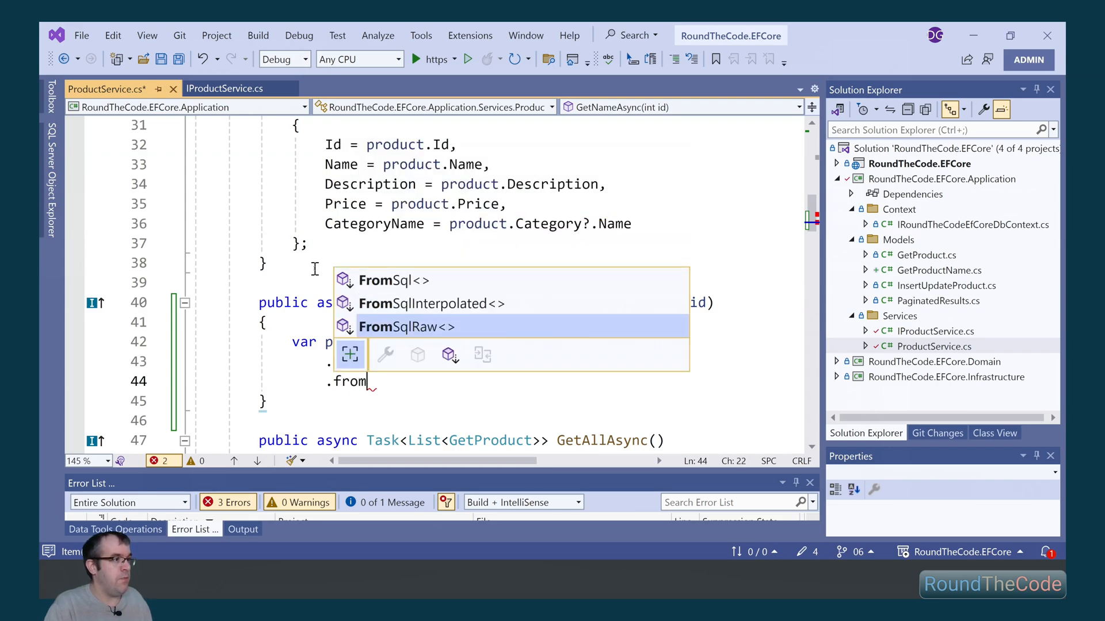
pyautogui.moveTo(407, 327)
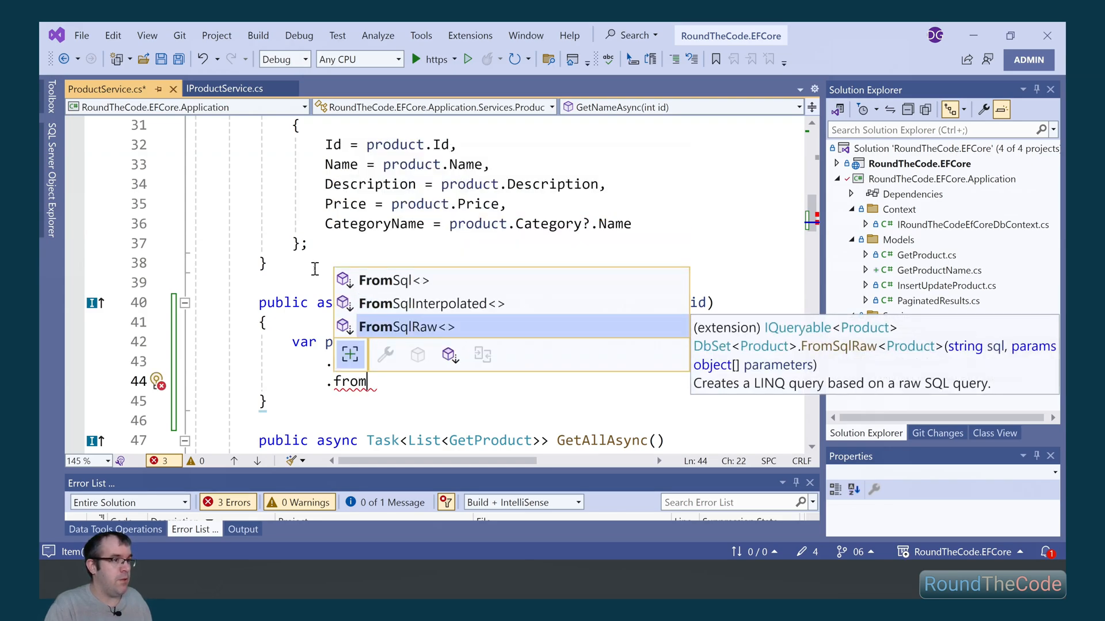
pyautogui.press('Tab')
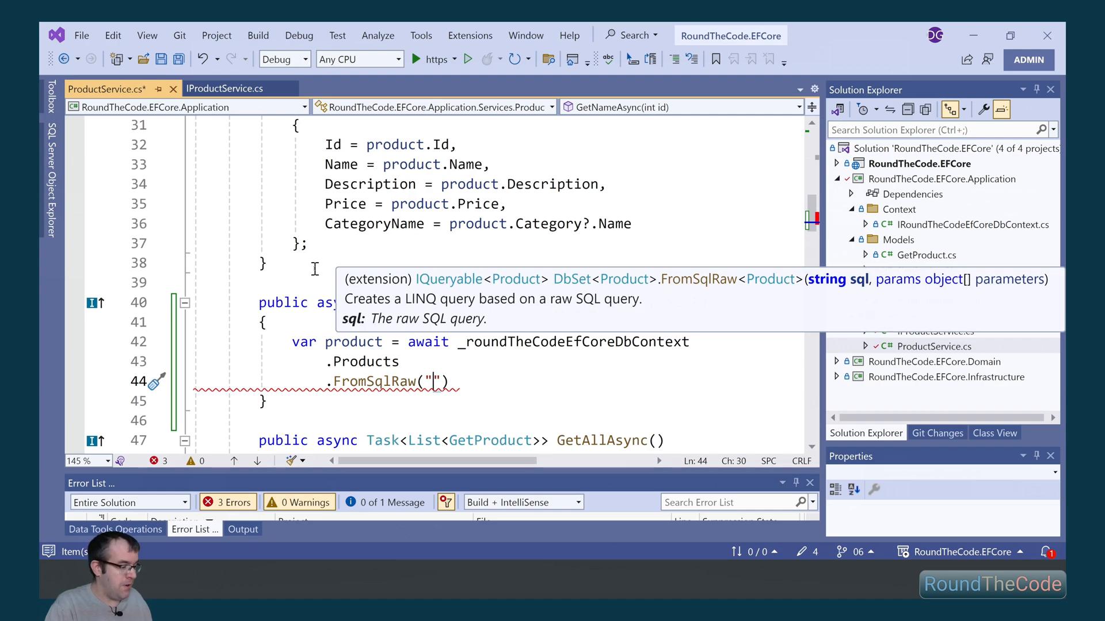
pyautogui.write('SELECT *')
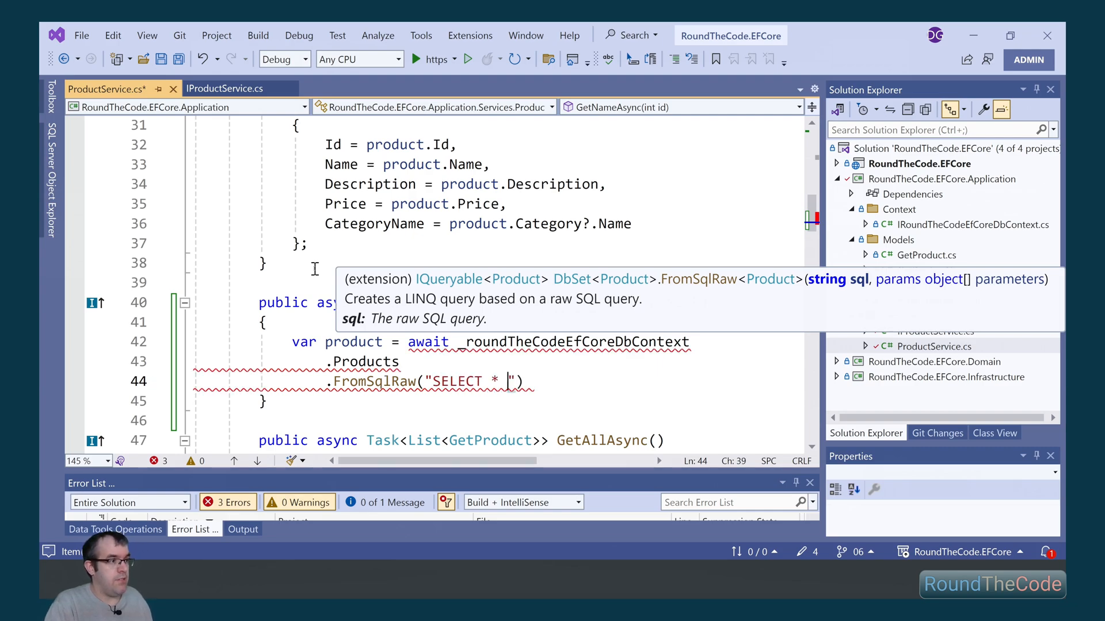
pyautogui.write('FROM [sho')
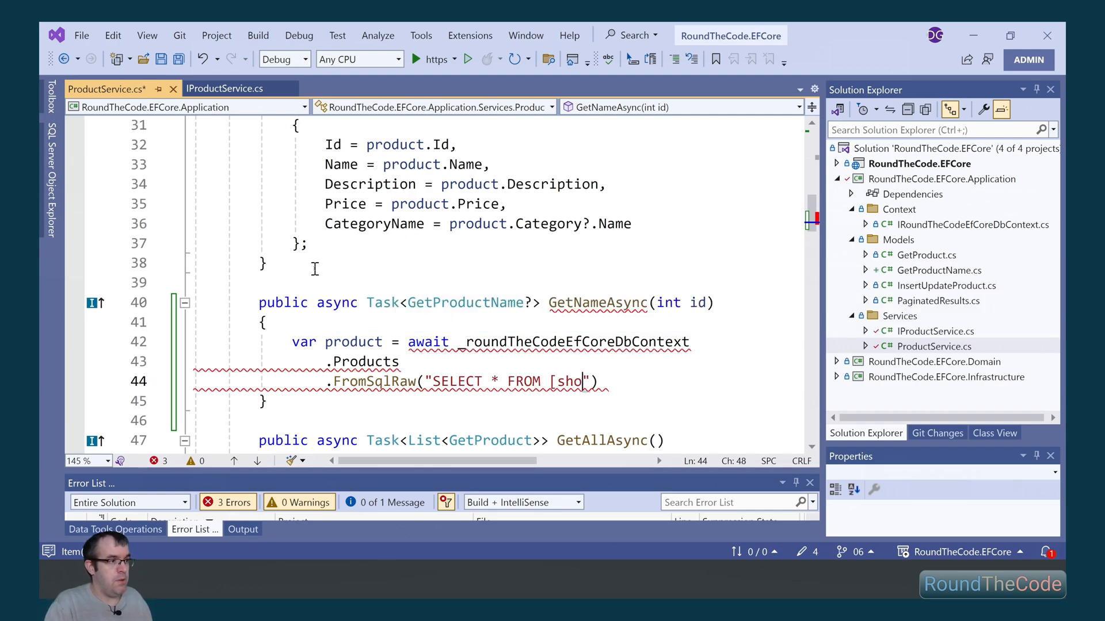
pyautogui.write('p].[')
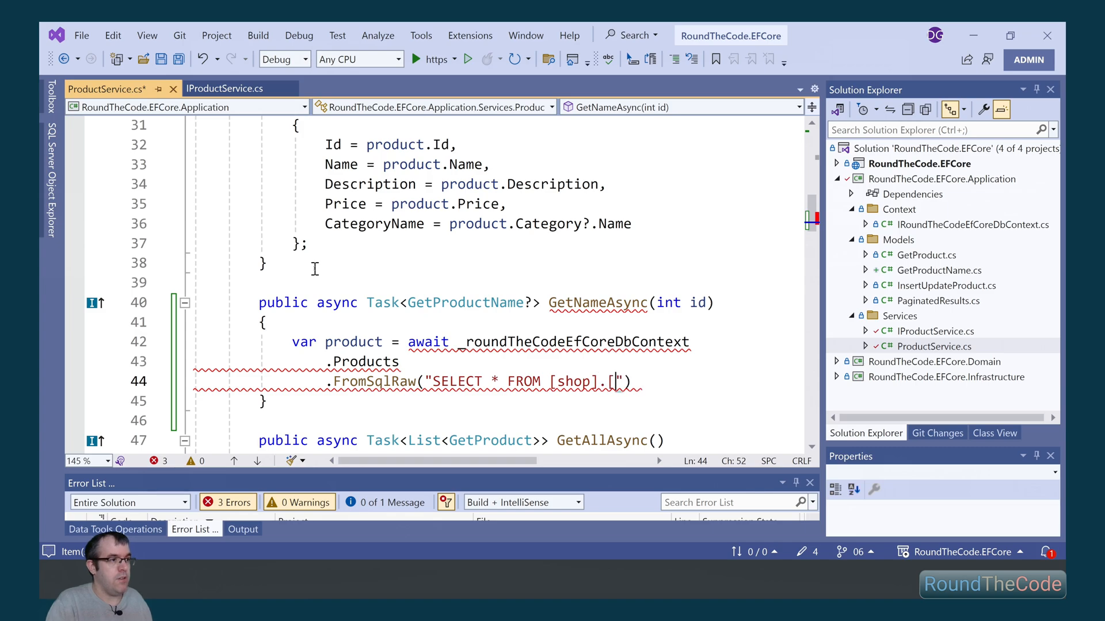
pyautogui.write('Product] W')
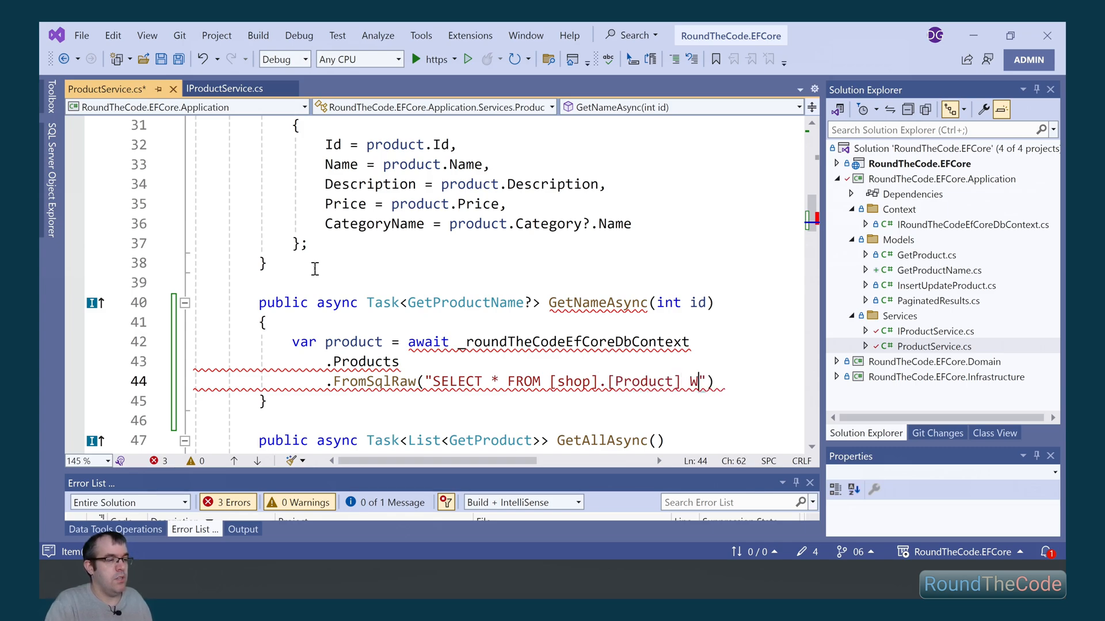
pyautogui.write('HERE Id=@id')
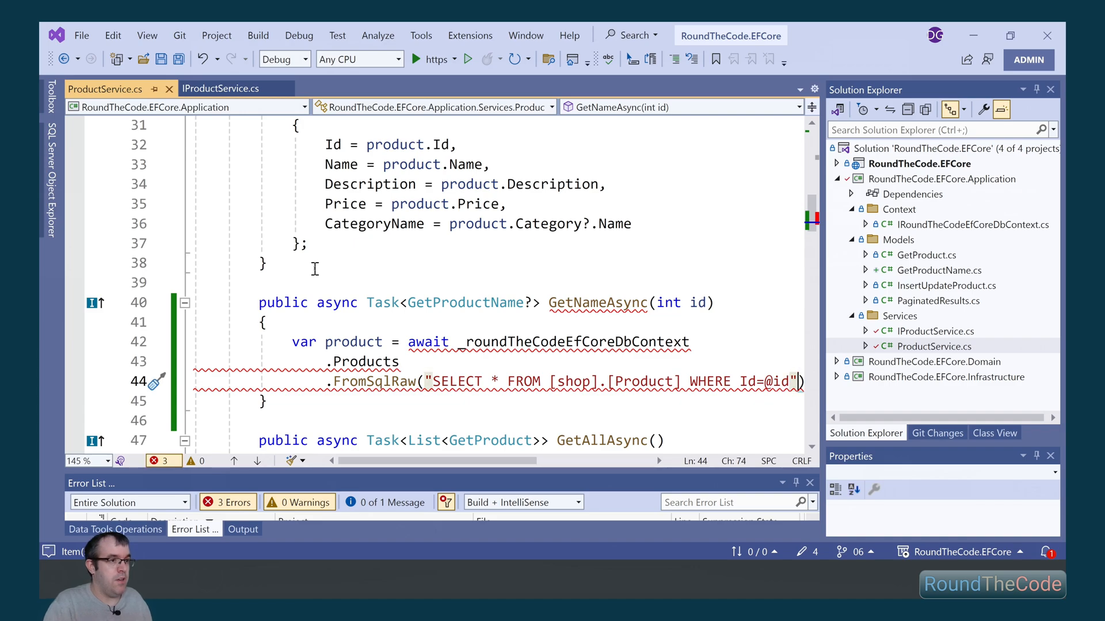
pyautogui.write(',')
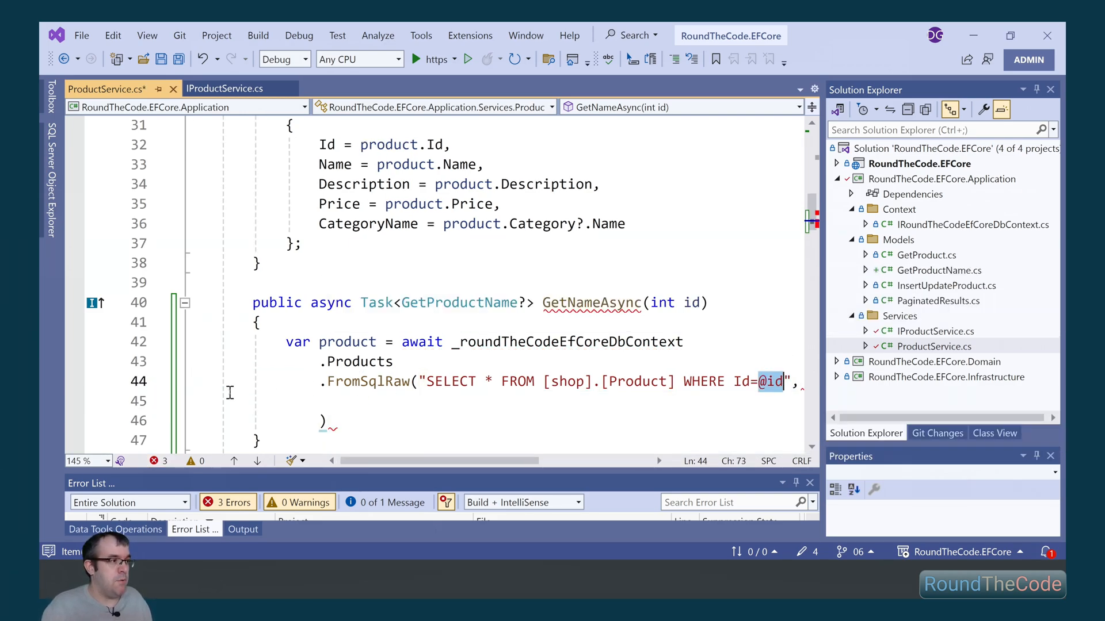
pyautogui.write('new S')
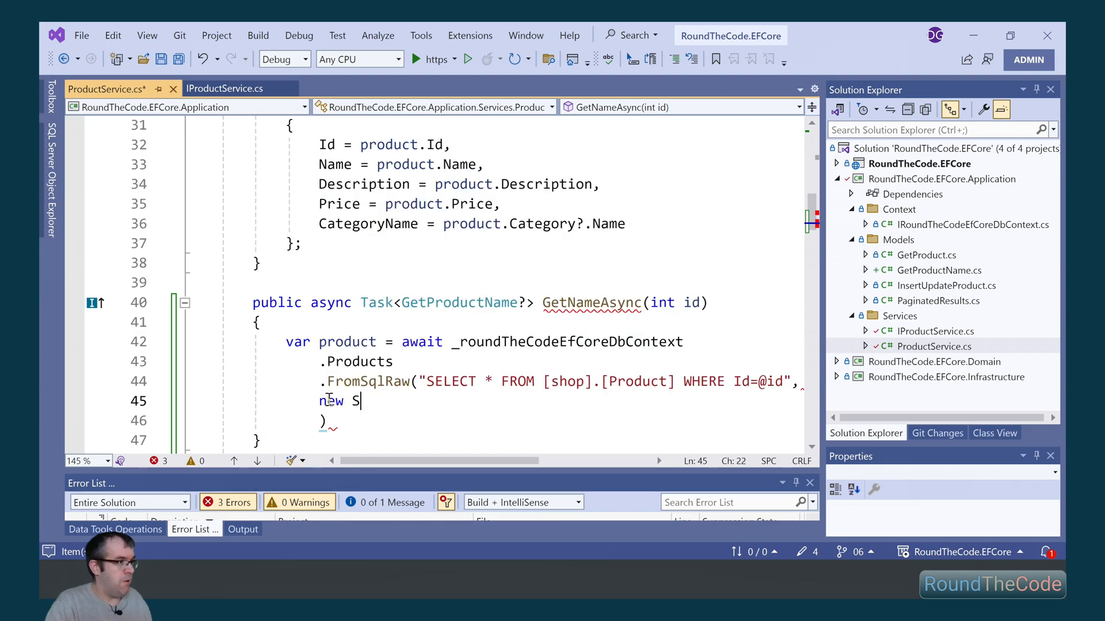
pyautogui.write('qlParameter("')
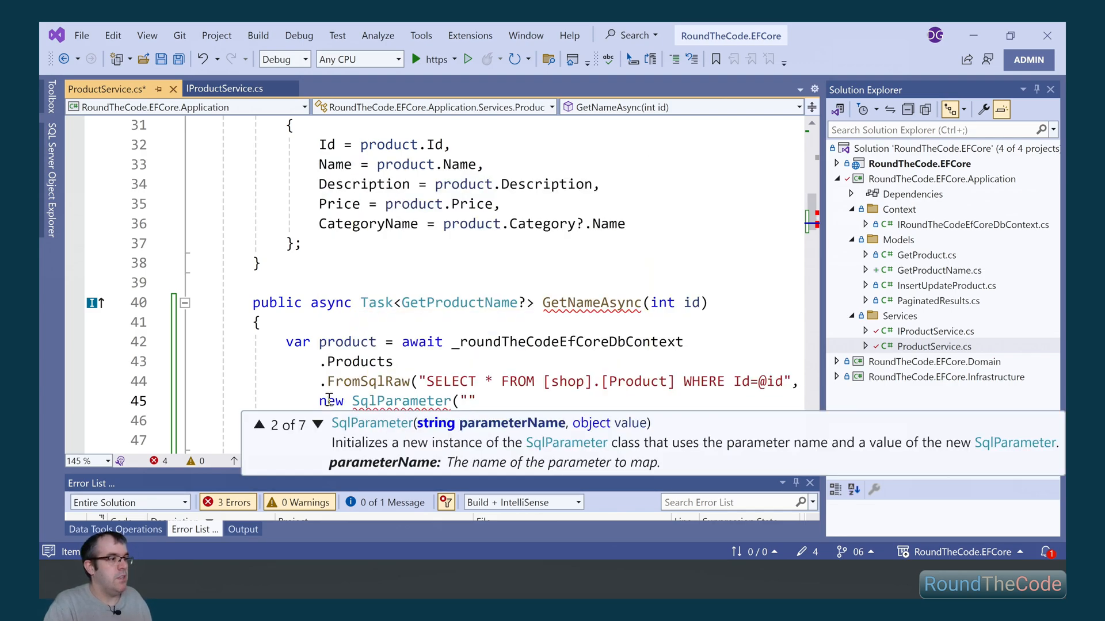
pyautogui.write('id", id')
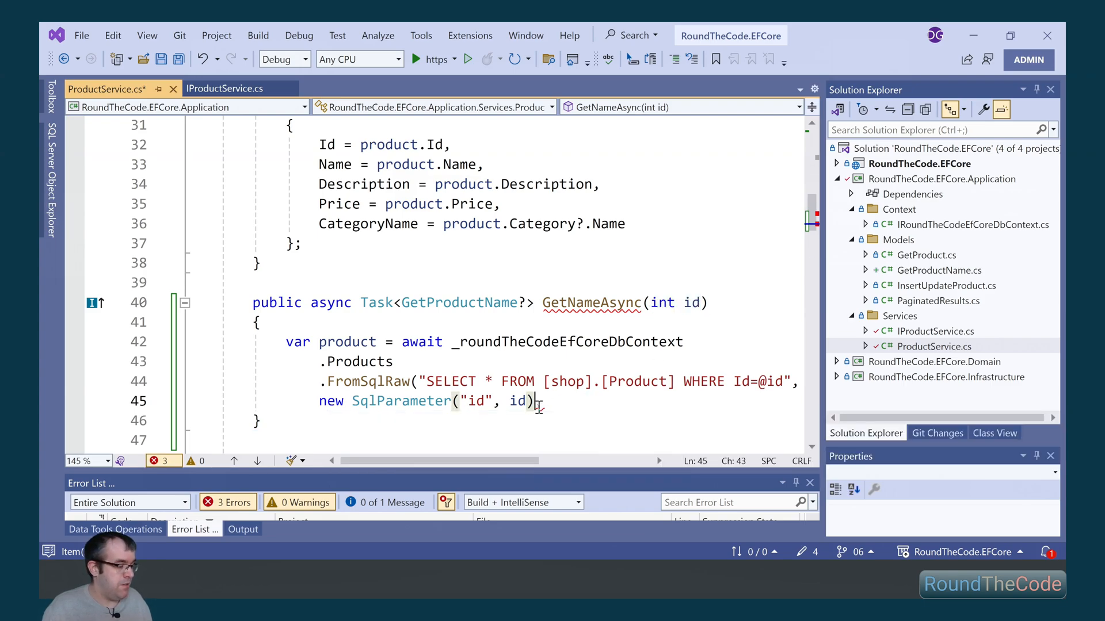
pyautogui.write(';')
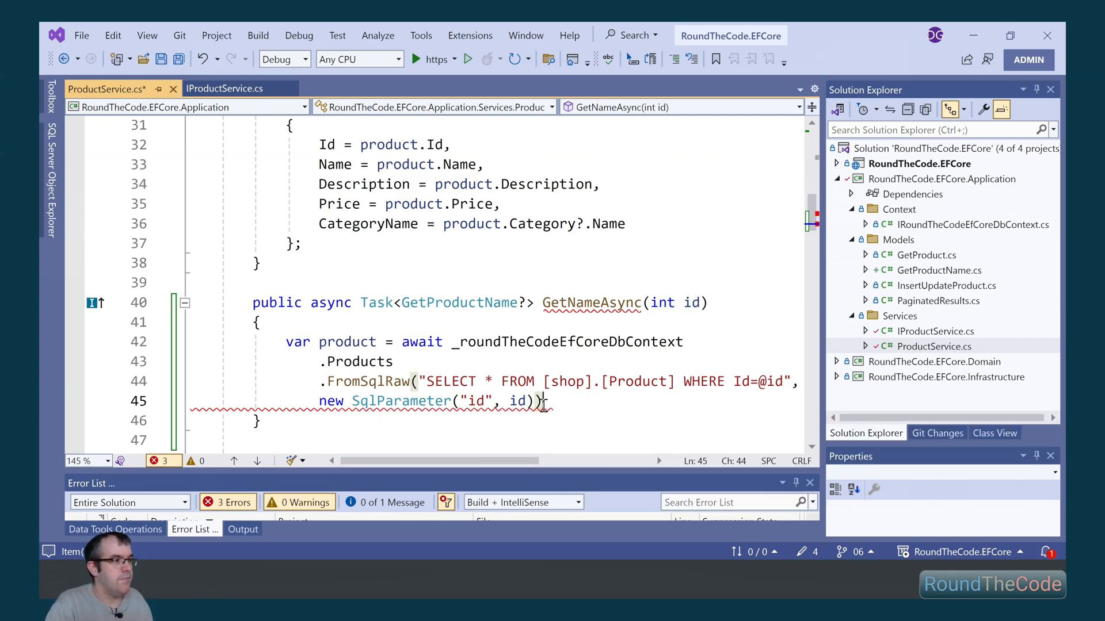
# Call FirstOrDefaultAsync, return null if missing, else a GetProductName with Id and Name.
pyautogui.write('.FirstOrDefaultAsync')
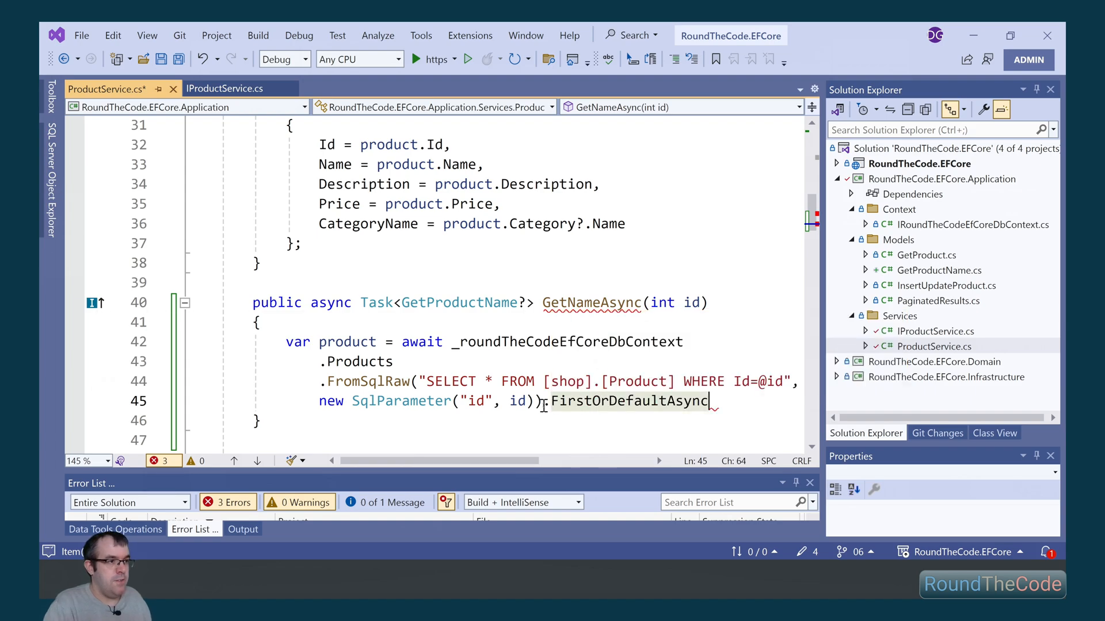
pyautogui.write('();')
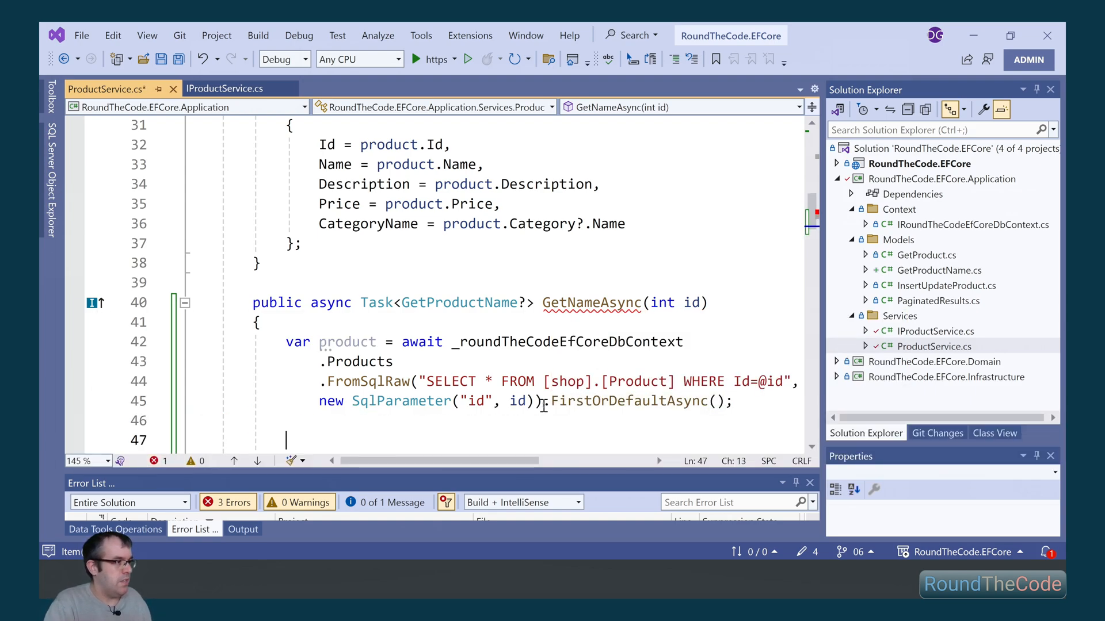
pyautogui.write('if (product == null')
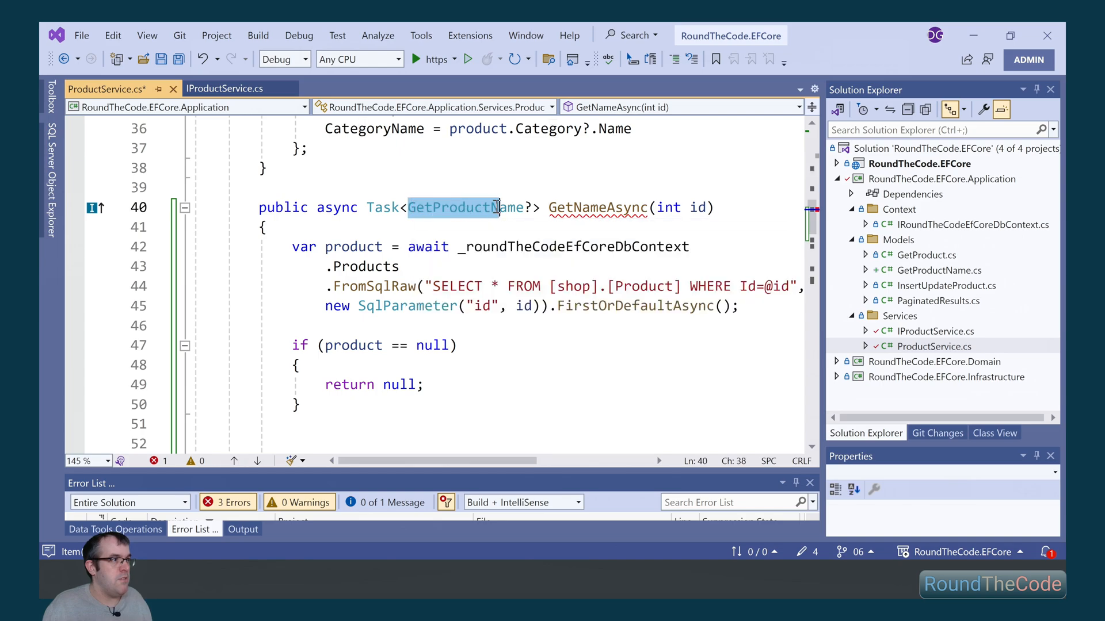
pyautogui.write('return new GetProductName')
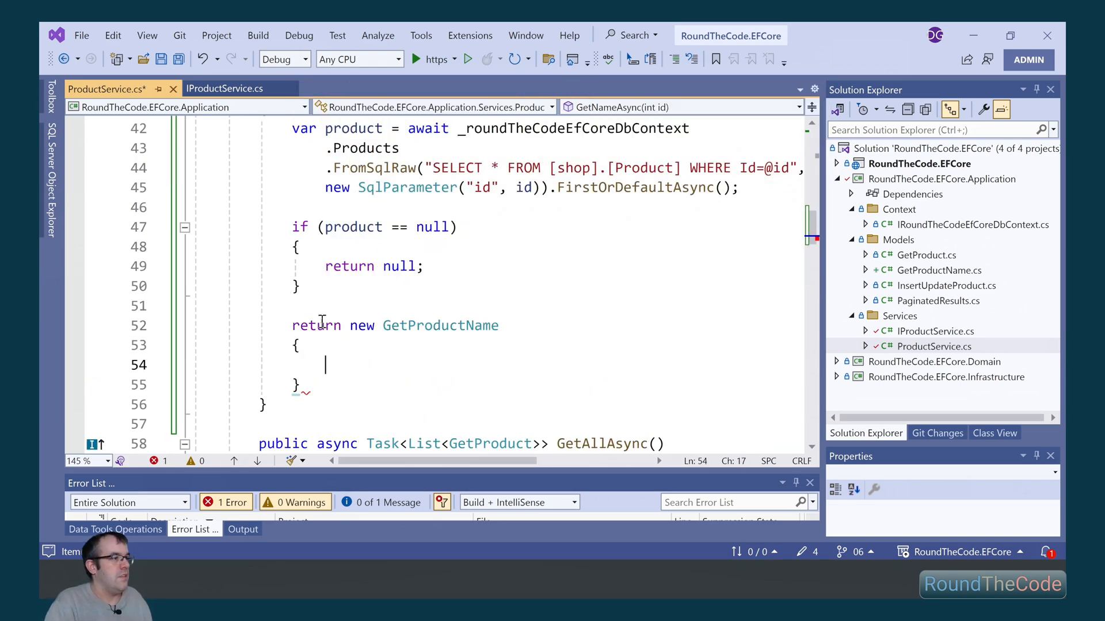
pyautogui.write('Id = product.Id,')
pyautogui.write('Name =')
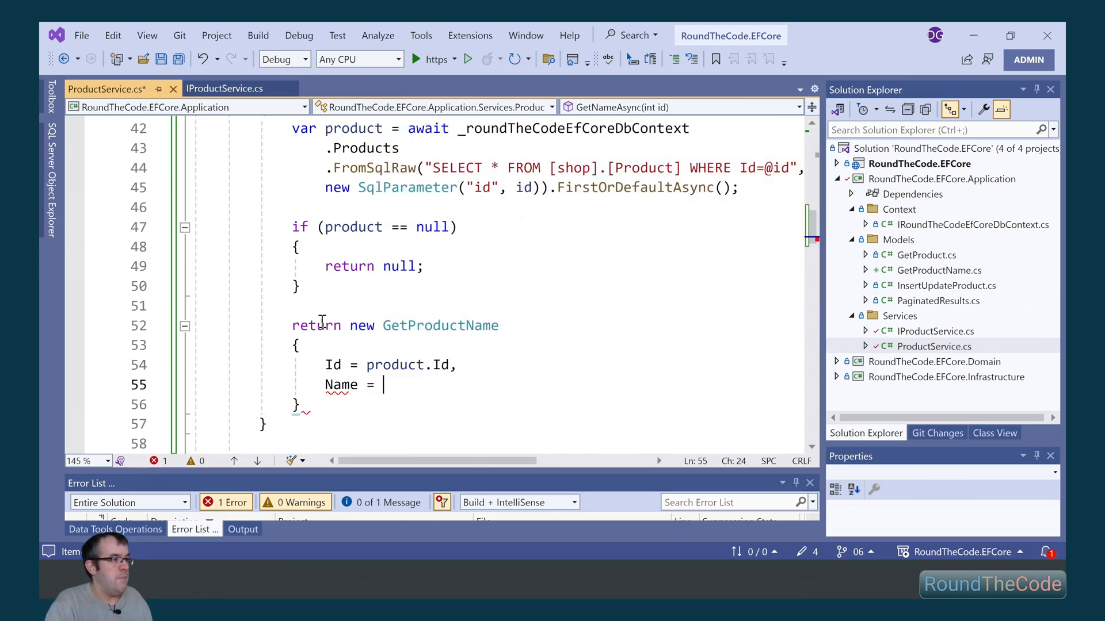
pyautogui.write('product.Name')
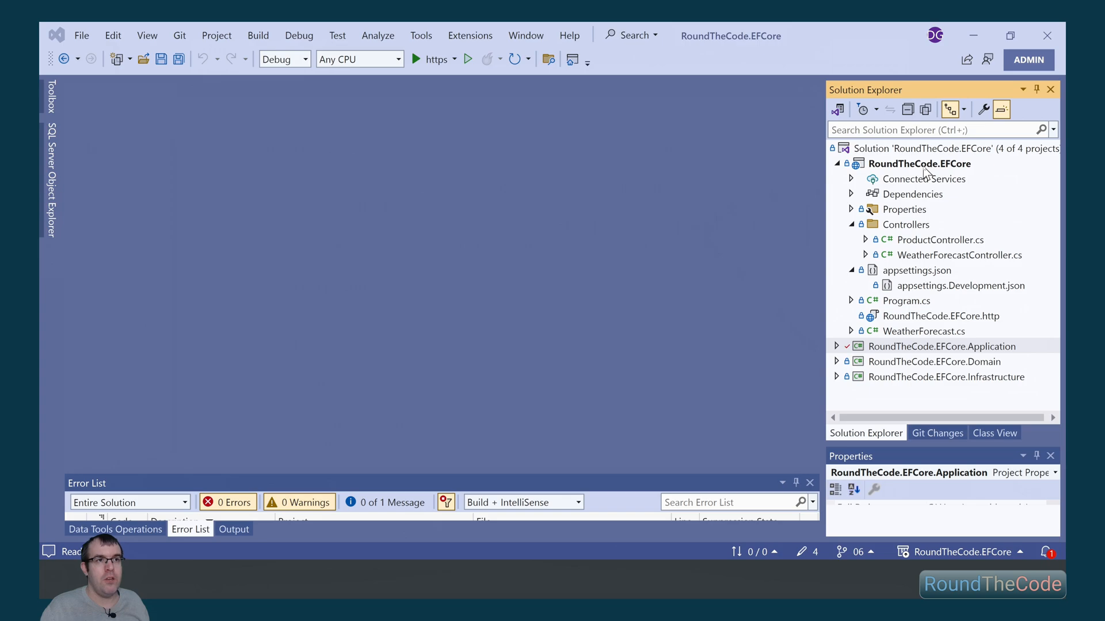
# In ProductController, declare [HttpGet("name/{id}")] public async Task<IActionResult> GetNameAsync.
pyautogui.click(939, 240)
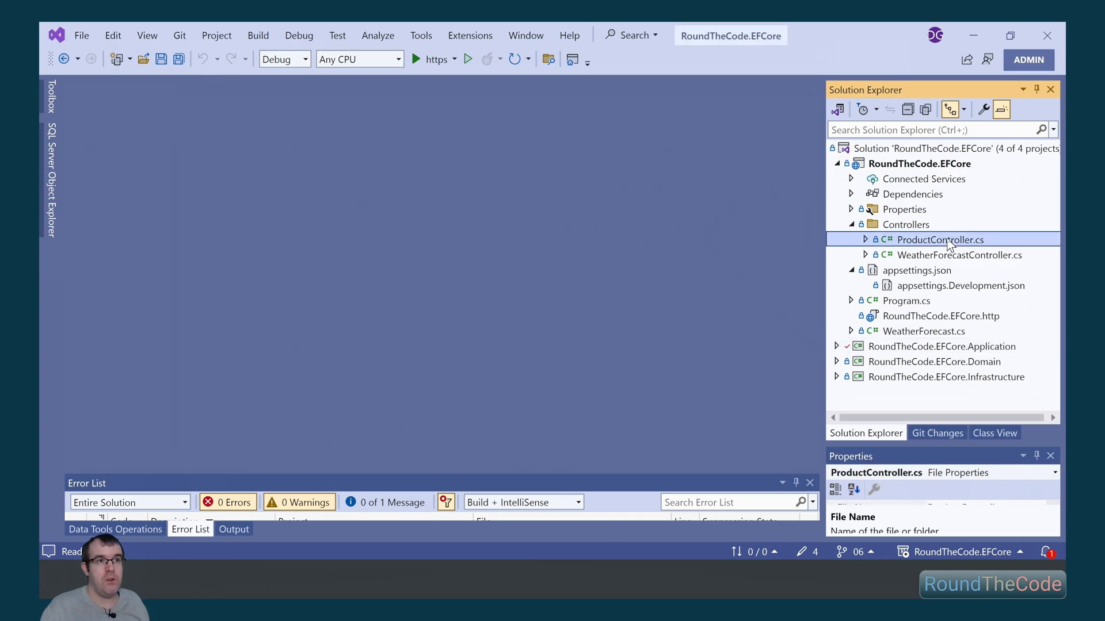
pyautogui.doubleClick(940, 240)
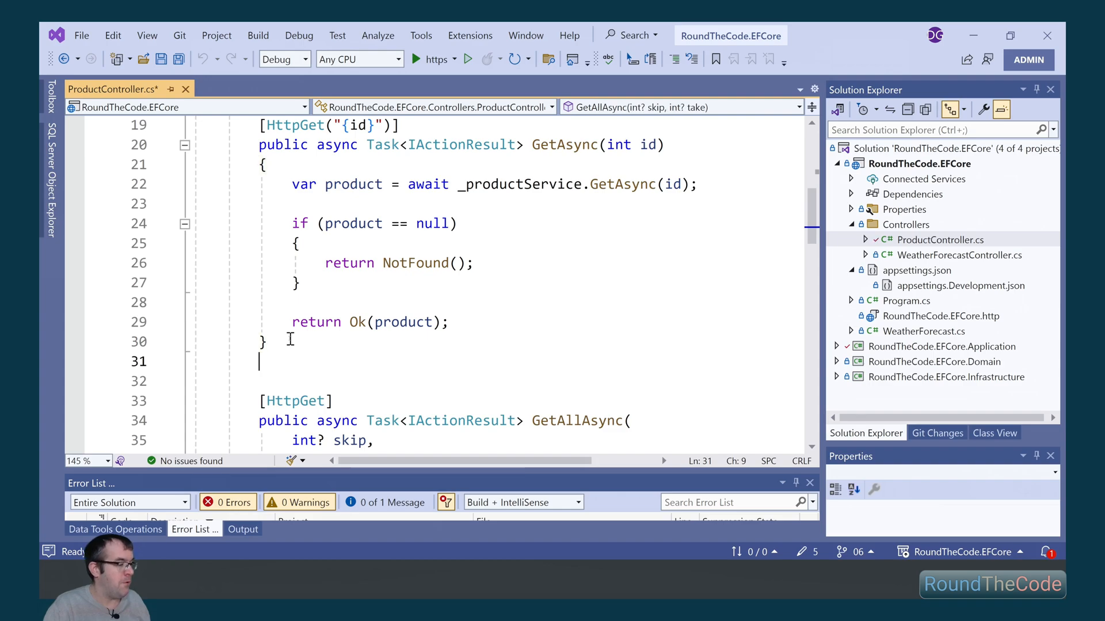
pyautogui.write('[HttpGet("name/{id')
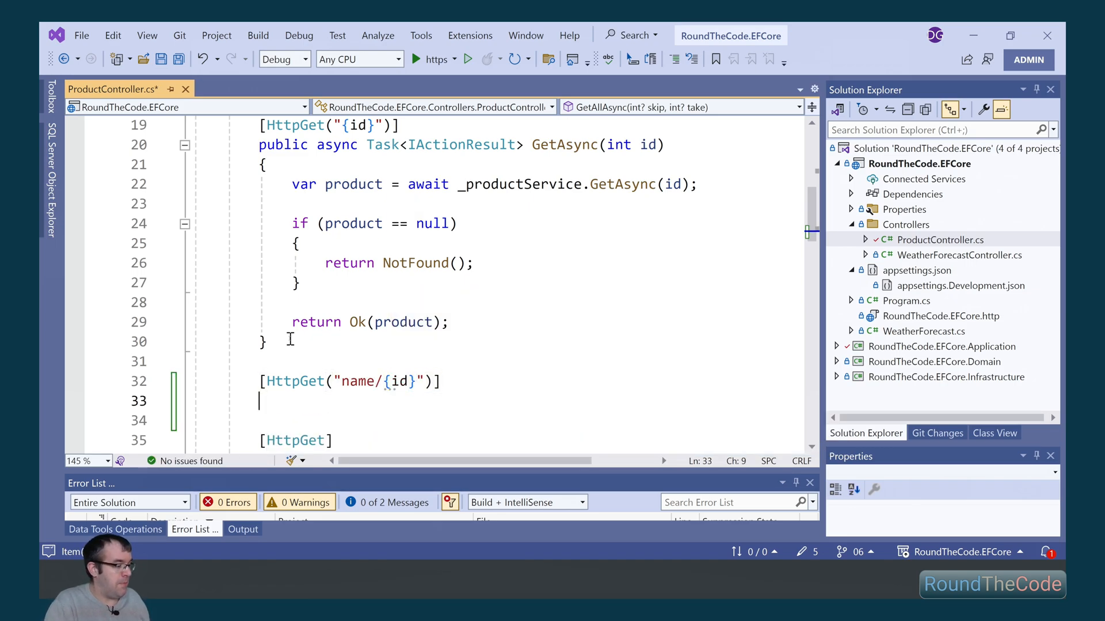
pyautogui.write('public async Task<>')
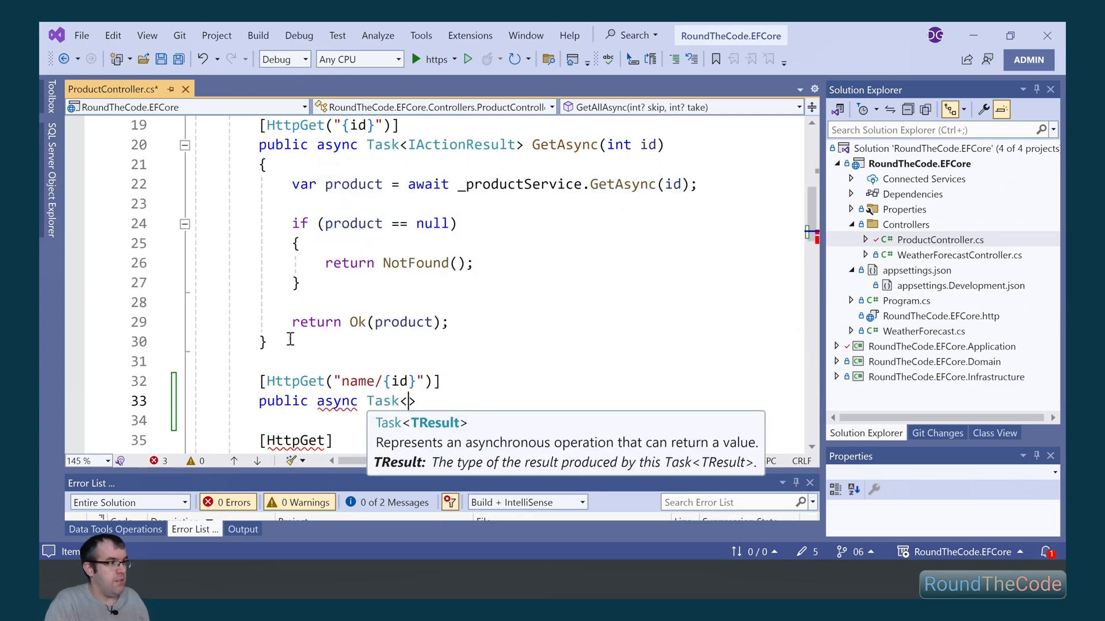
pyautogui.write('IActionResult>')
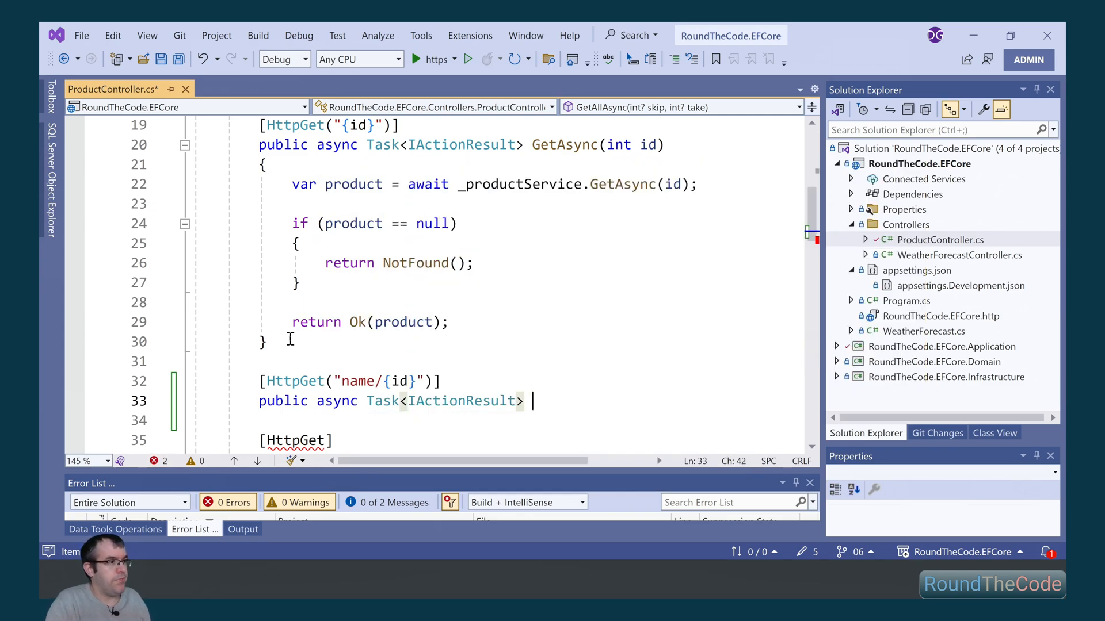
pyautogui.write('GetNameAsync(int id')
pyautogui.click(527, 421)
pyautogui.write('{')
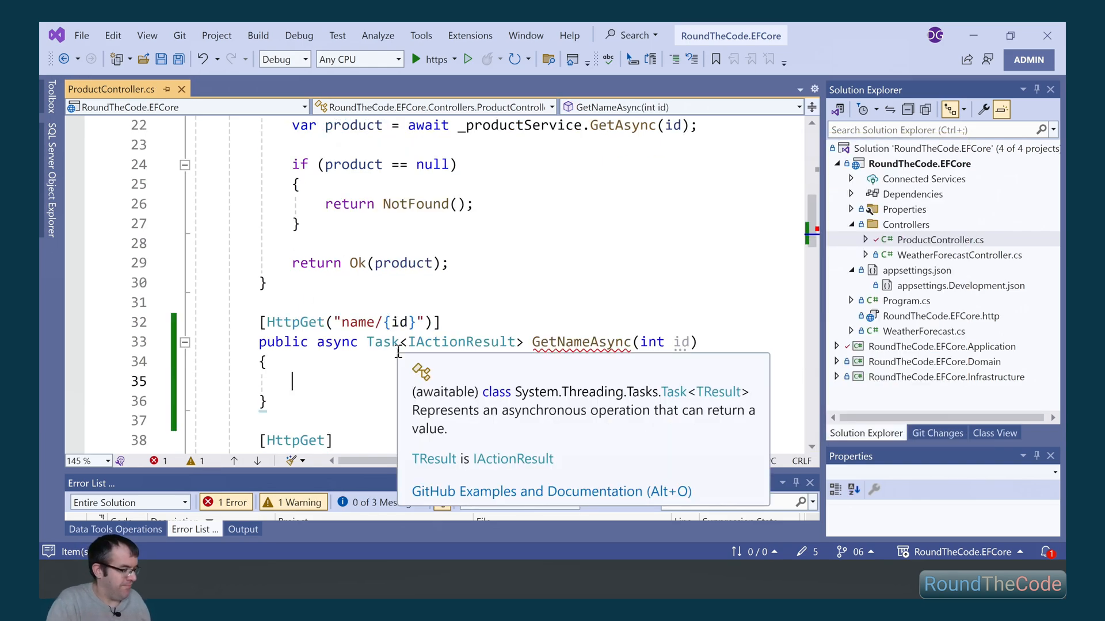
# Call _productService.GetNameAsync(id) and return NotFound when the product is null.
pyautogui.write('var product = await')
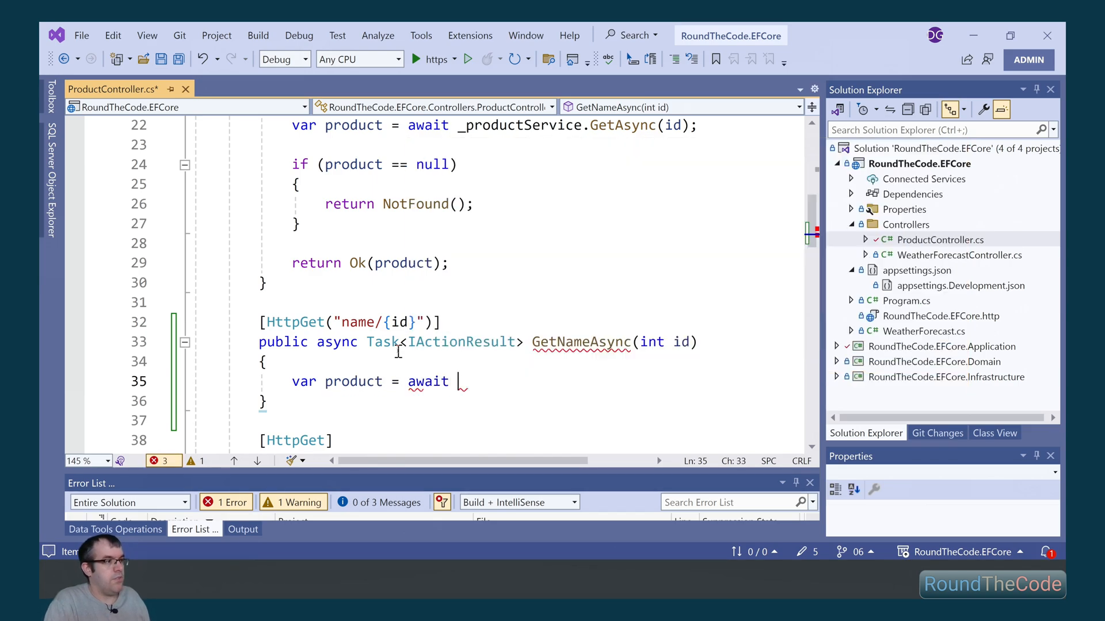
pyautogui.write('_productService.ge')
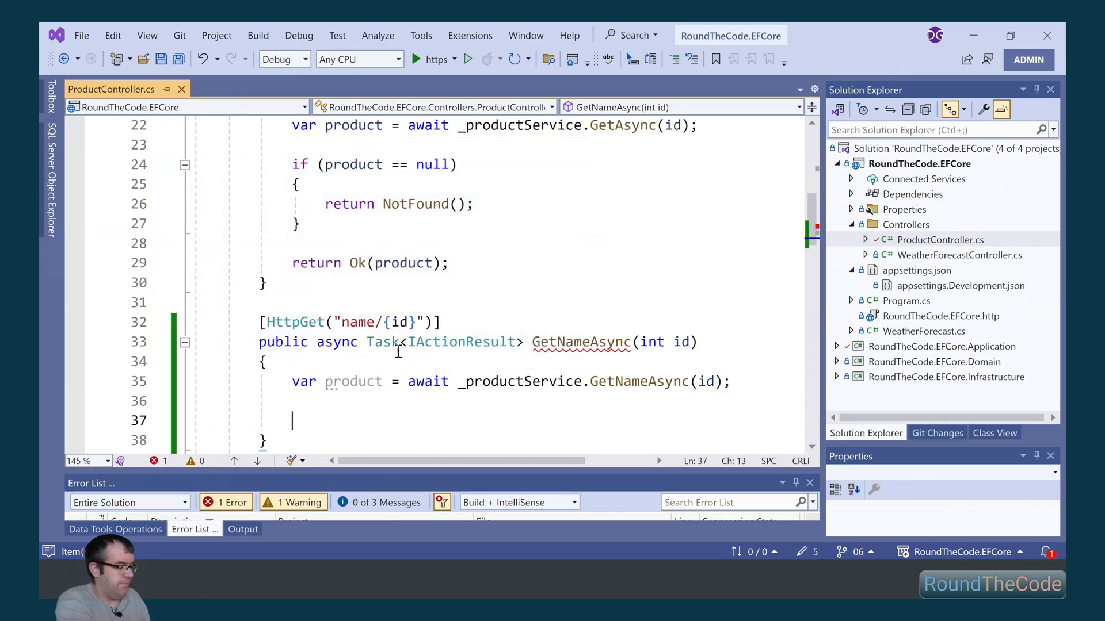
pyautogui.write('if (product == null')
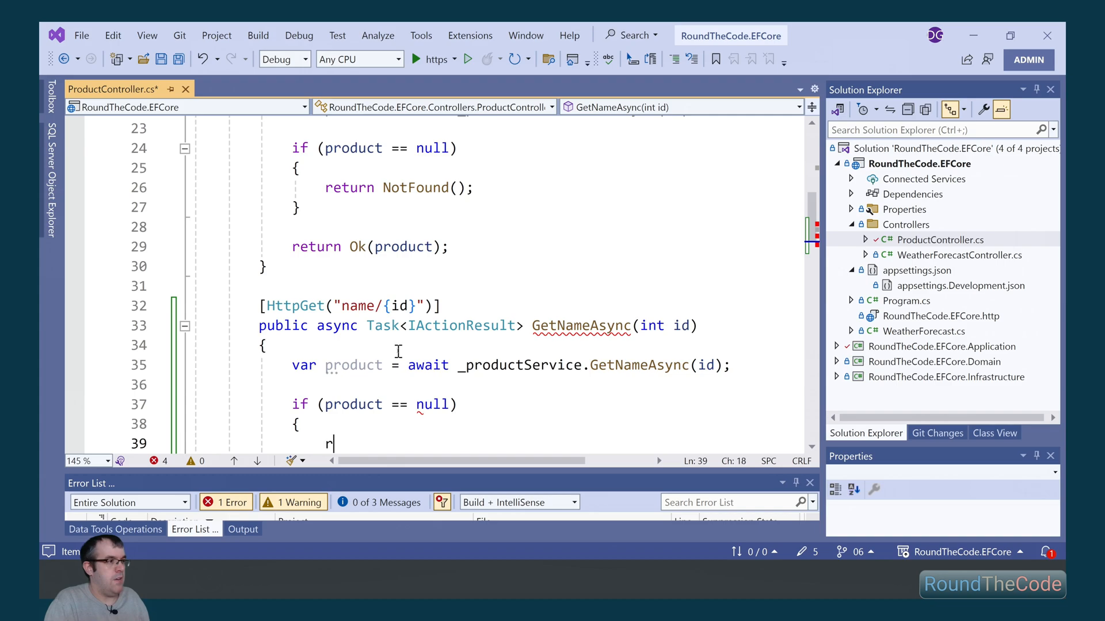
pyautogui.write('eturn NotFound')
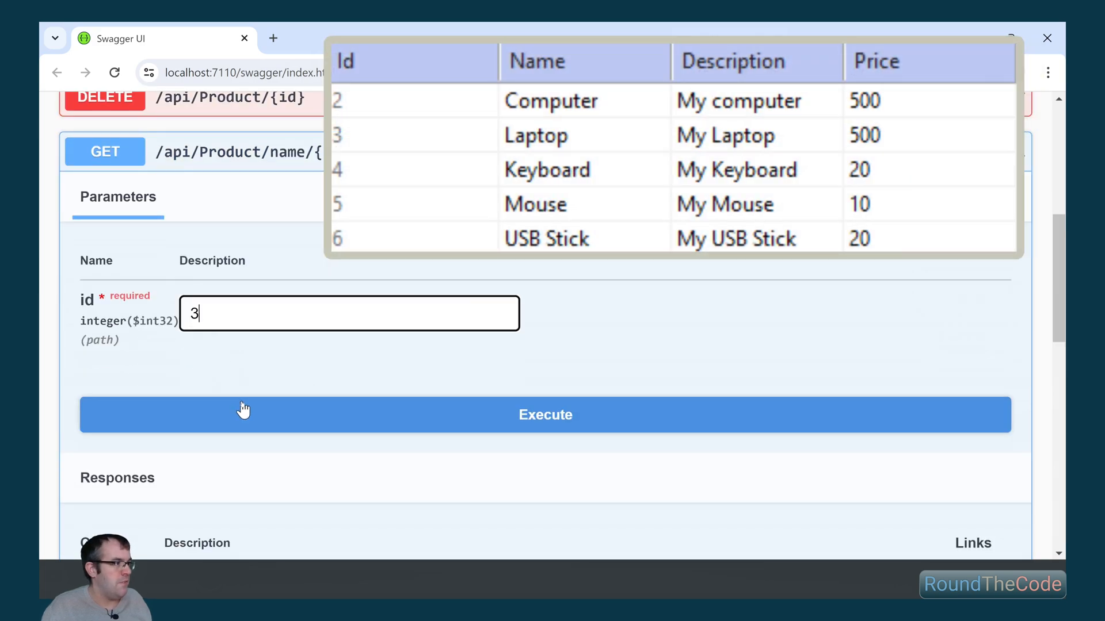
# Execute GET /api/Product/name/{id} in Swagger with id 3, then with id 8.
pyautogui.click(546, 415)
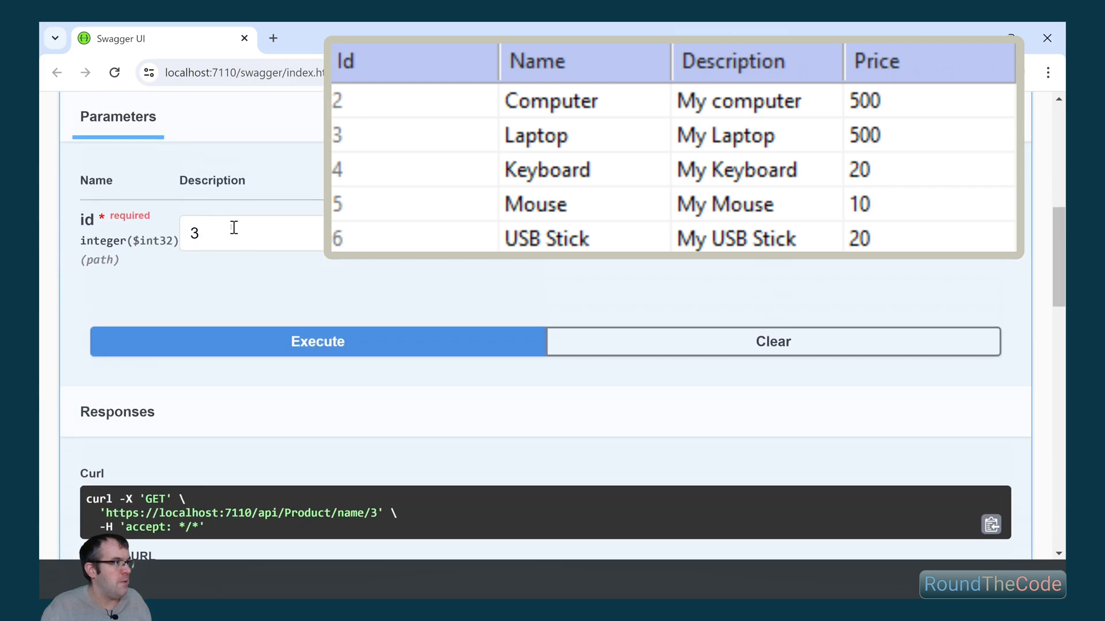
pyautogui.click(317, 342)
pyautogui.write('8')
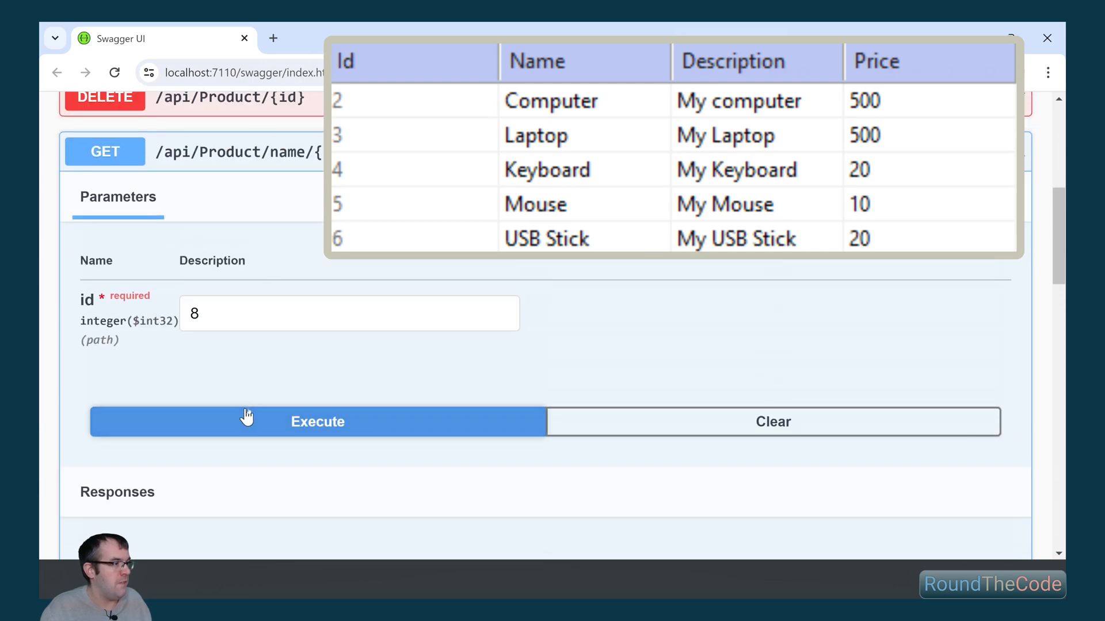
pyautogui.click(318, 422)
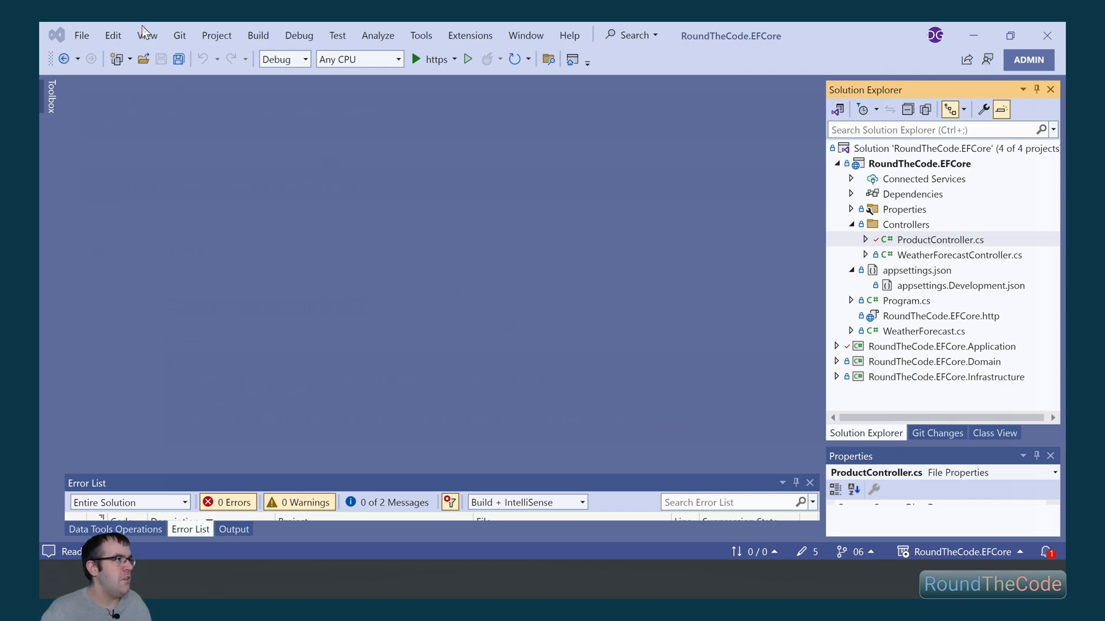
# In SQL Server Object Explorer, expand RoundTheCodeEFCore and add a new stored procedure.
pyautogui.click(147, 35)
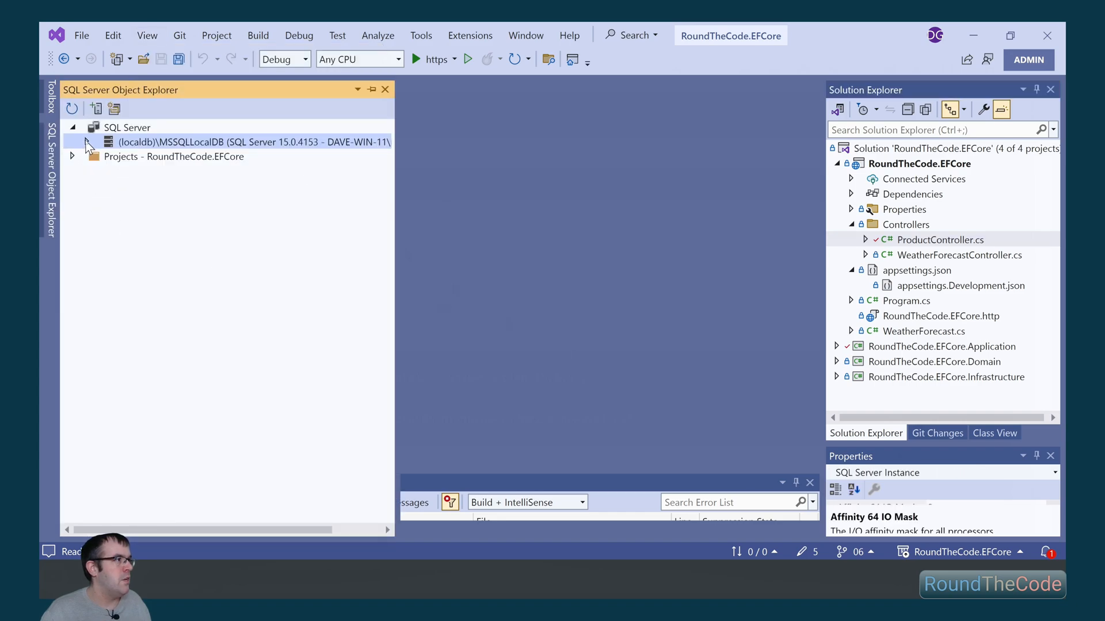
pyautogui.click(88, 142)
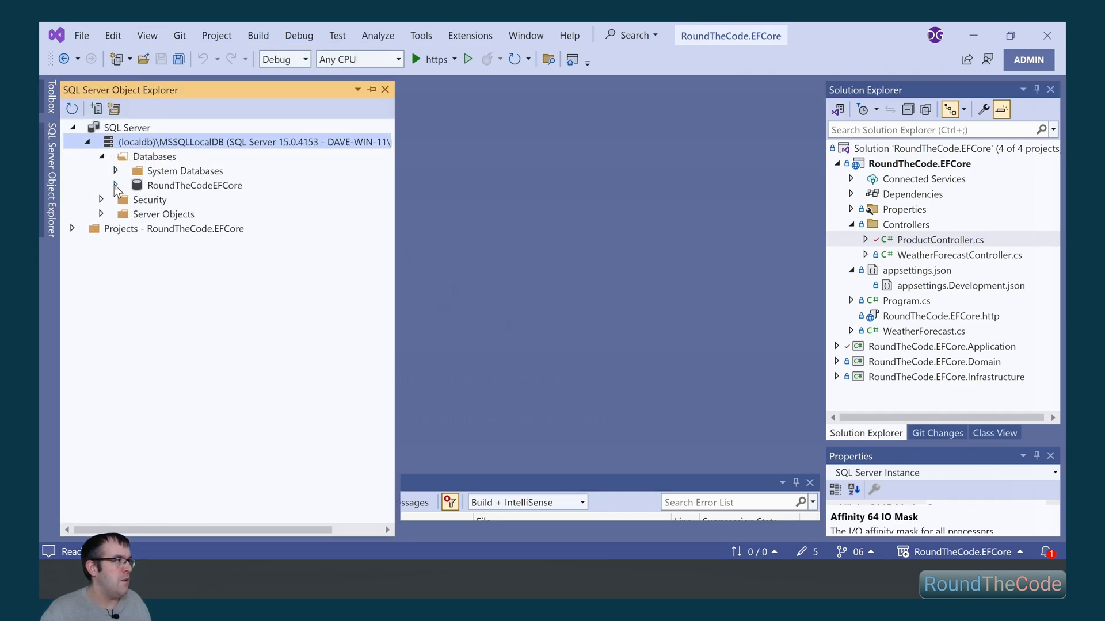
pyautogui.click(115, 186)
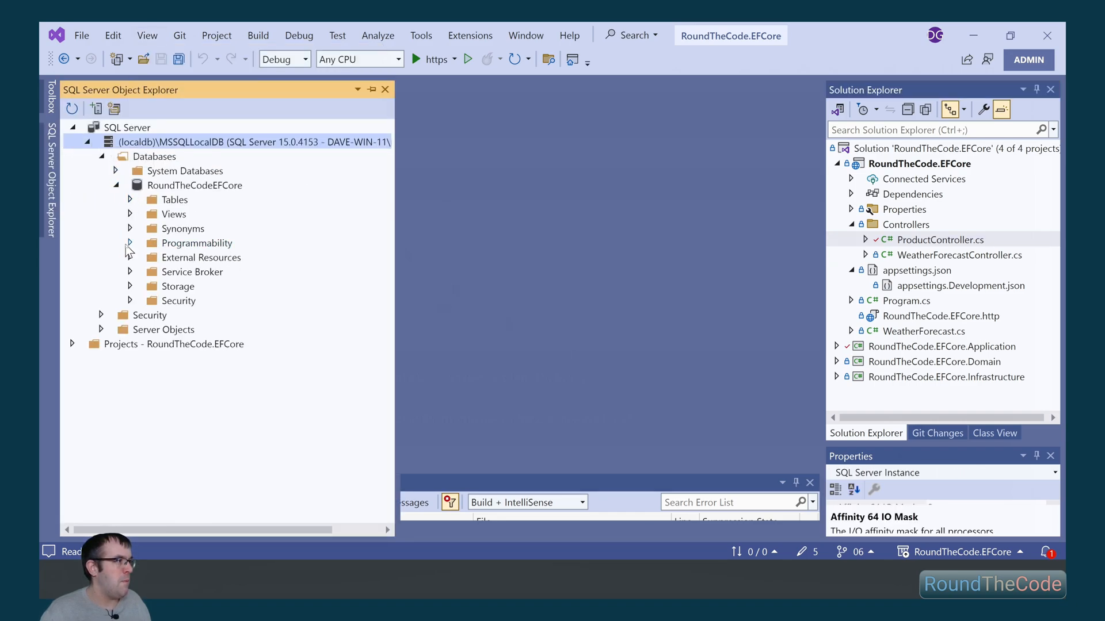
pyautogui.rightClick(196, 258)
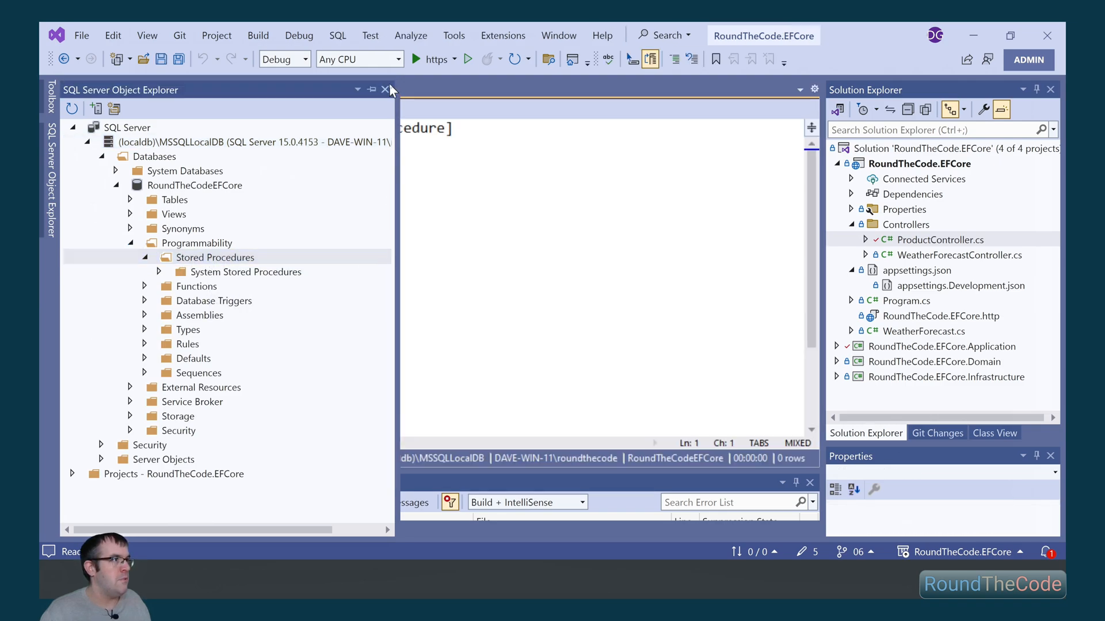
# Name the procedure GetProductsOrderByPrice and remove its placeholder parameters.
pyautogui.click(391, 89)
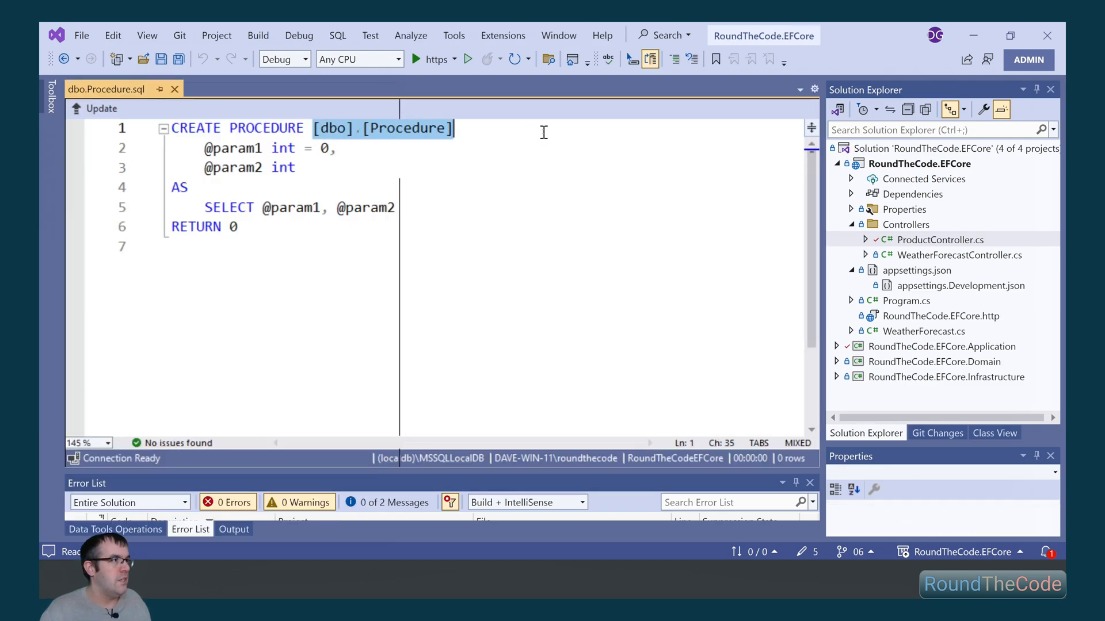
pyautogui.write('gE')
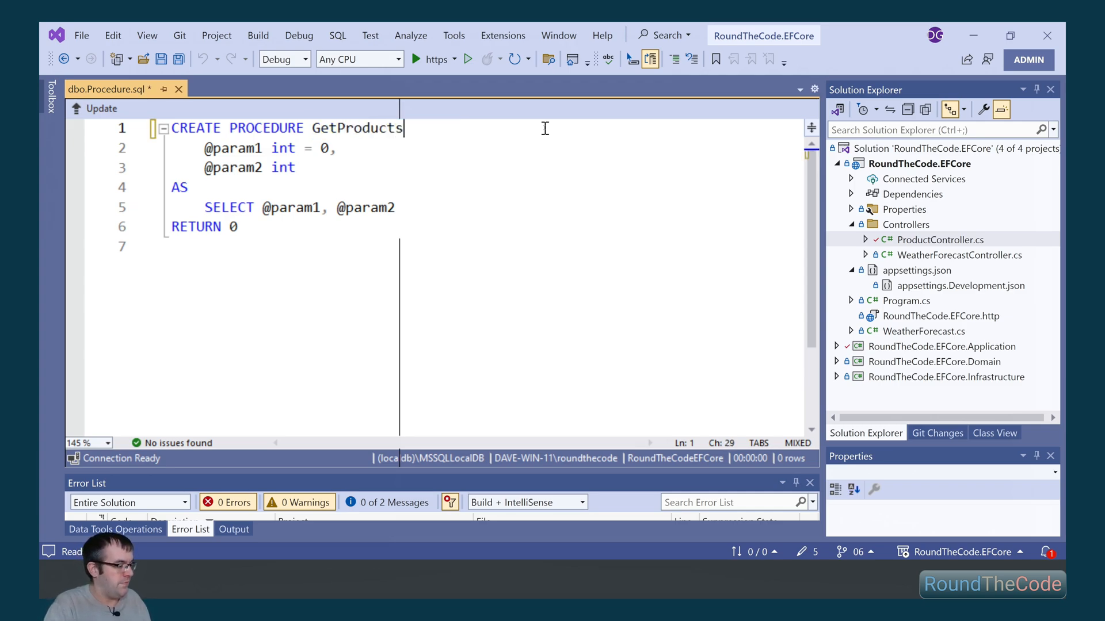
pyautogui.write('OrderByPrice')
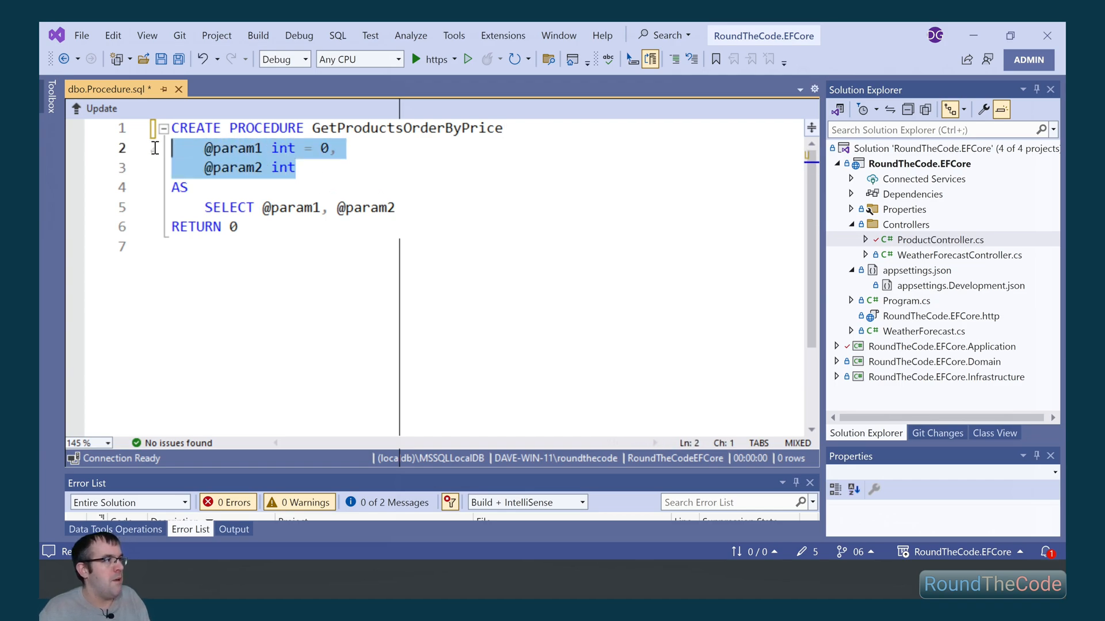
pyautogui.press('Delete')
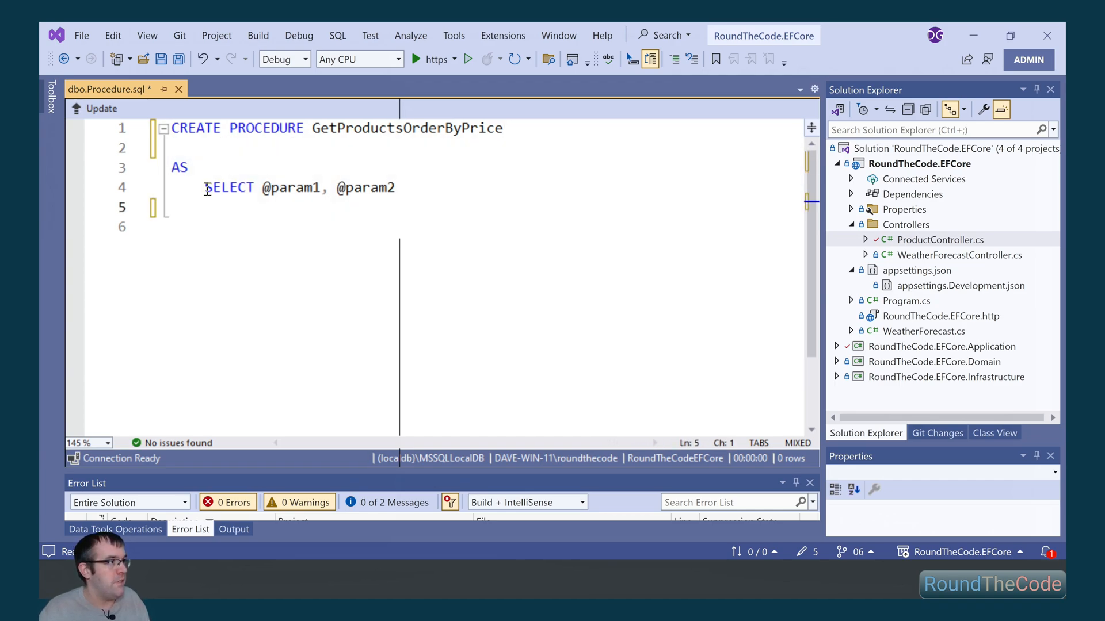
# Write SET NOCOUNT ON; SELECT * FROM [shop].[Product] ORDER BY Price ASC, then execute.
pyautogui.write('set')
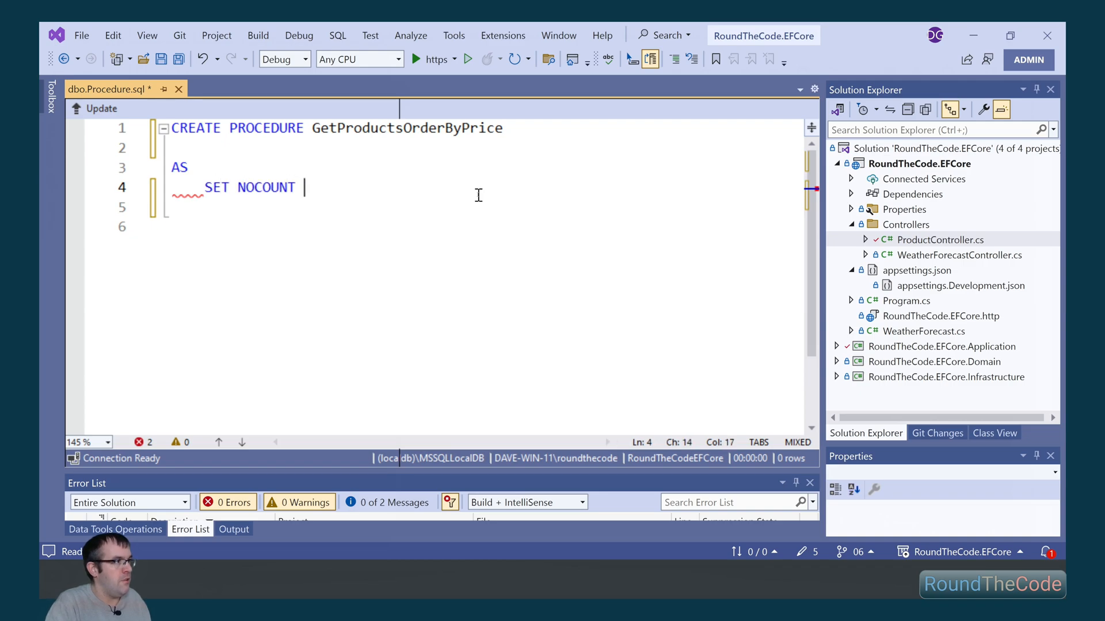
pyautogui.write('ON')
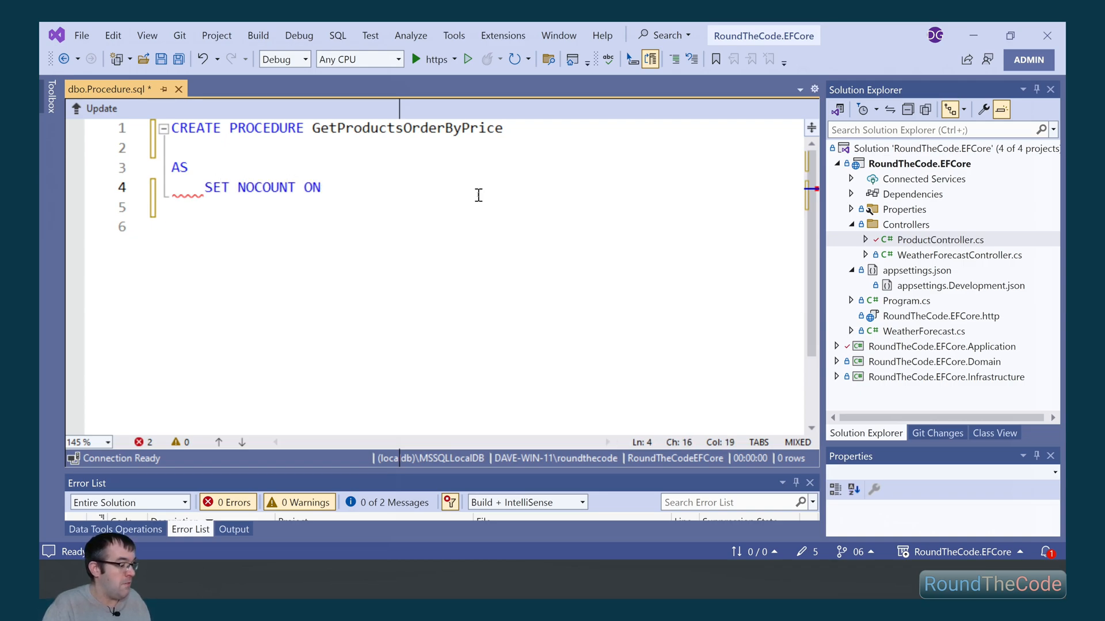
pyautogui.press('Enter')
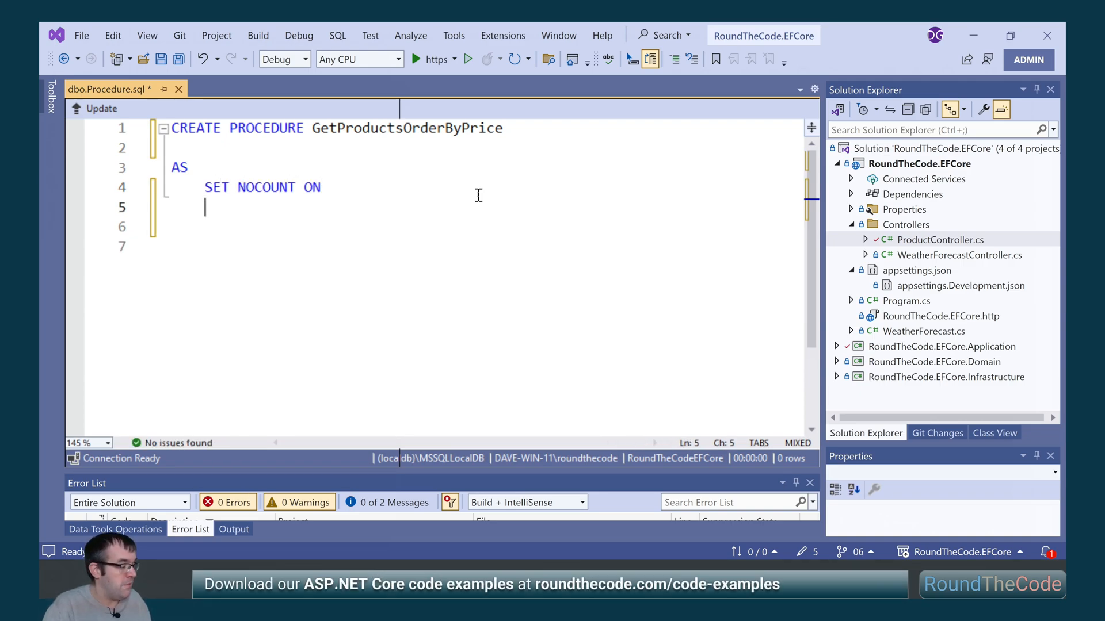
pyautogui.write('SELECT *')
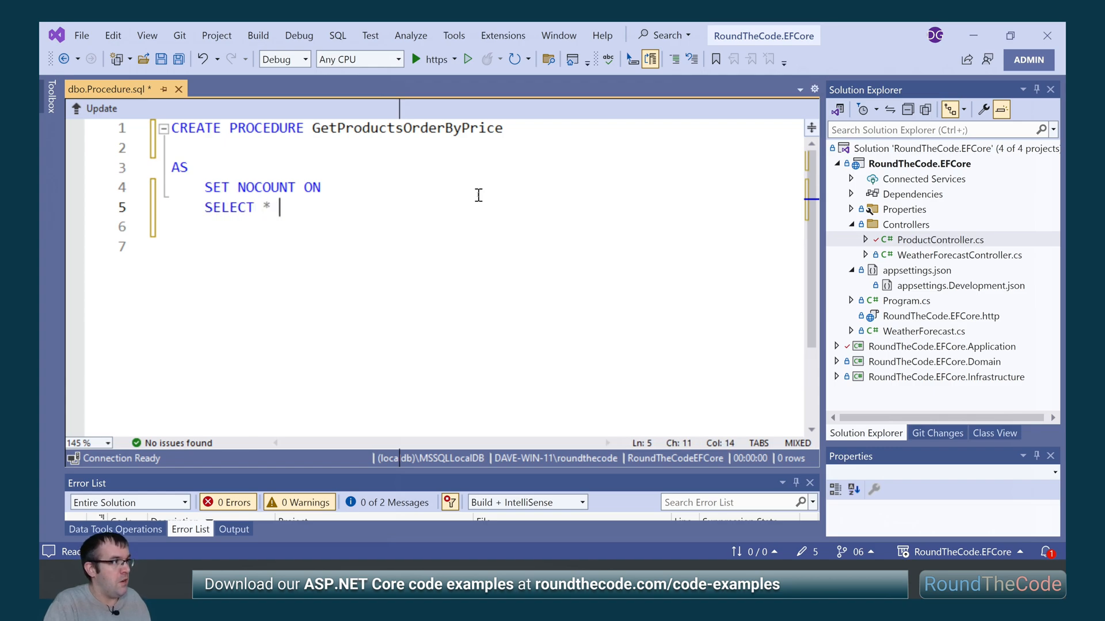
pyautogui.write('[shop].[')
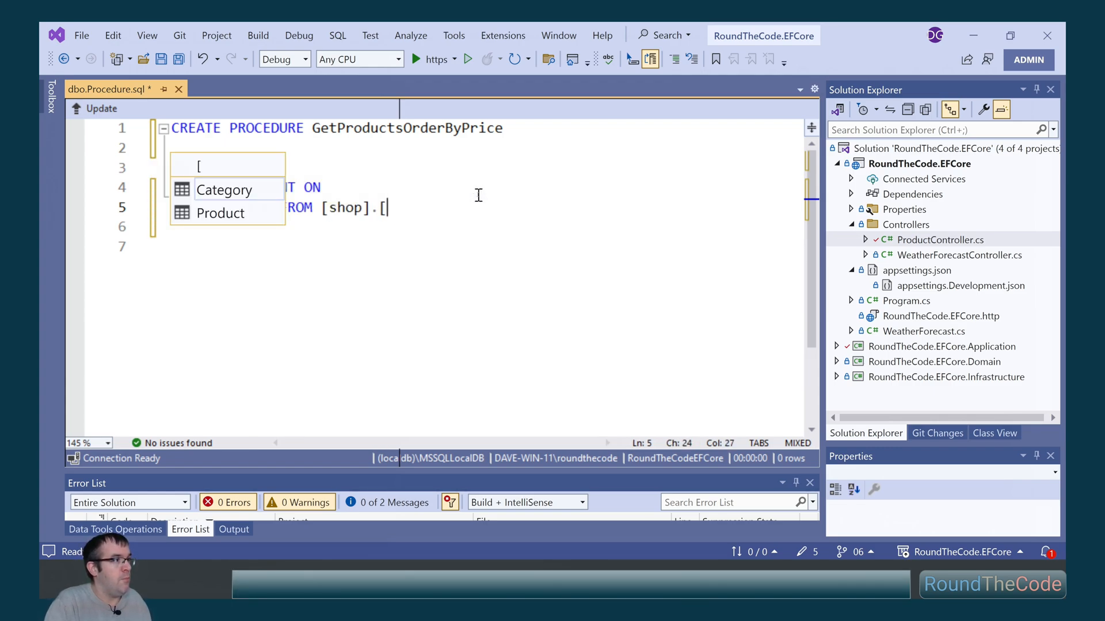
pyautogui.write('Product')
pyautogui.click(487, 226)
pyautogui.write('ORDER BY')
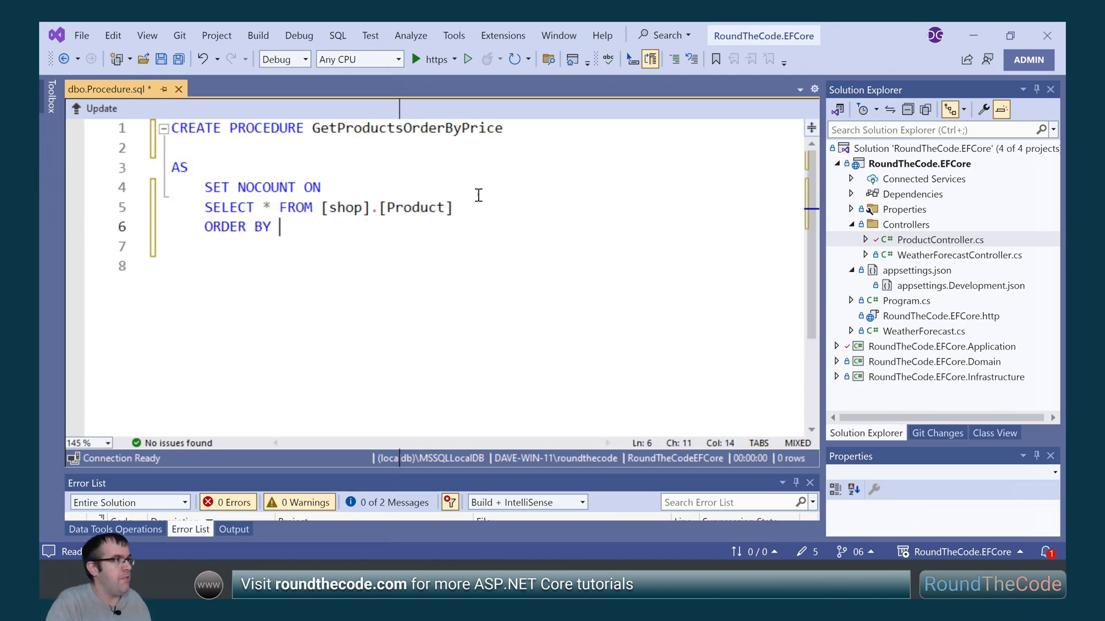
pyautogui.write('Price AS')
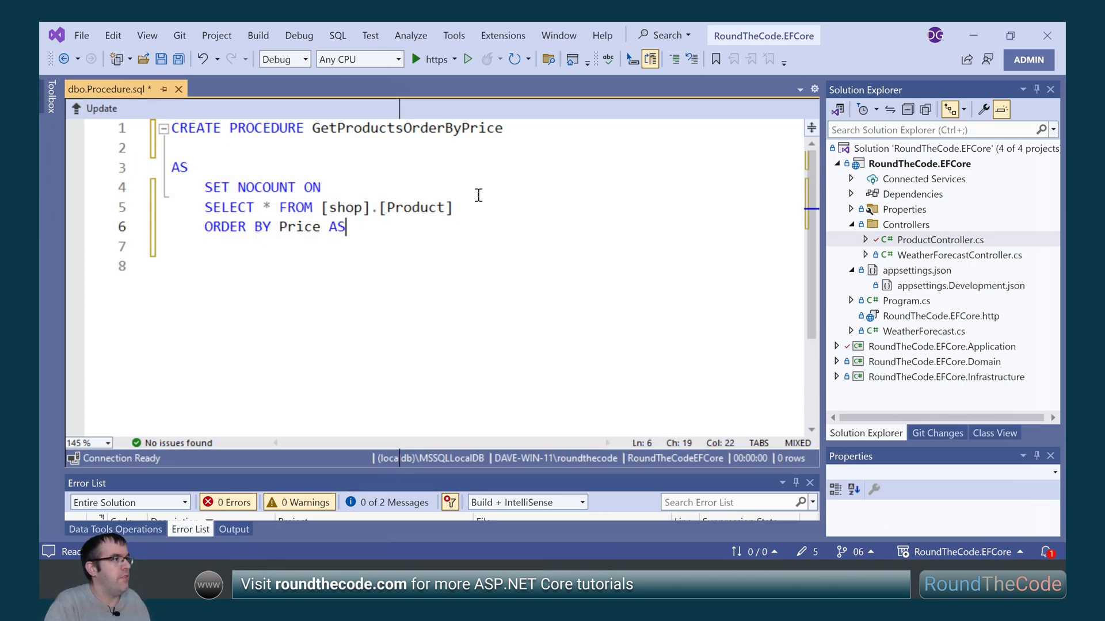
pyautogui.rightClick(456, 169)
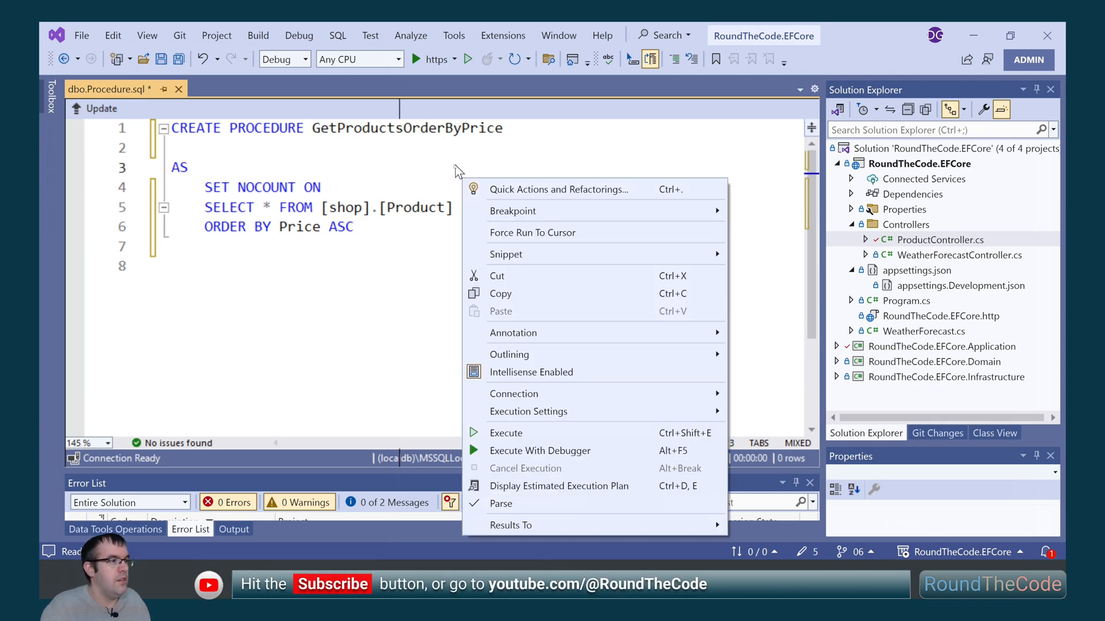
pyautogui.moveTo(506, 438)
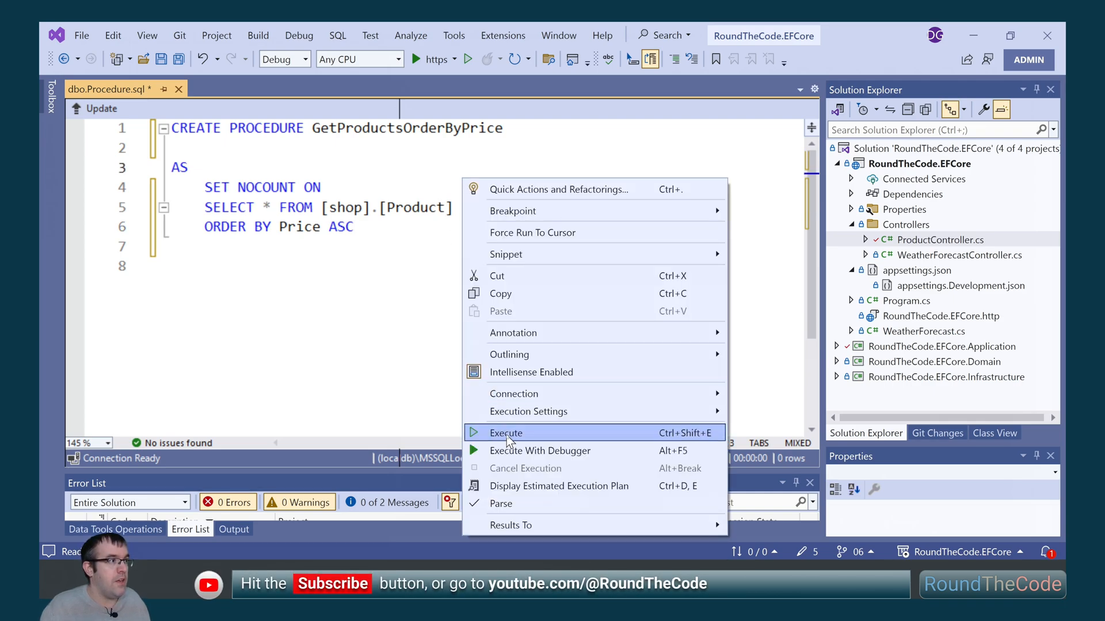
pyautogui.click(505, 433)
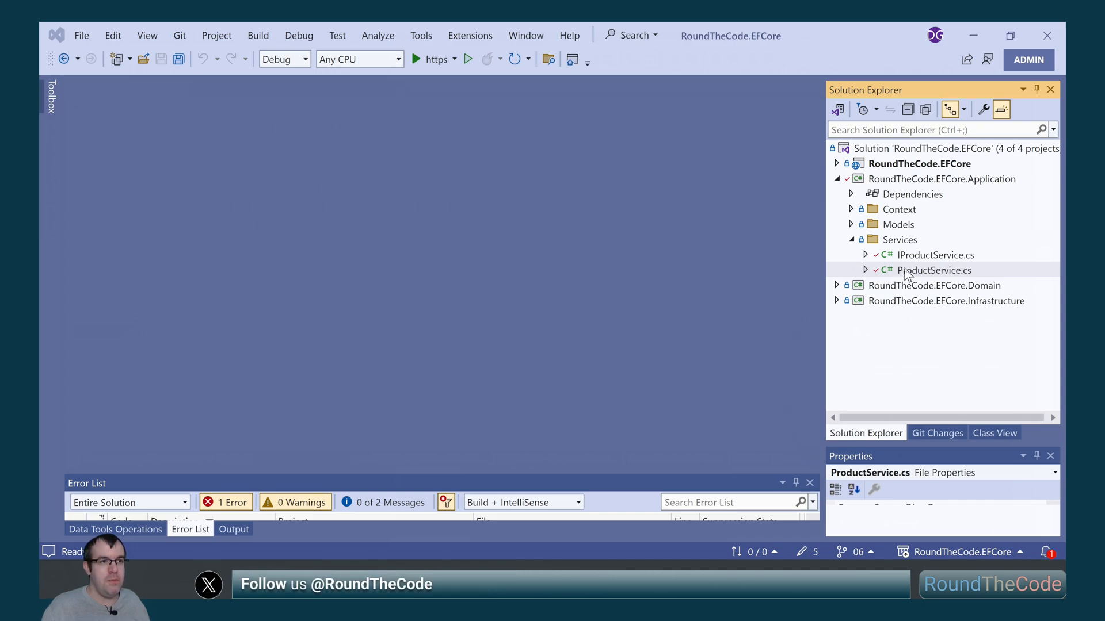
# Add Task<List<GetProductName>> GetAllNameOrderByPriceAsync() to IProductService.
pyautogui.doubleClick(935, 255)
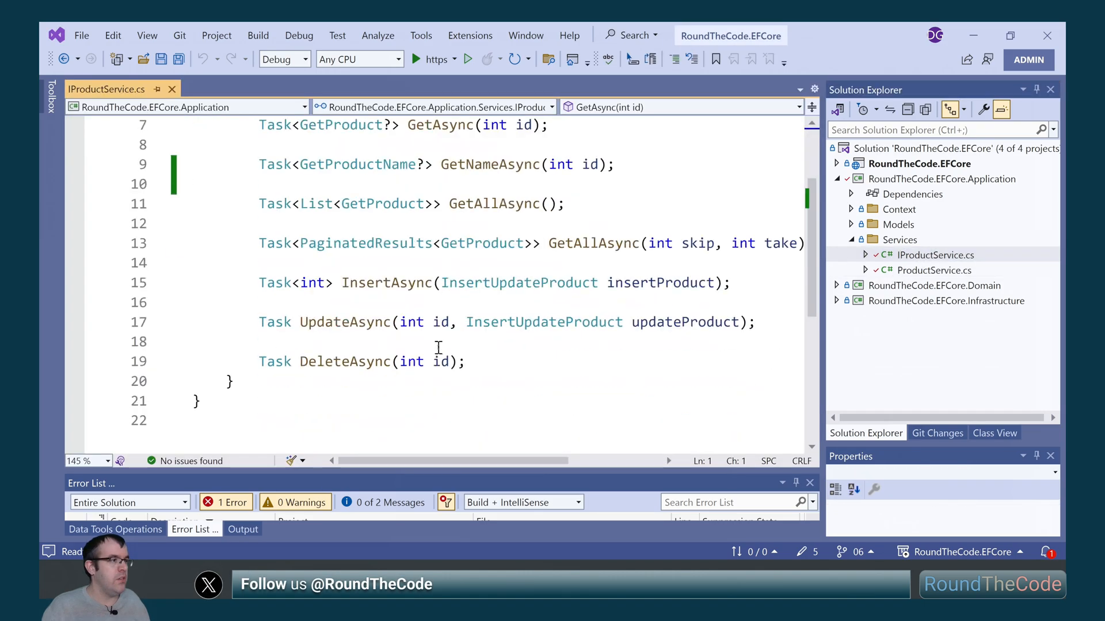
pyautogui.press('Enter')
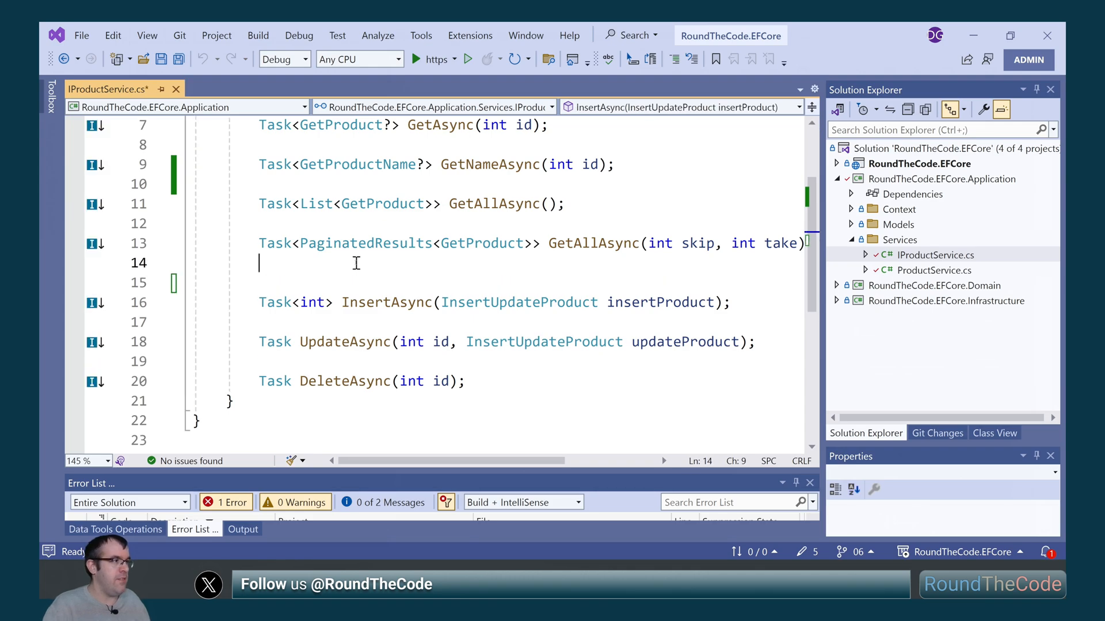
pyautogui.write('Task<List<GetProductName>> GetA')
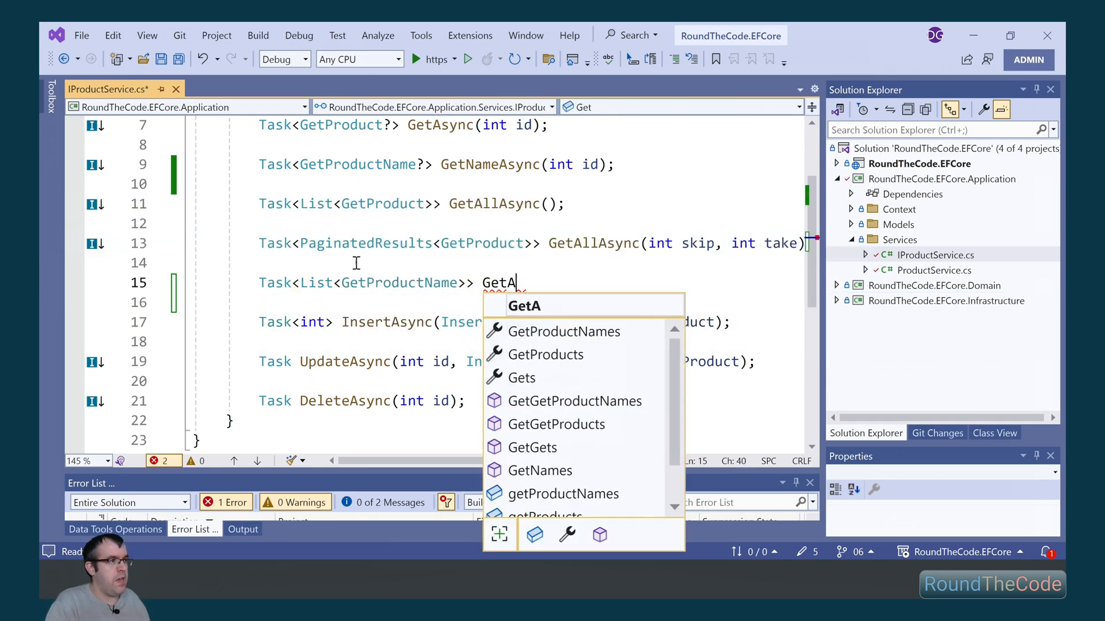
pyautogui.write('llNameOrder')
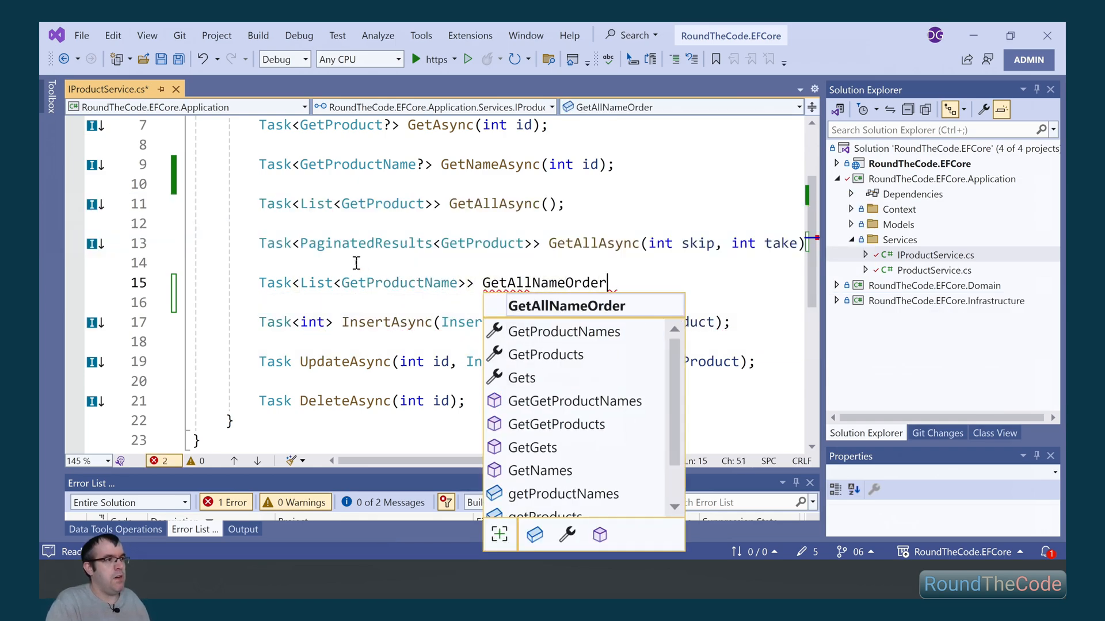
pyautogui.write('ByPriceAsyn')
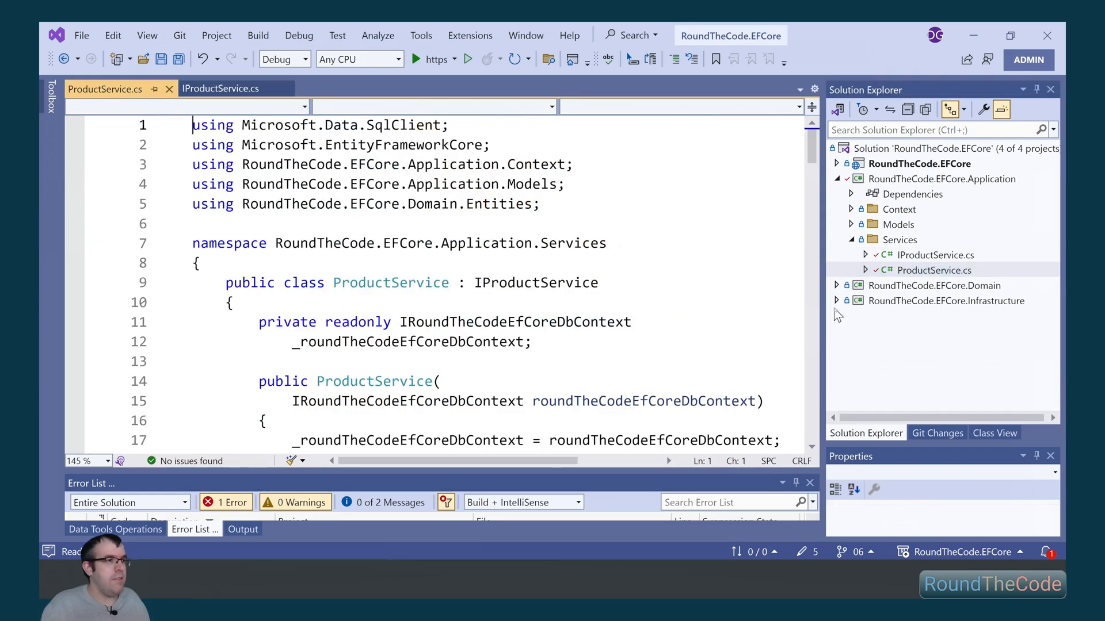
# Declare GetAllNameOrderByPriceAsync returning Task<List<GetProductName>> in the product service.
pyautogui.scroll(-3)
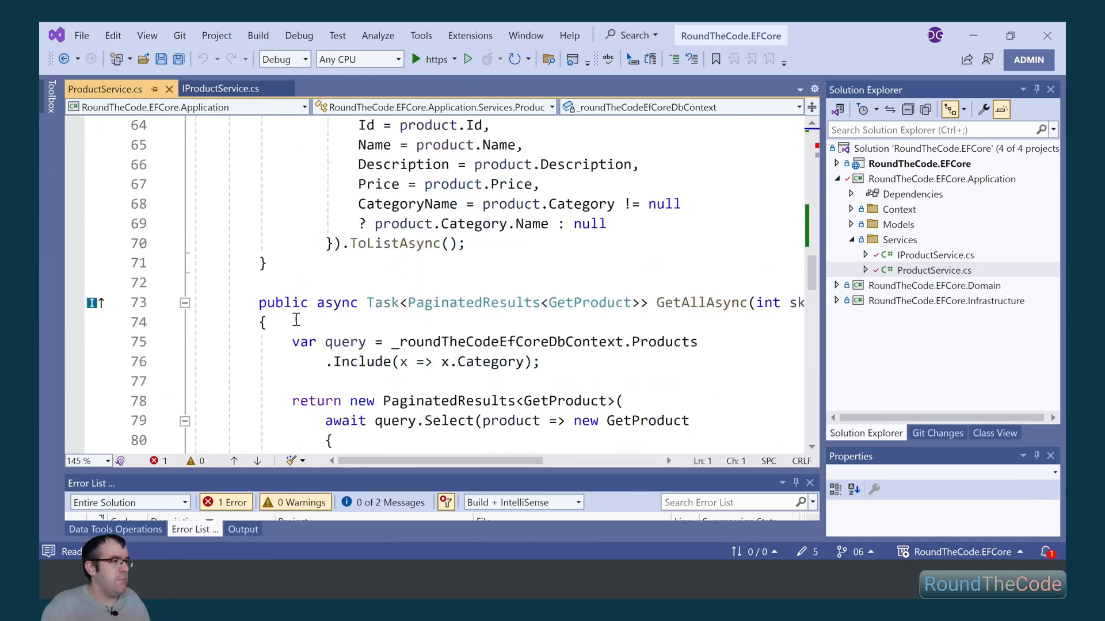
pyautogui.scroll(-3)
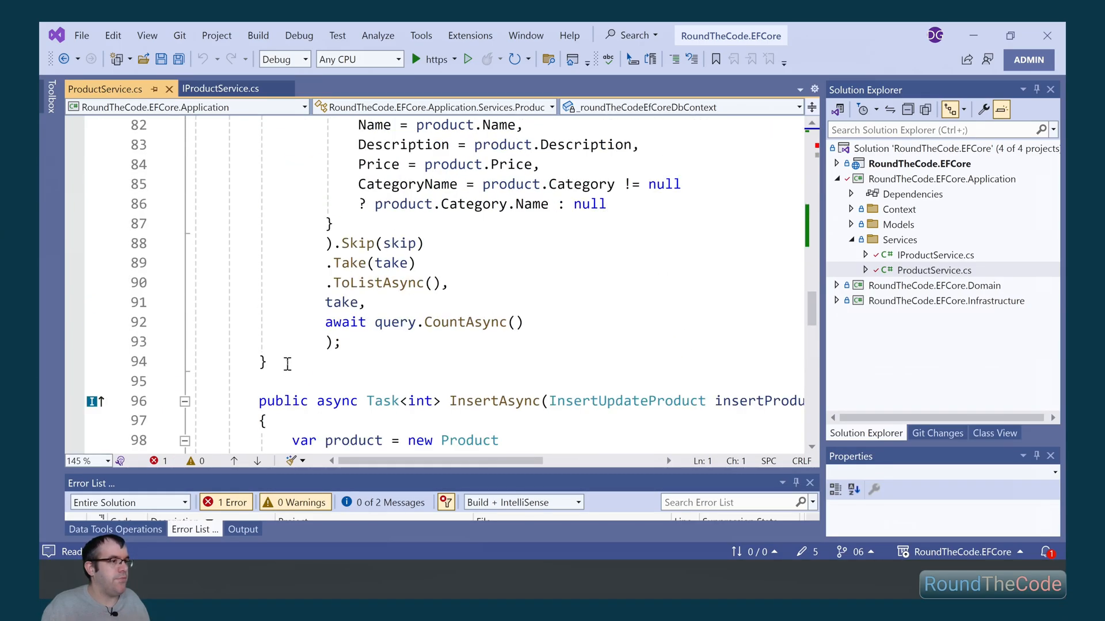
pyautogui.write('pub')
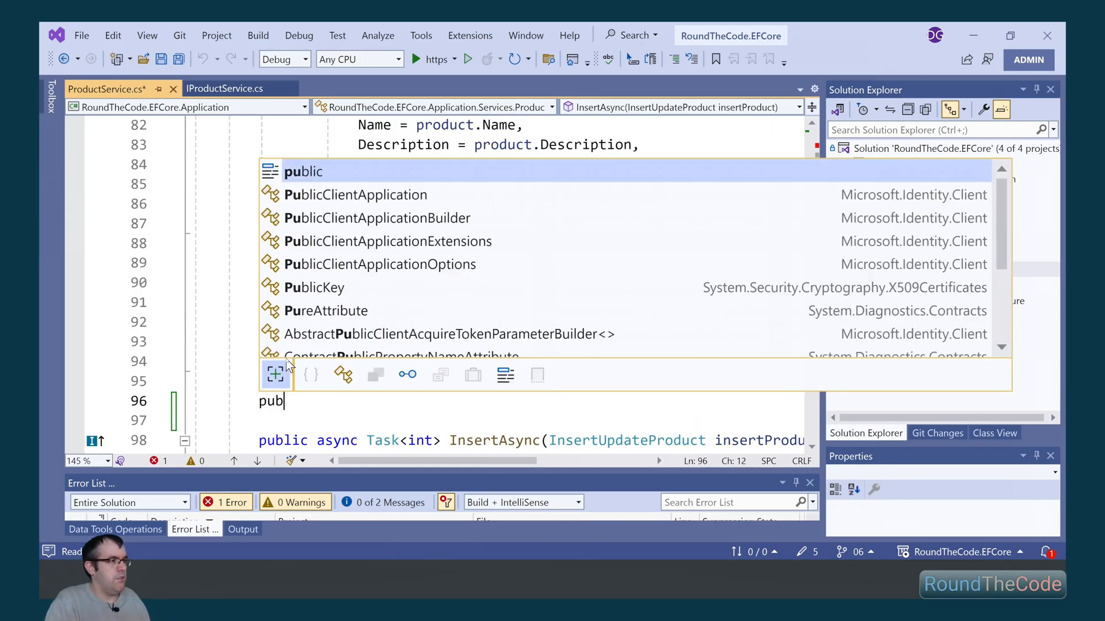
pyautogui.write('public async Task<List<GetProductName>> GetAllNameOrderByPriceAsync();')
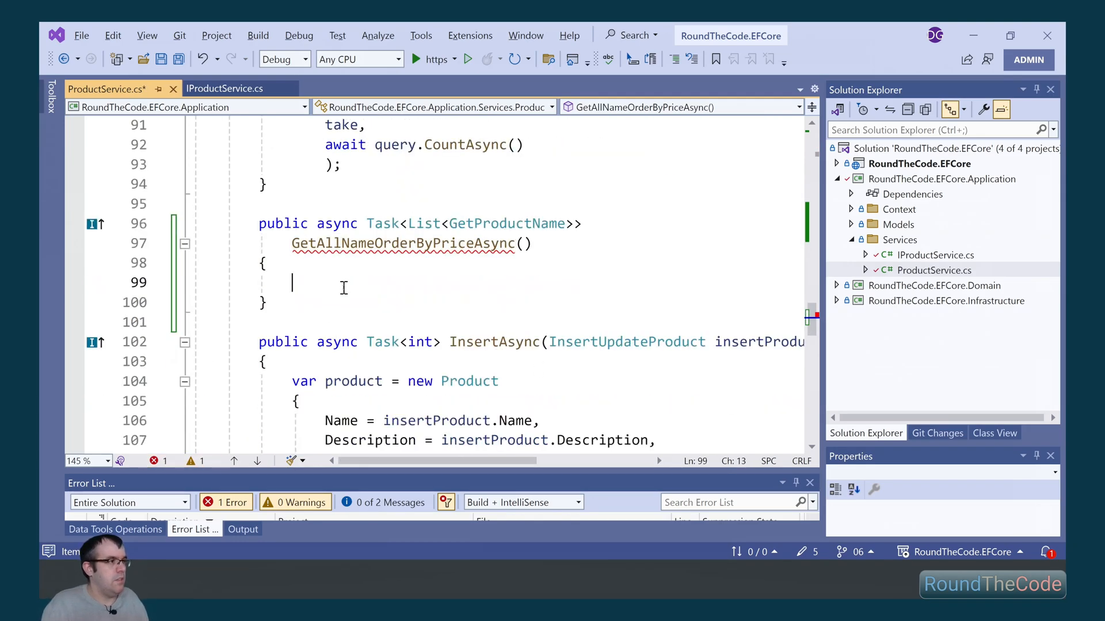
# Start the method body with an awaited FromSql query executing the GetProductsOrderByPrice stored procedure.
pyautogui.write('var query = await')
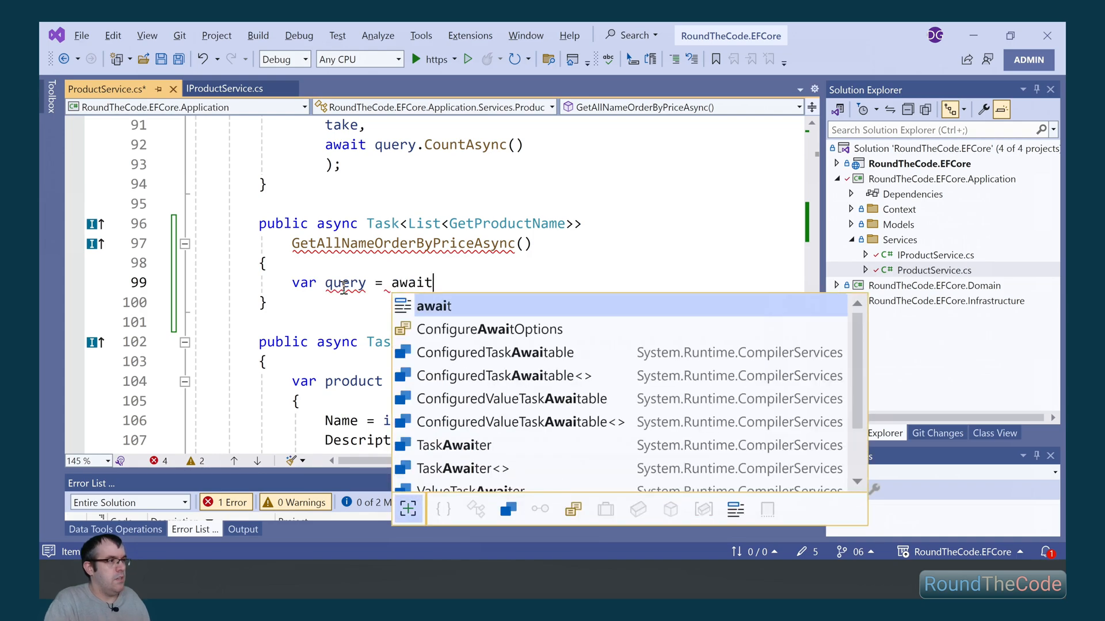
pyautogui.press('Escape')
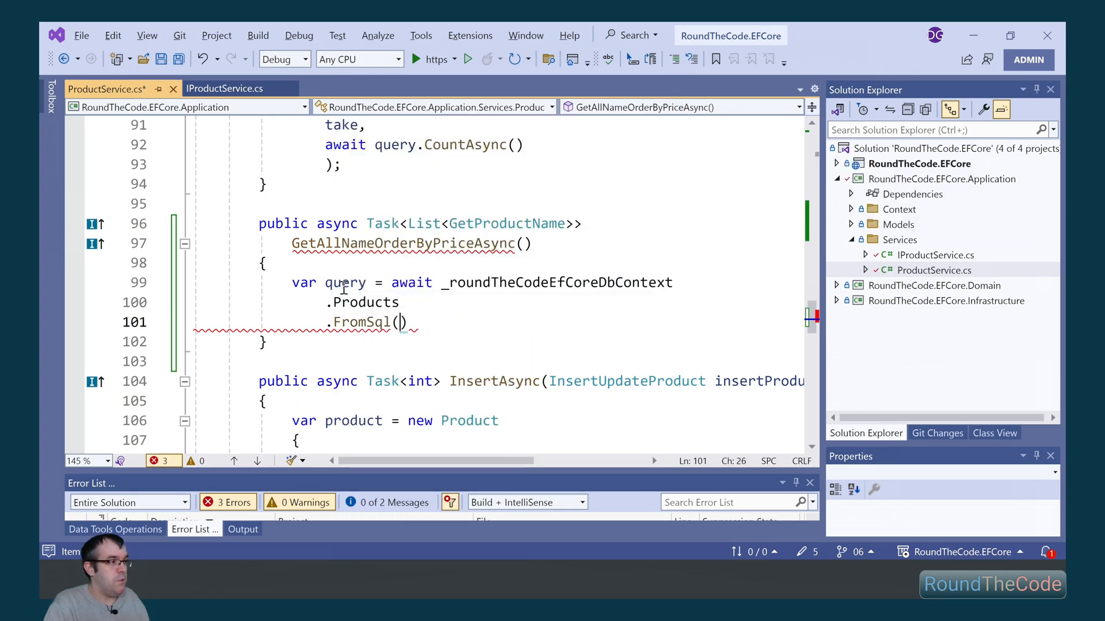
pyautogui.write('$"')
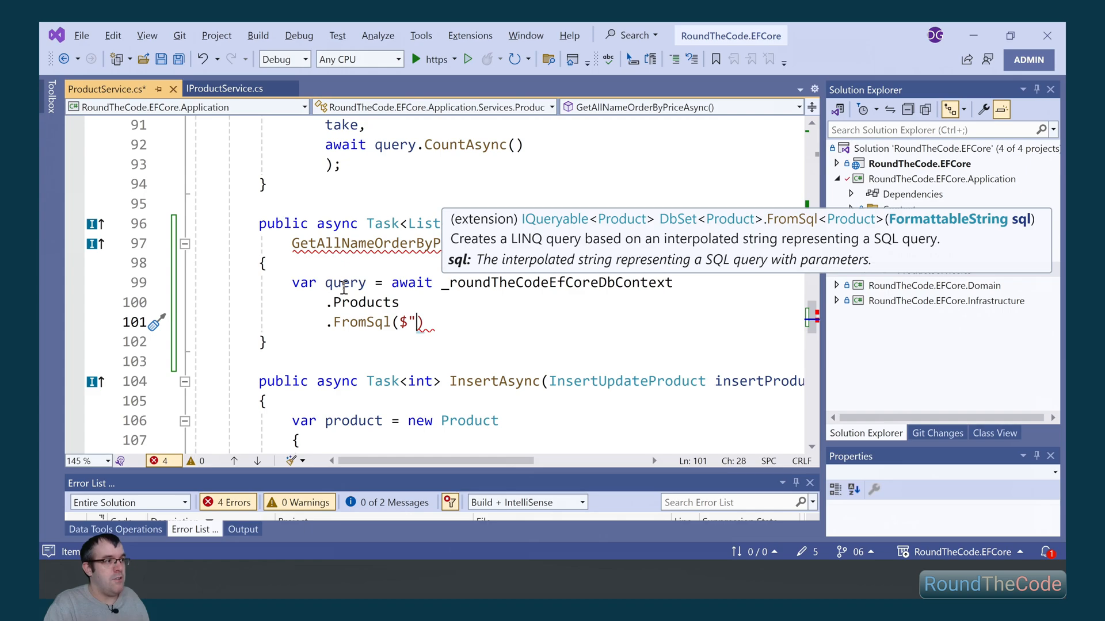
pyautogui.write('EXECUTE GetProduc')
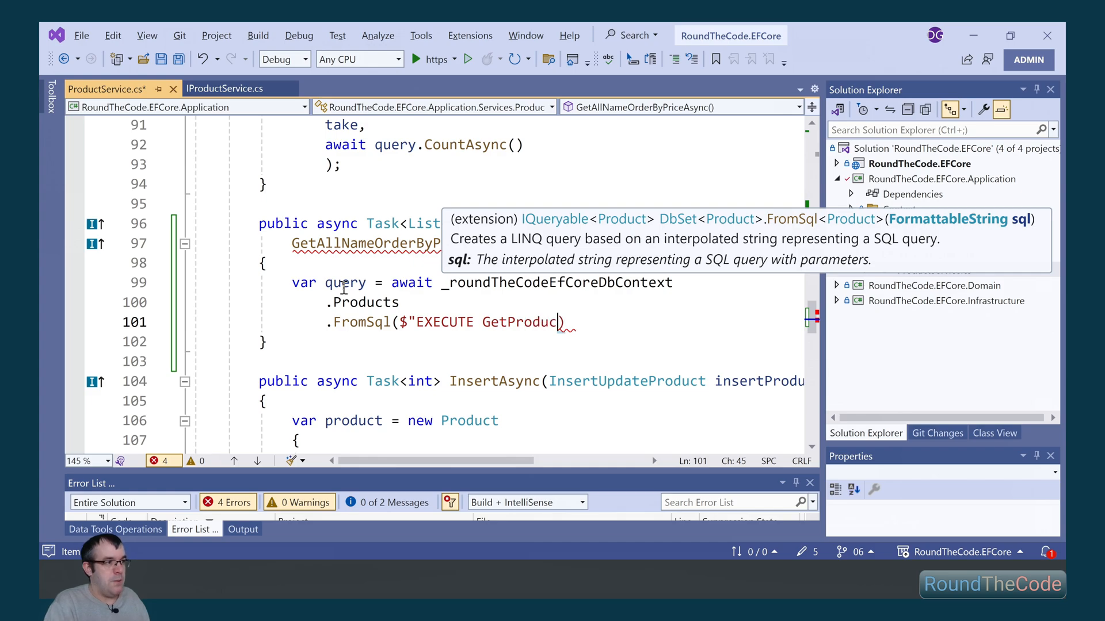
pyautogui.write('tsOrder')
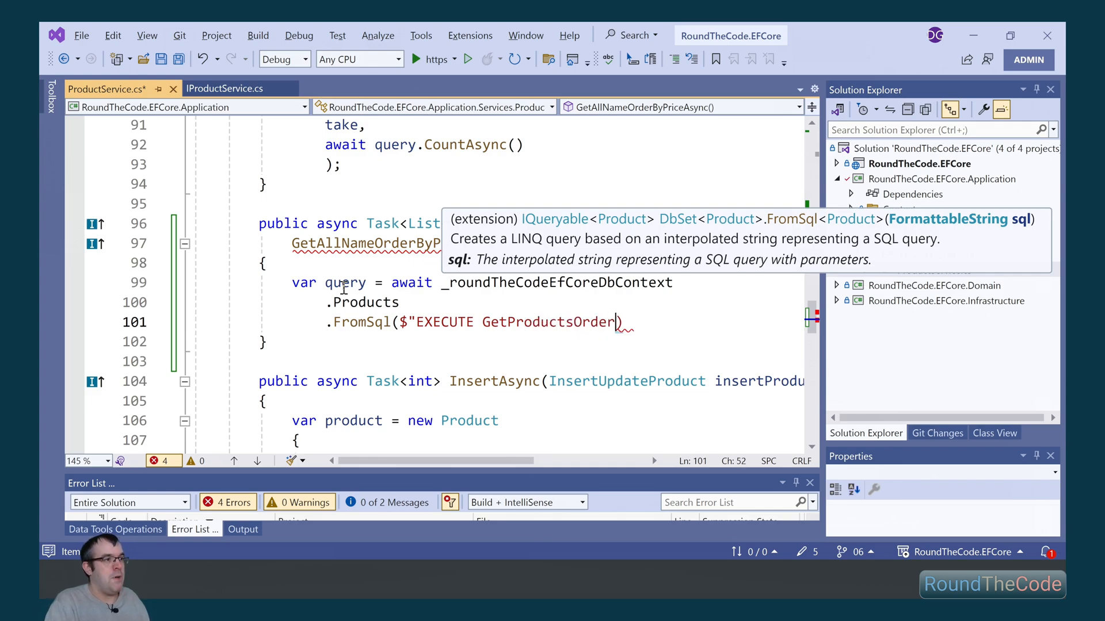
pyautogui.write('ByPrice"')
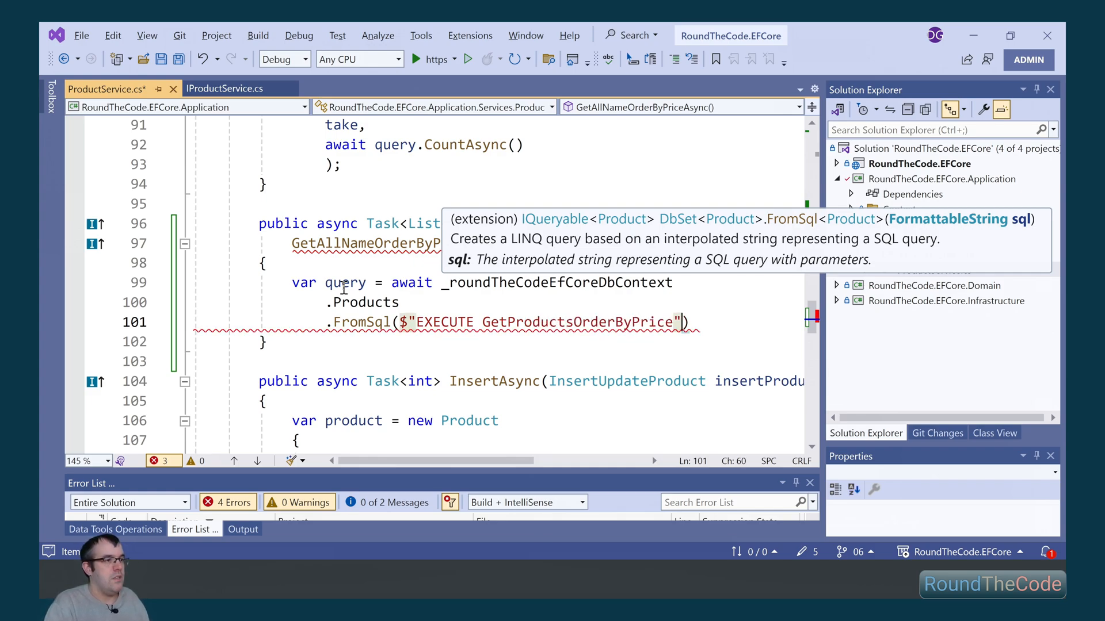
# Finish with ToListAsync, mapping each product's Id and Name into GetProductName.
pyautogui.write('.to')
pyautogui.write('return query.Select')
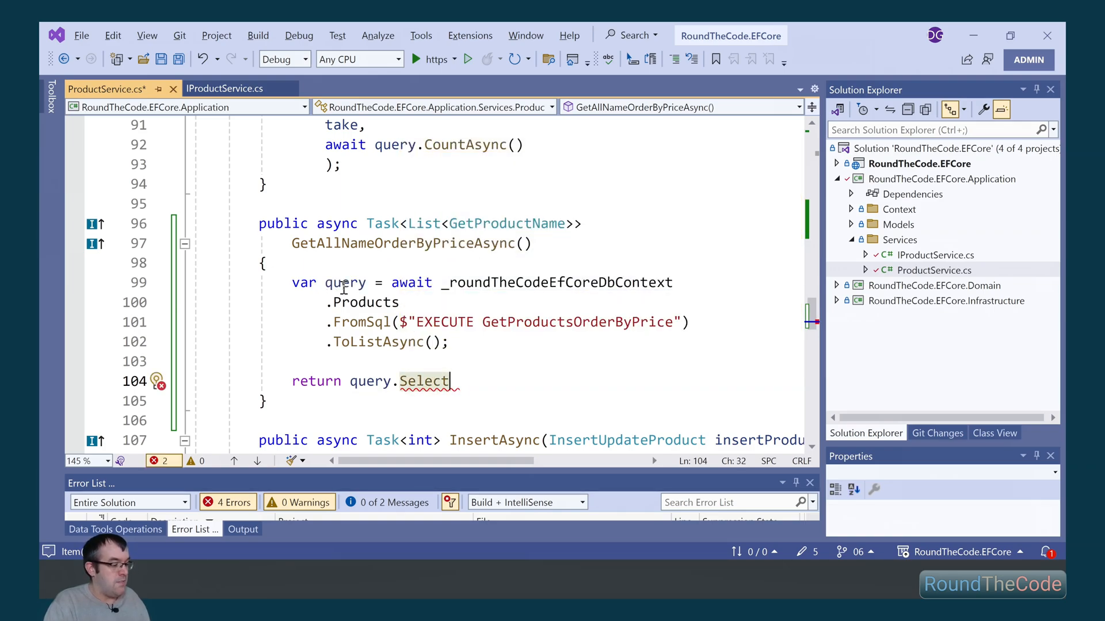
pyautogui.write('(product =>')
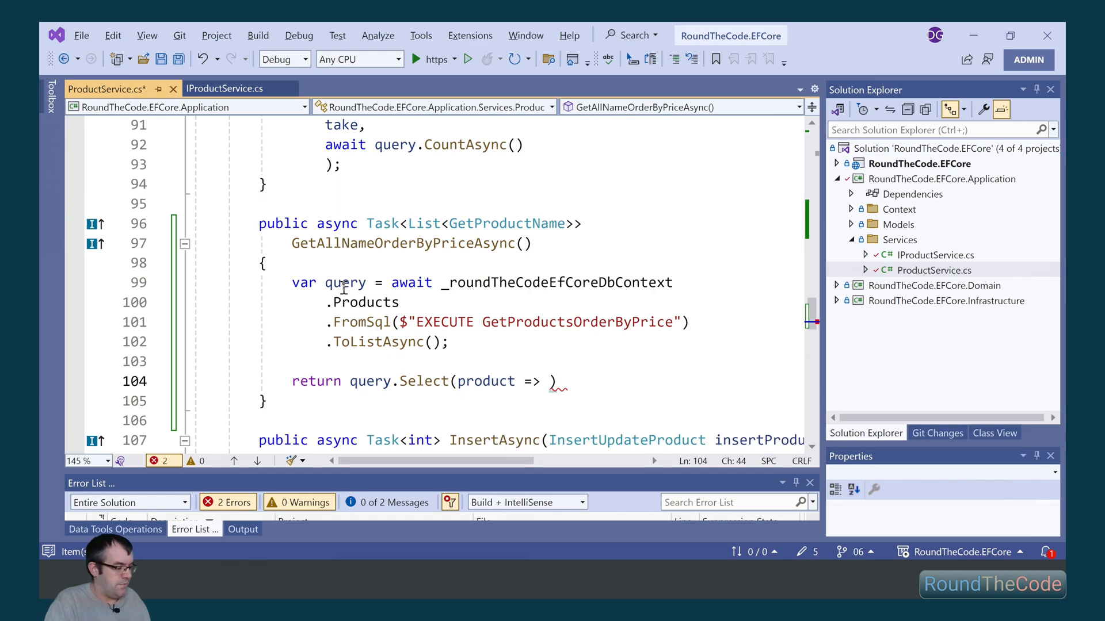
pyautogui.write('new Getp')
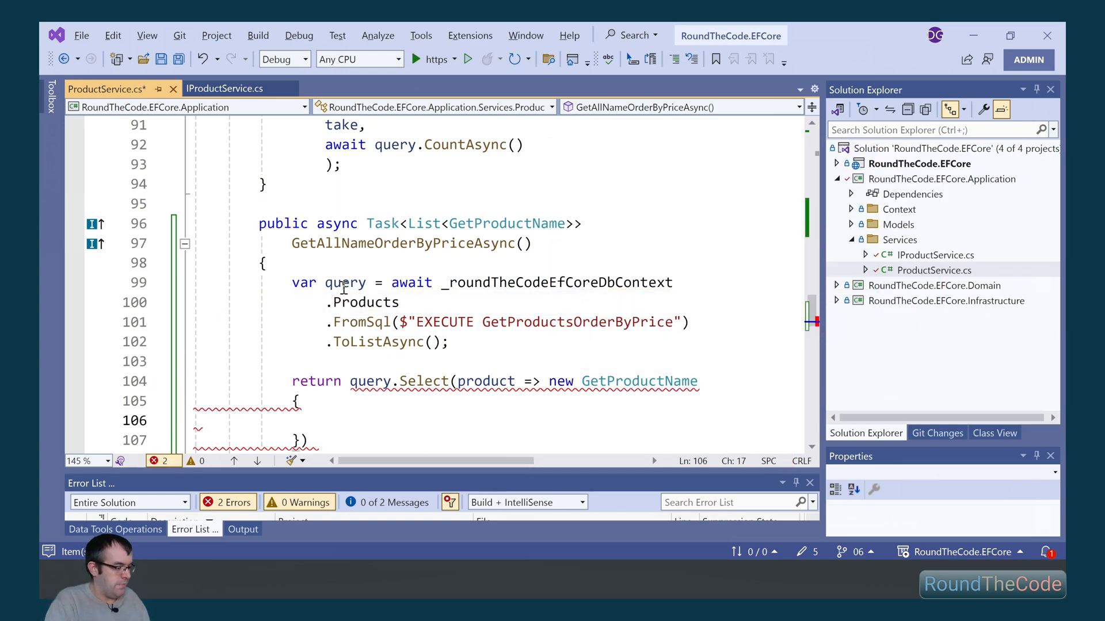
pyautogui.write('Id = product.id')
pyautogui.write('Name = product.Name')
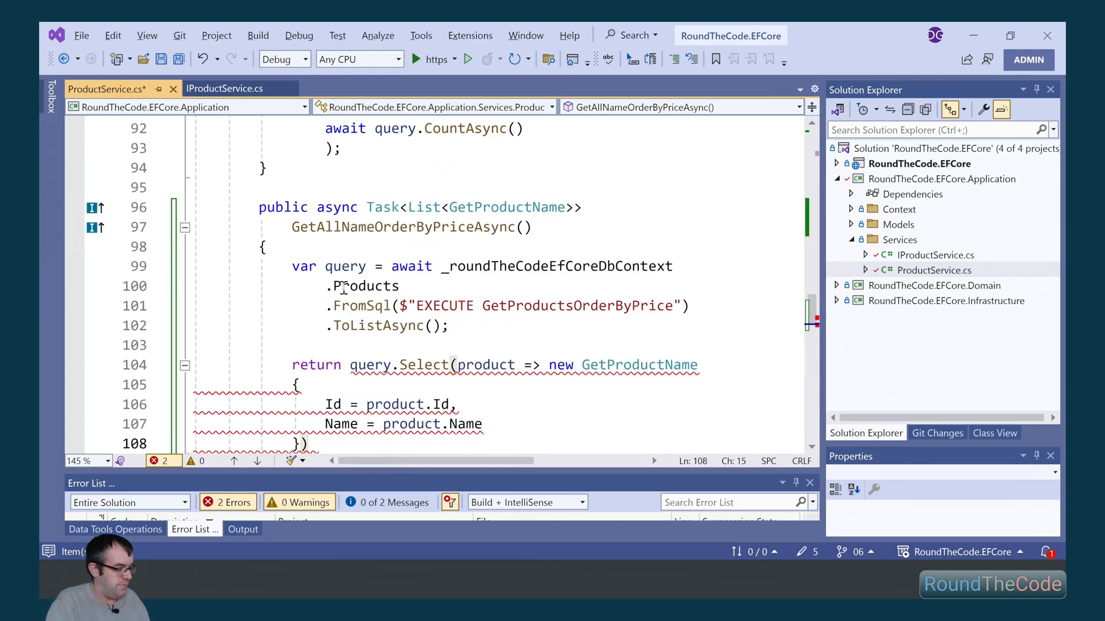
pyautogui.write('.ToList()')
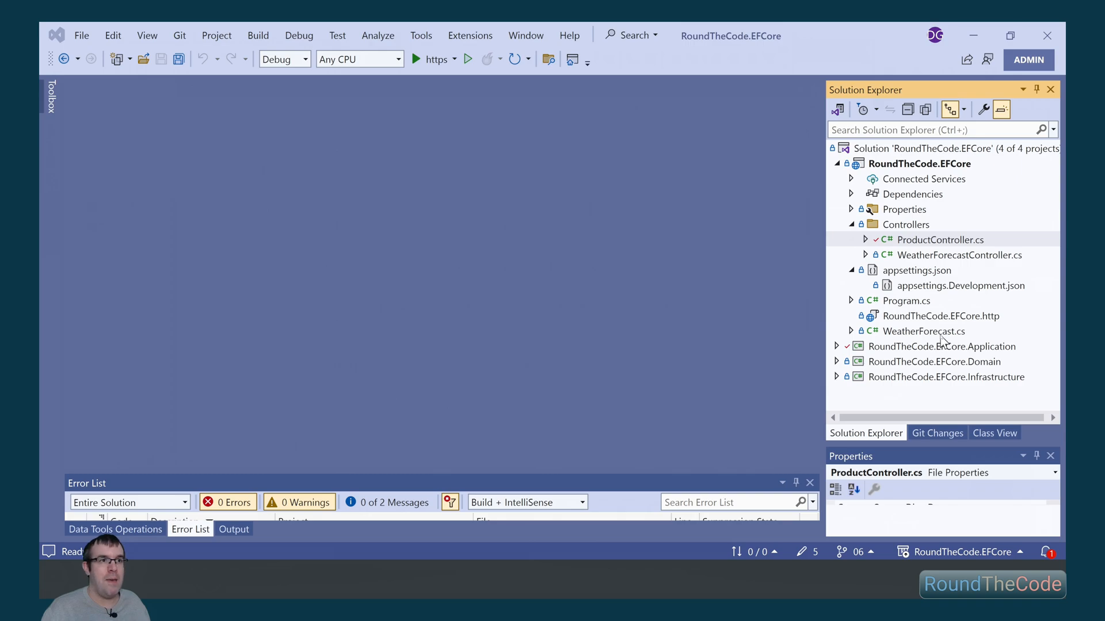
# In ProductController.cs, add [HttpGet("name/orderbyprice")] GetAllNameOrderByPriceAsync returning Ok(...).
pyautogui.doubleClick(940, 240)
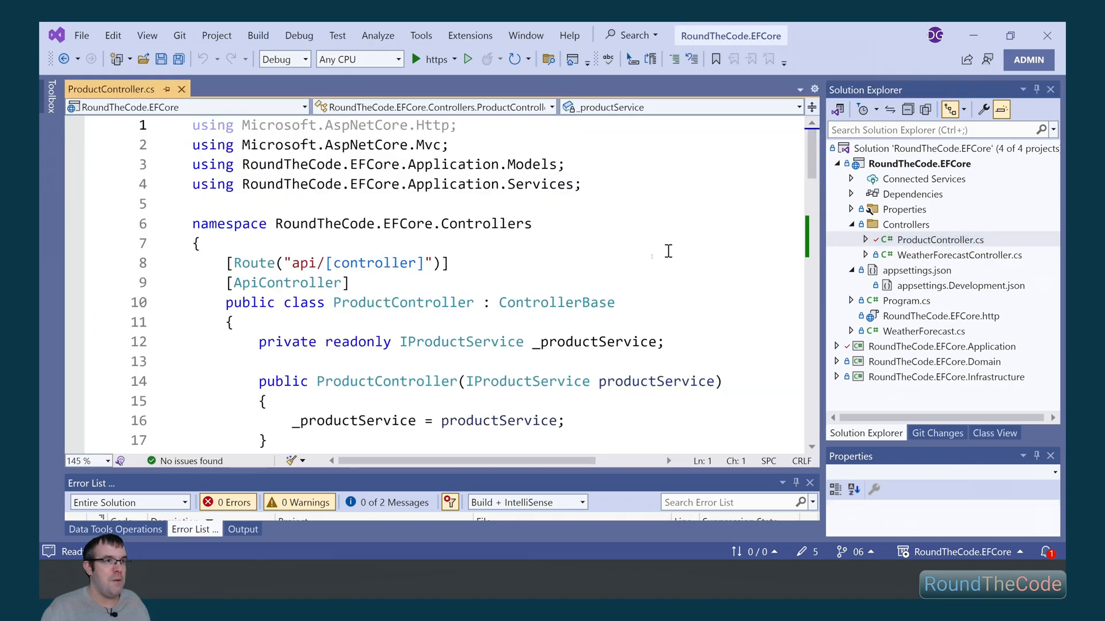
pyautogui.scroll(-3)
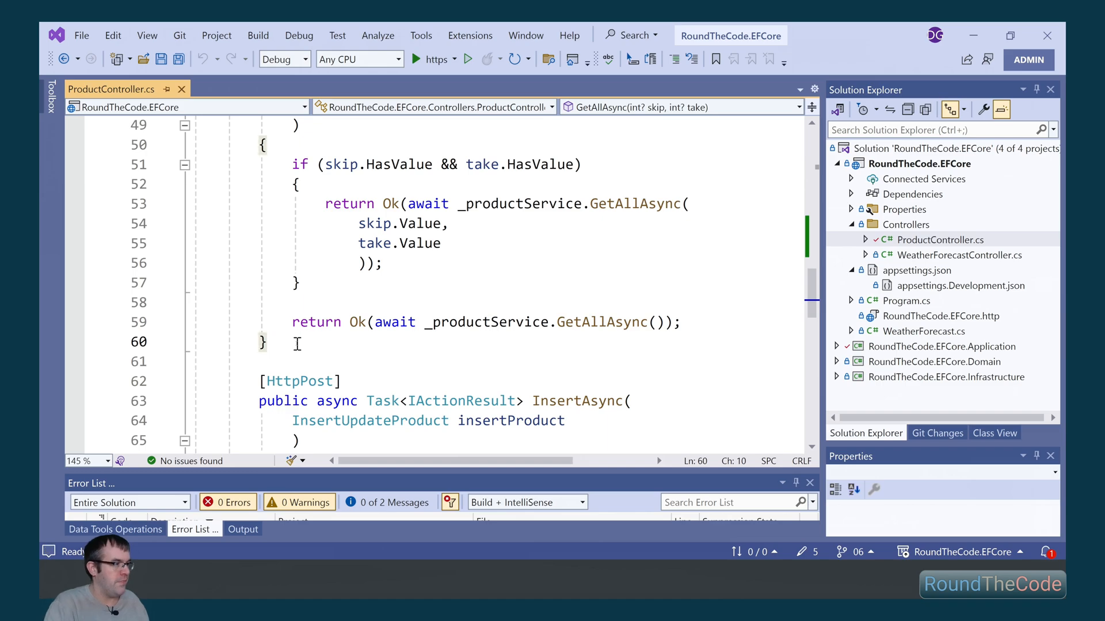
pyautogui.write('[HttpGet]')
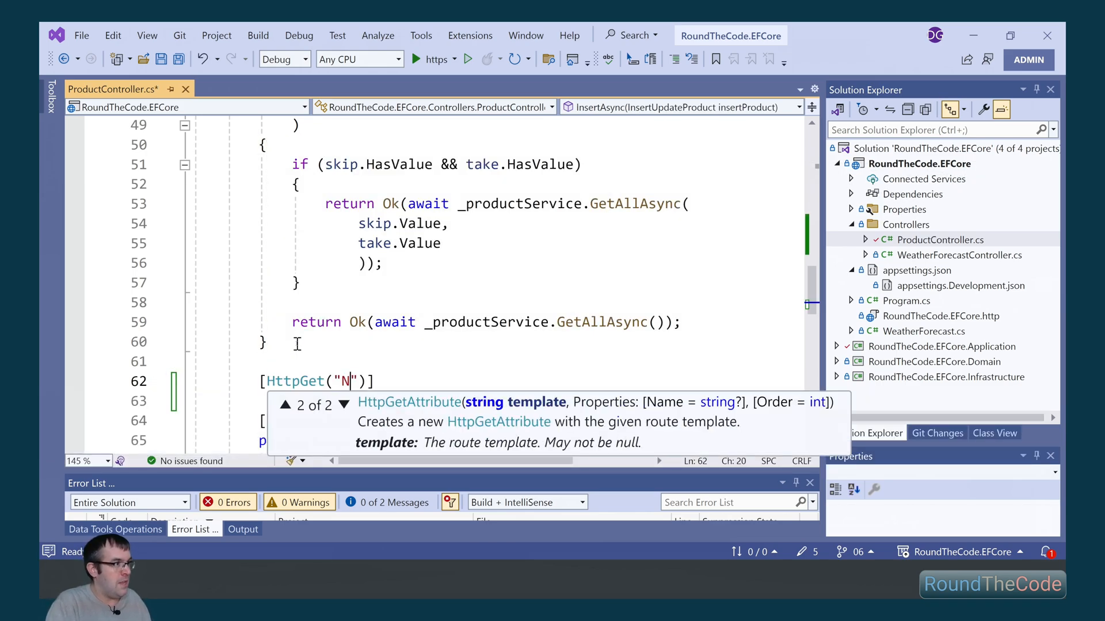
pyautogui.write('ame/ord')
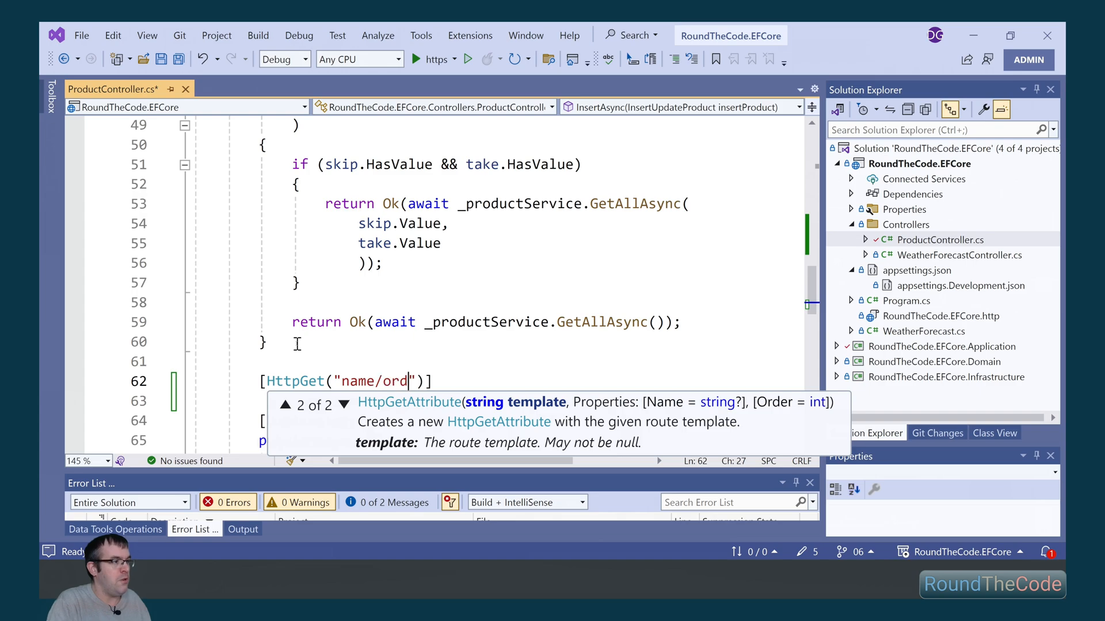
pyautogui.write('erbyprice')
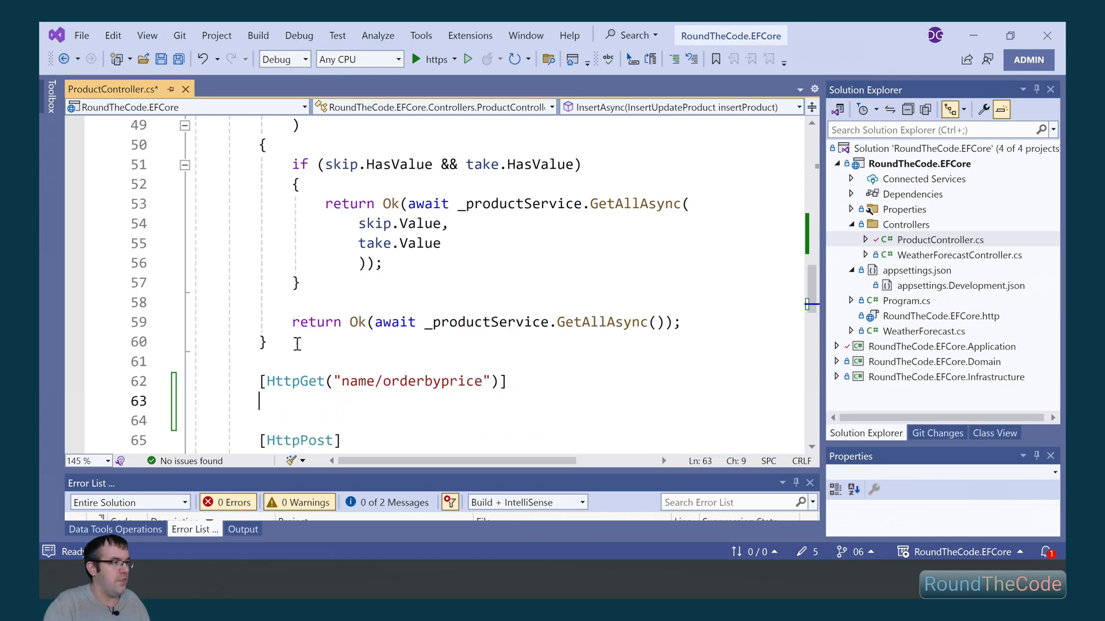
pyautogui.write('public')
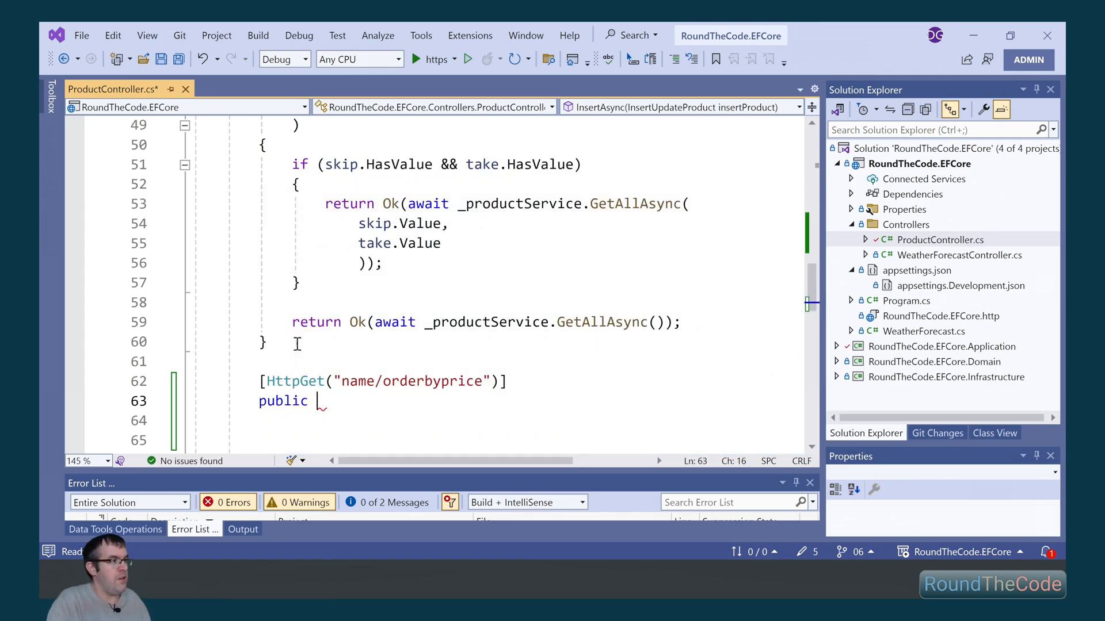
pyautogui.write('async Task<>')
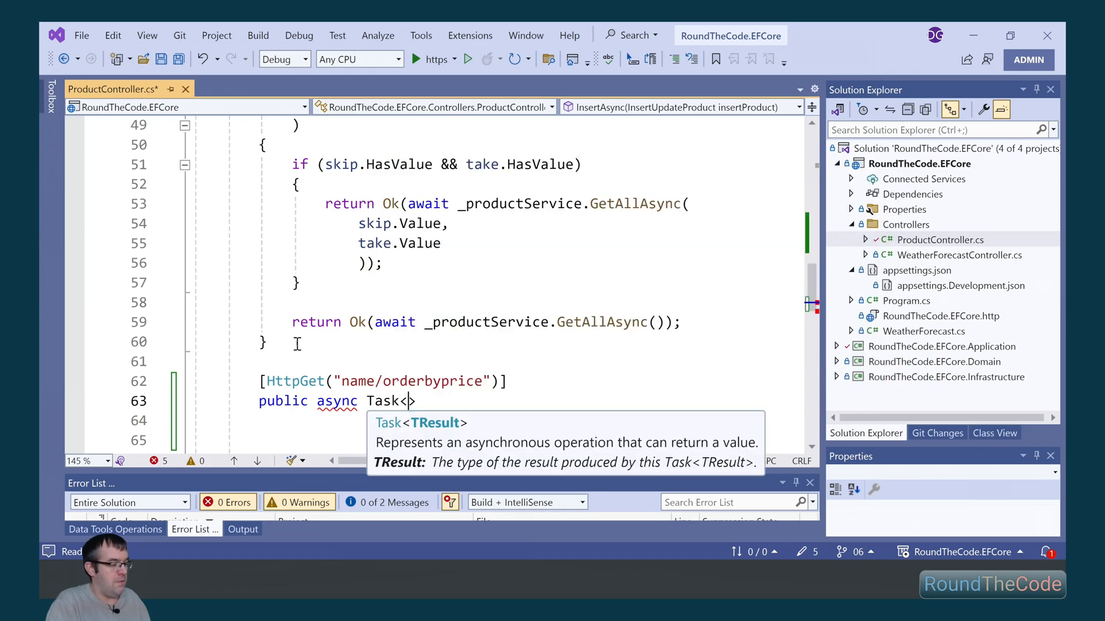
pyautogui.write('IActionResult>')
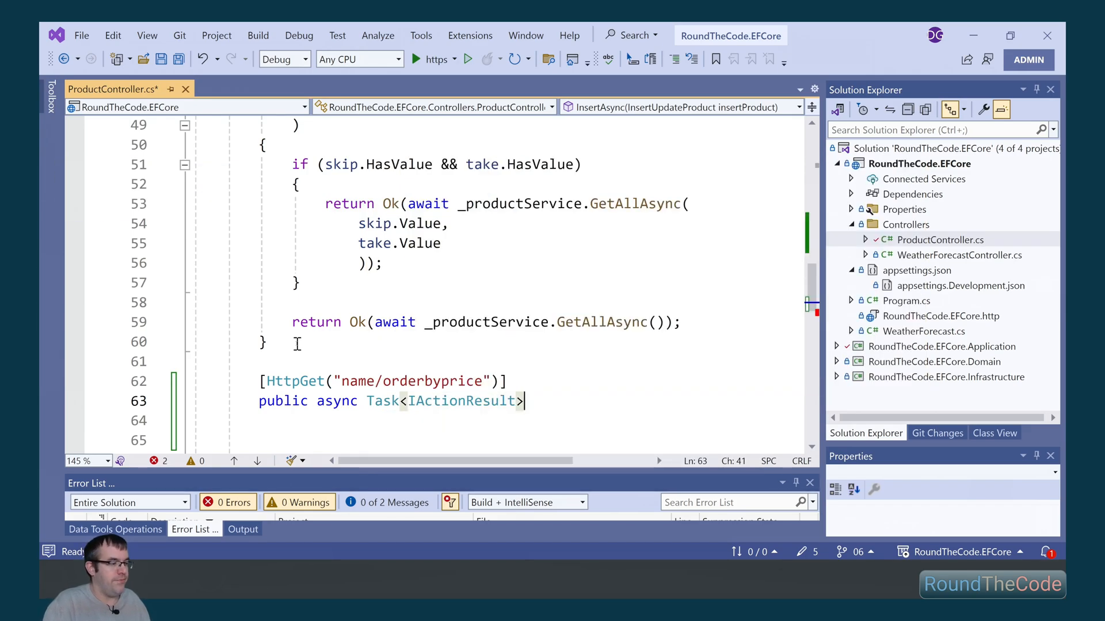
pyautogui.write('G')
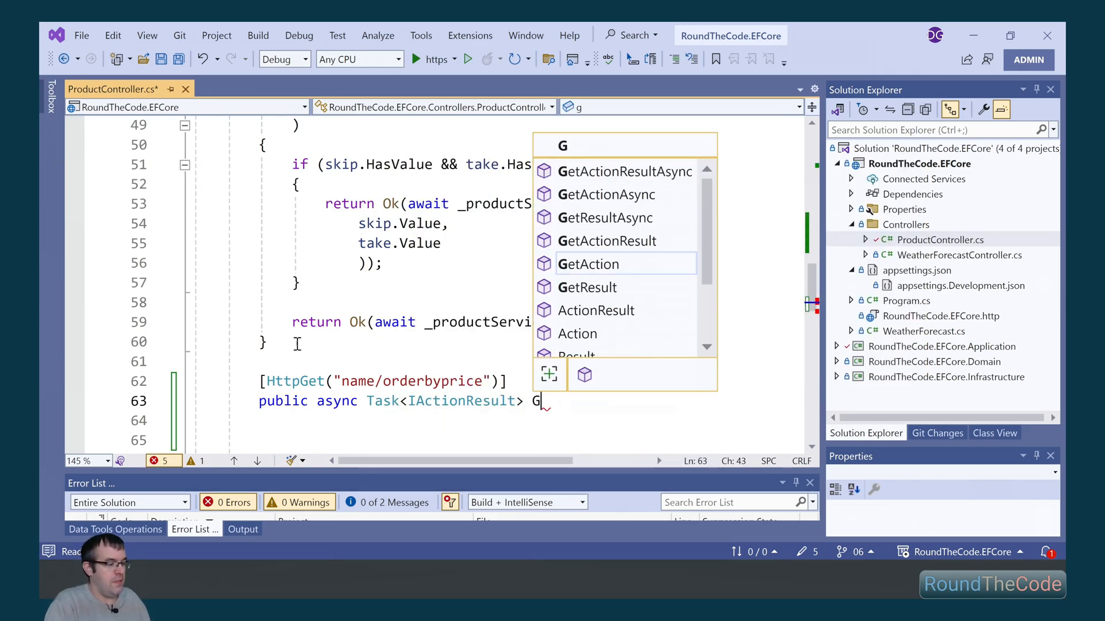
pyautogui.write('etAllNameO')
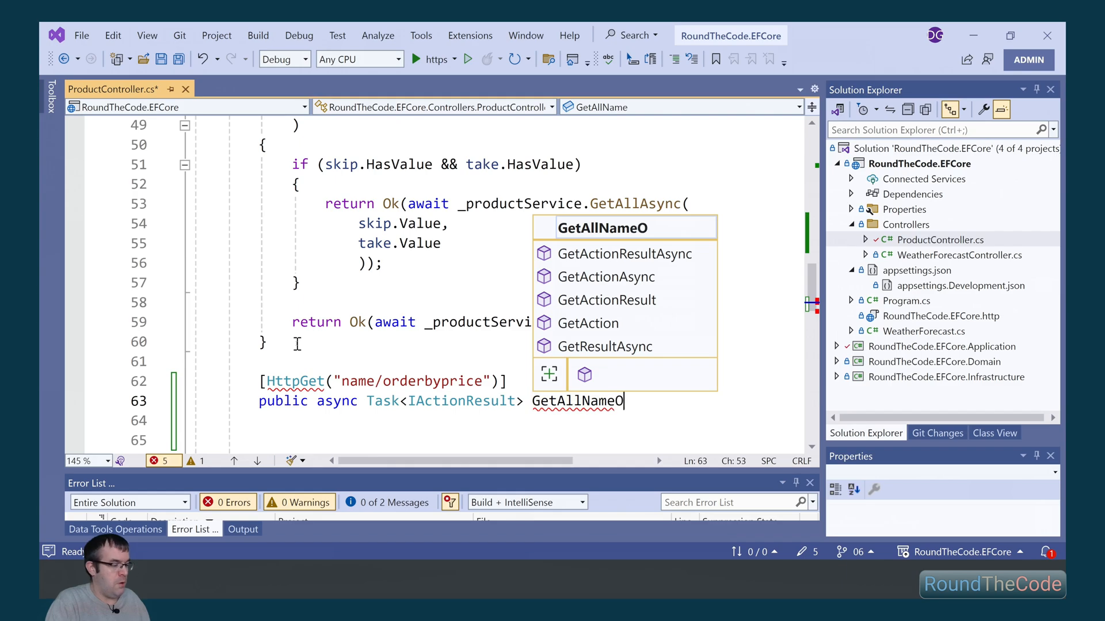
pyautogui.write('rderByPriceAsync(')
pyautogui.click(527, 420)
pyautogui.write('{')
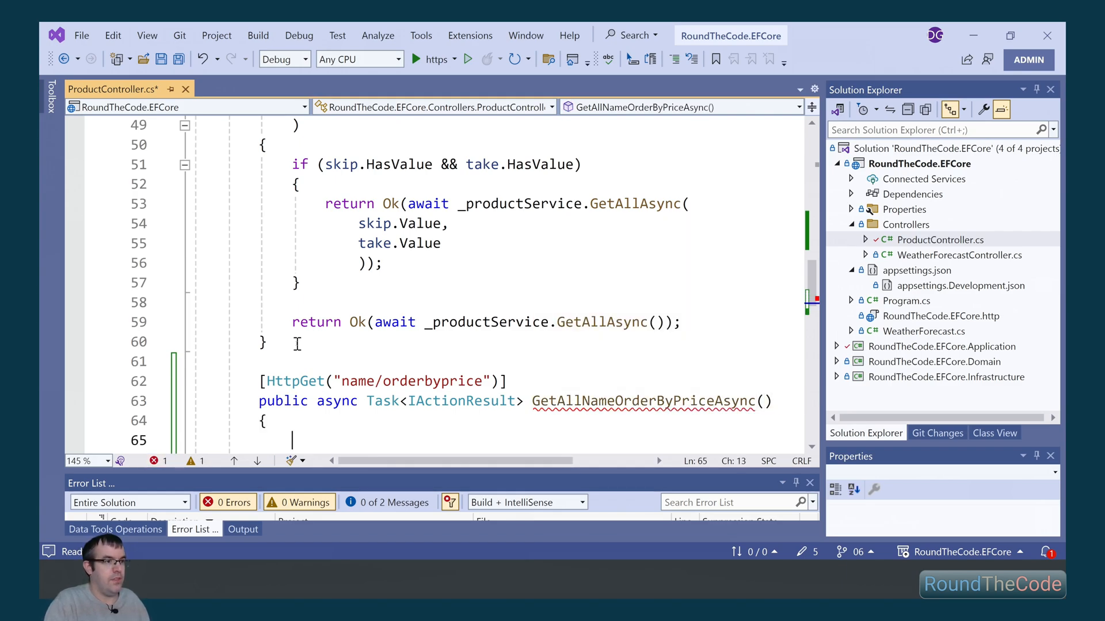
pyautogui.write('return Ok(')
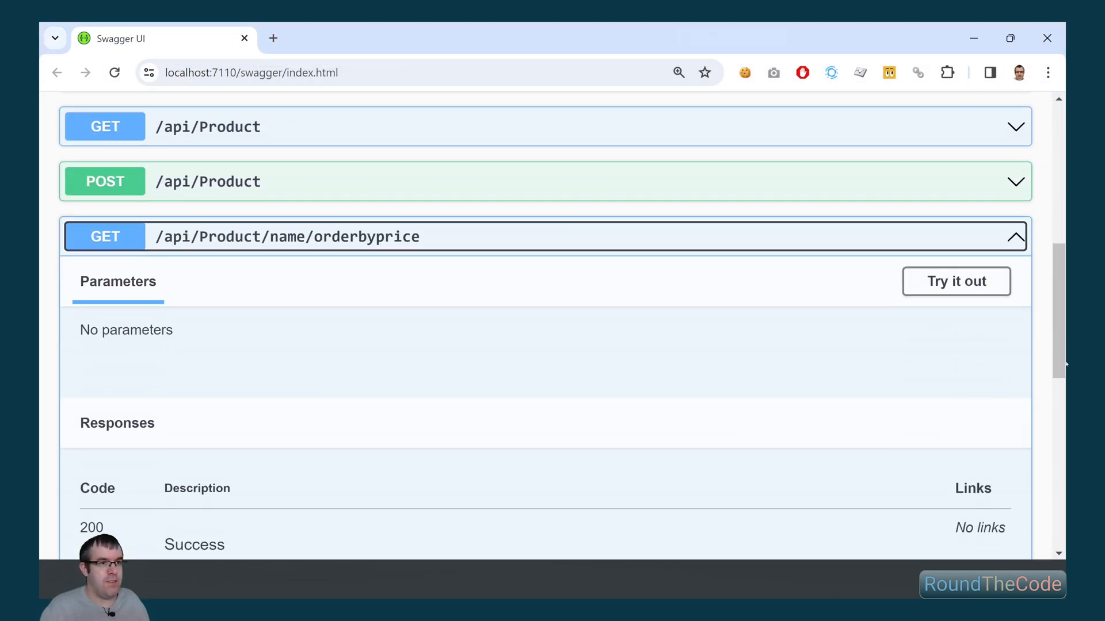
# Try out and execute GET /api/Product/name/orderbyprice to get names sorted by price.
pyautogui.click(957, 281)
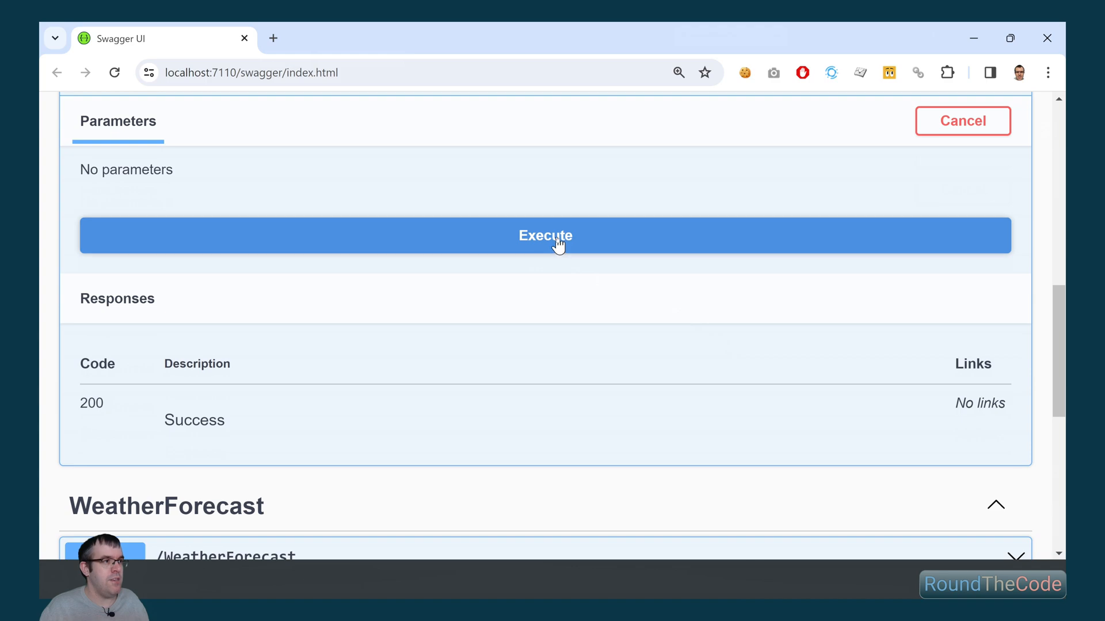
pyautogui.click(559, 236)
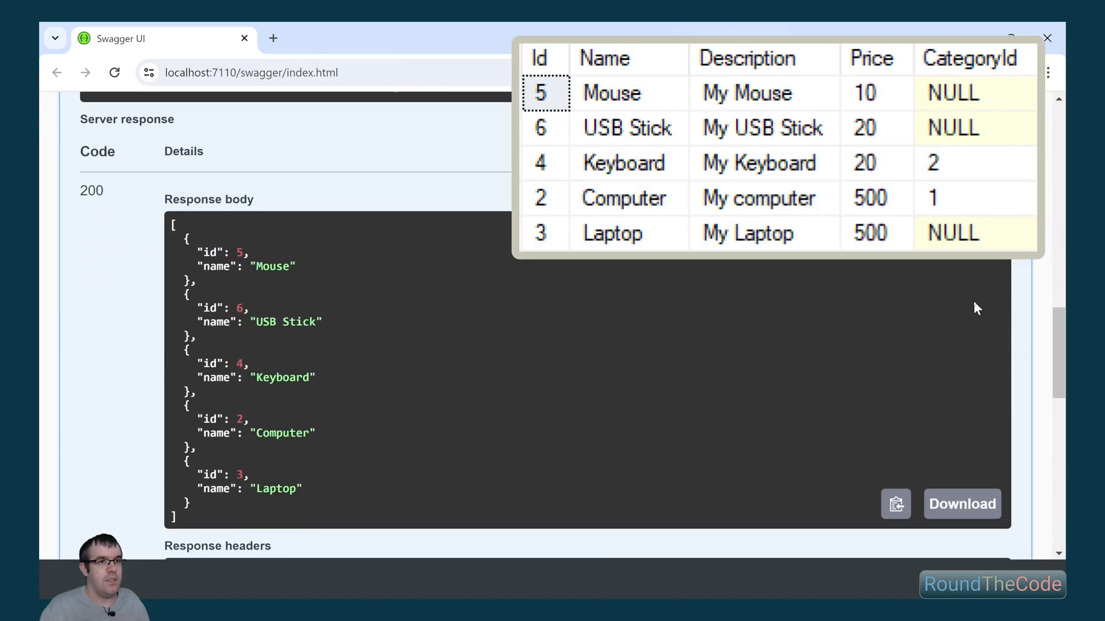
pyautogui.moveTo(963, 322)
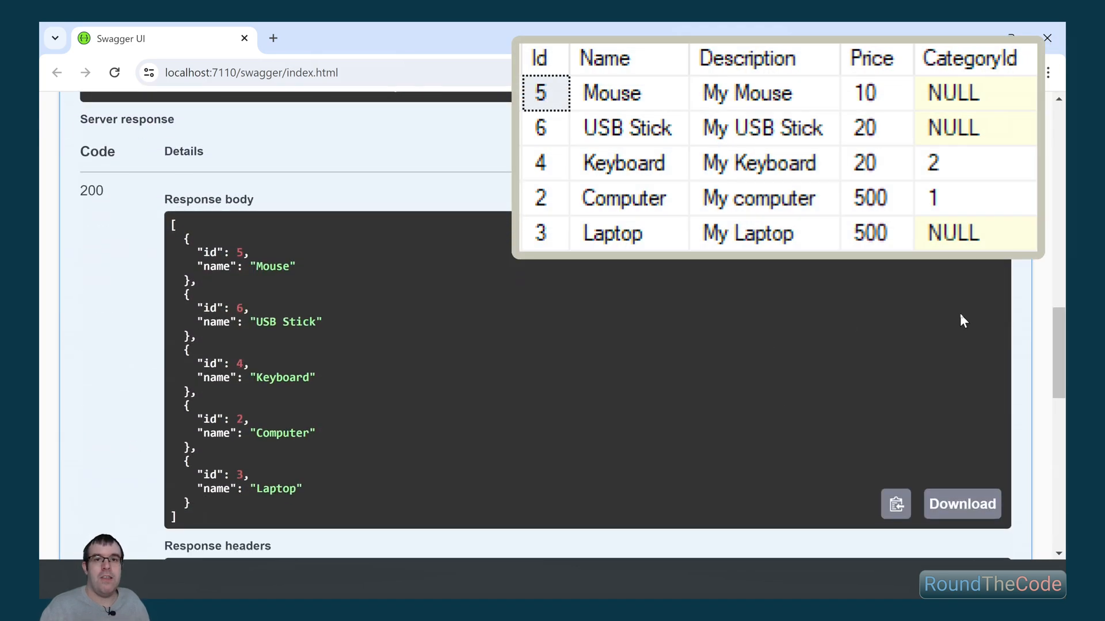